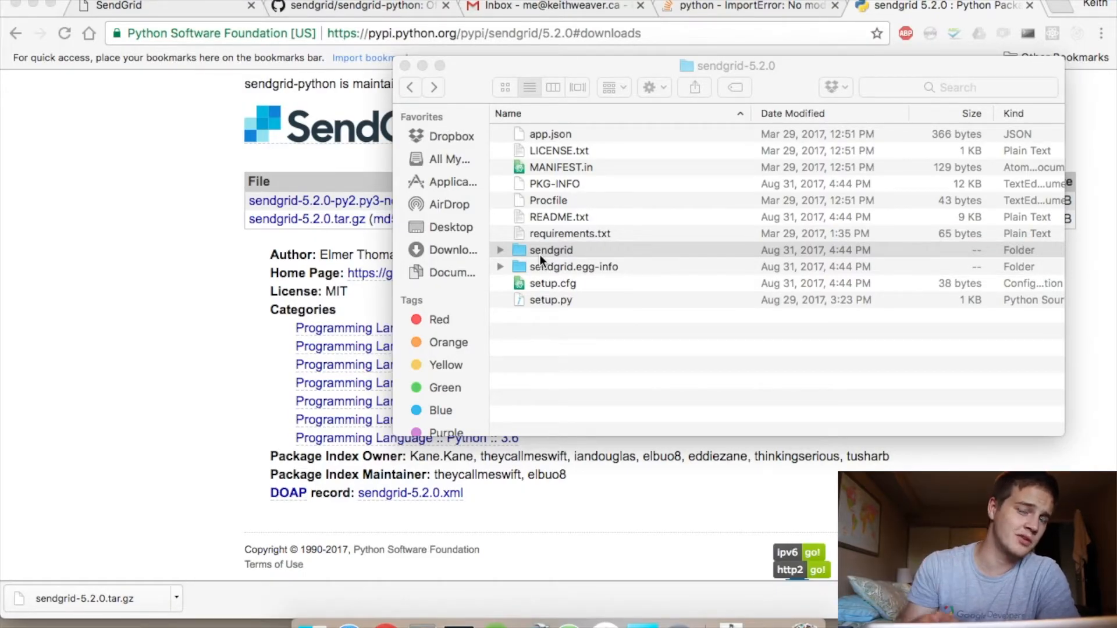
pyautogui.moveTo(455, 616)
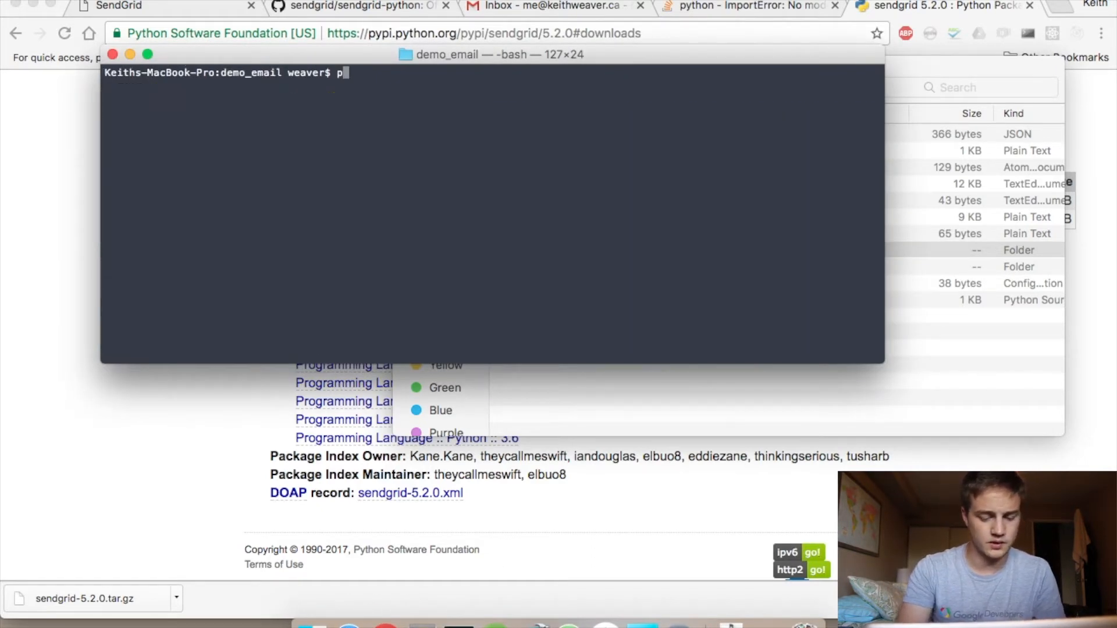
# Run pip install sendgrid, then try import sendgrid in Python 2.7 and quit after the missing-module error
pyautogui.write('ython')
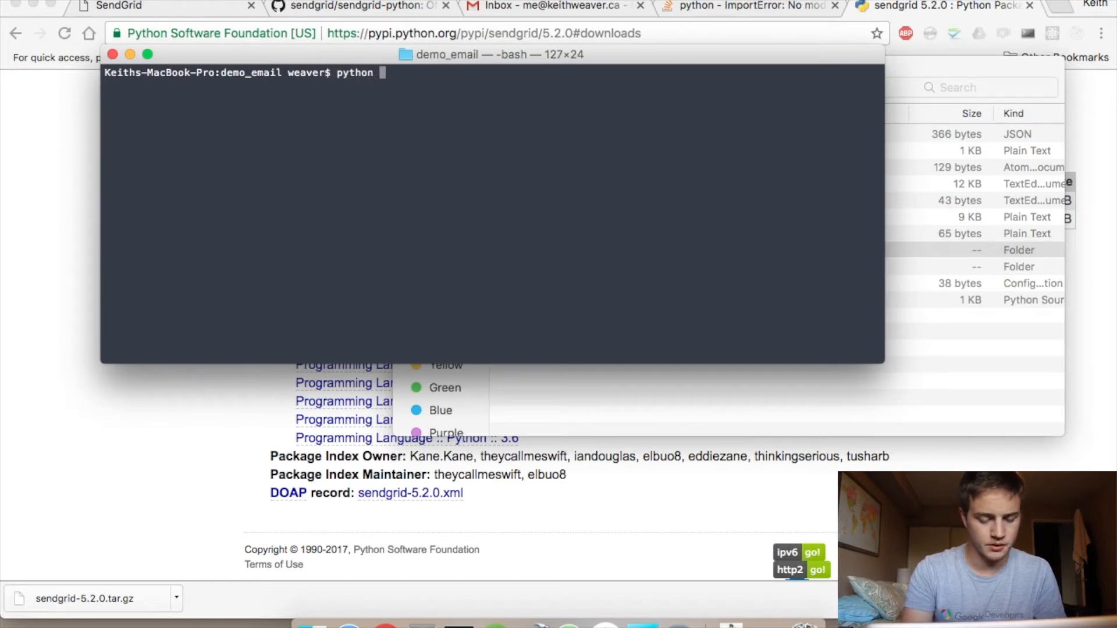
pyautogui.write('pip isntal')
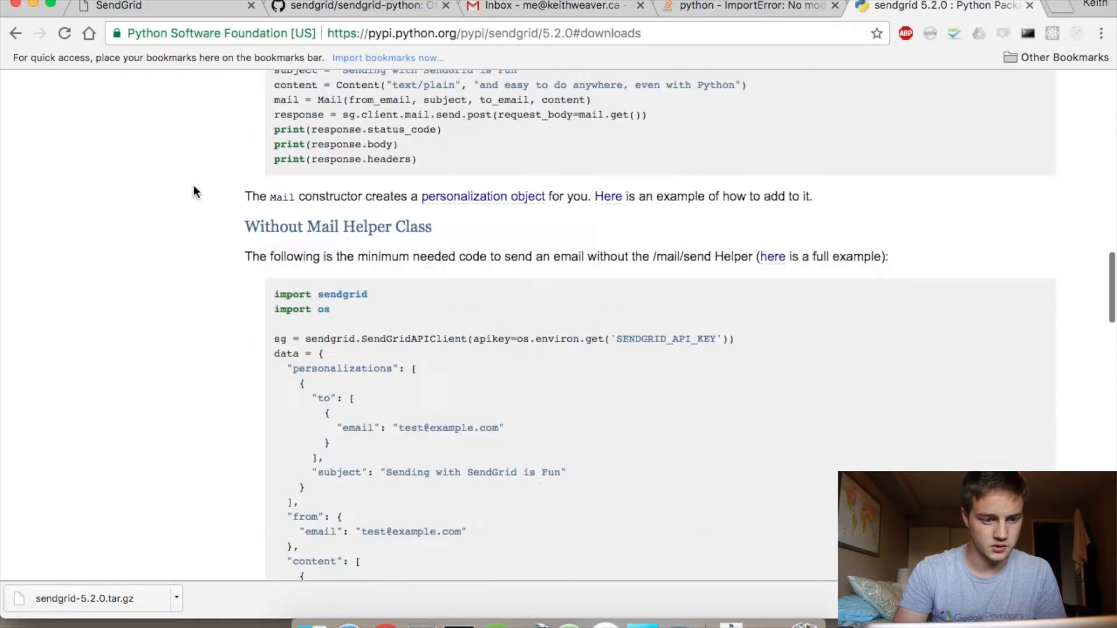
pyautogui.scroll(3)
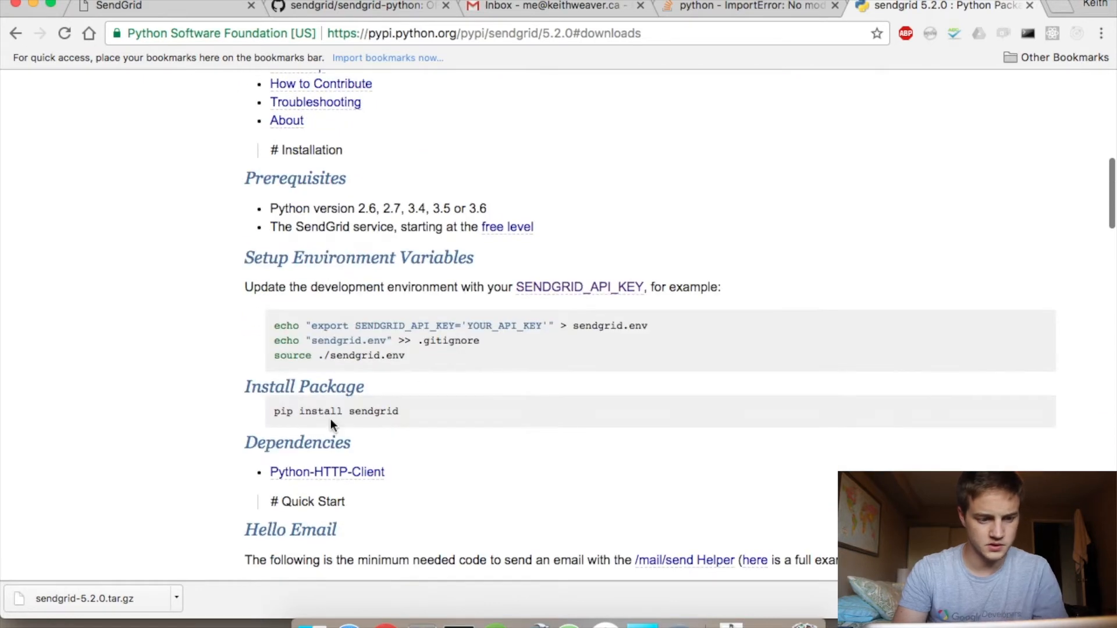
pyautogui.moveTo(600, 615)
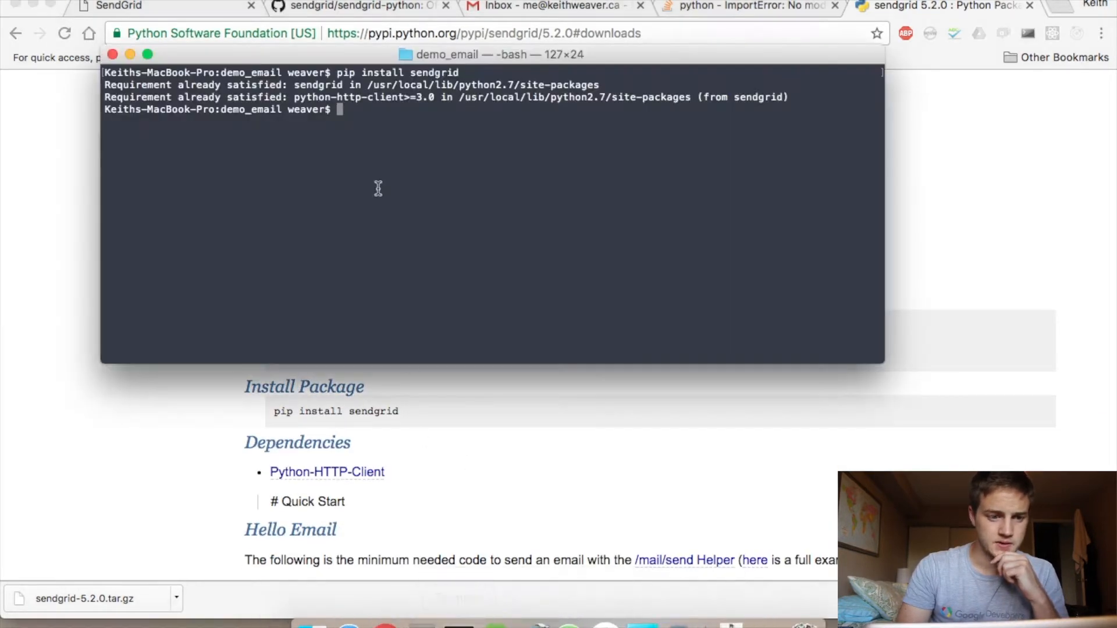
pyautogui.write('clear')
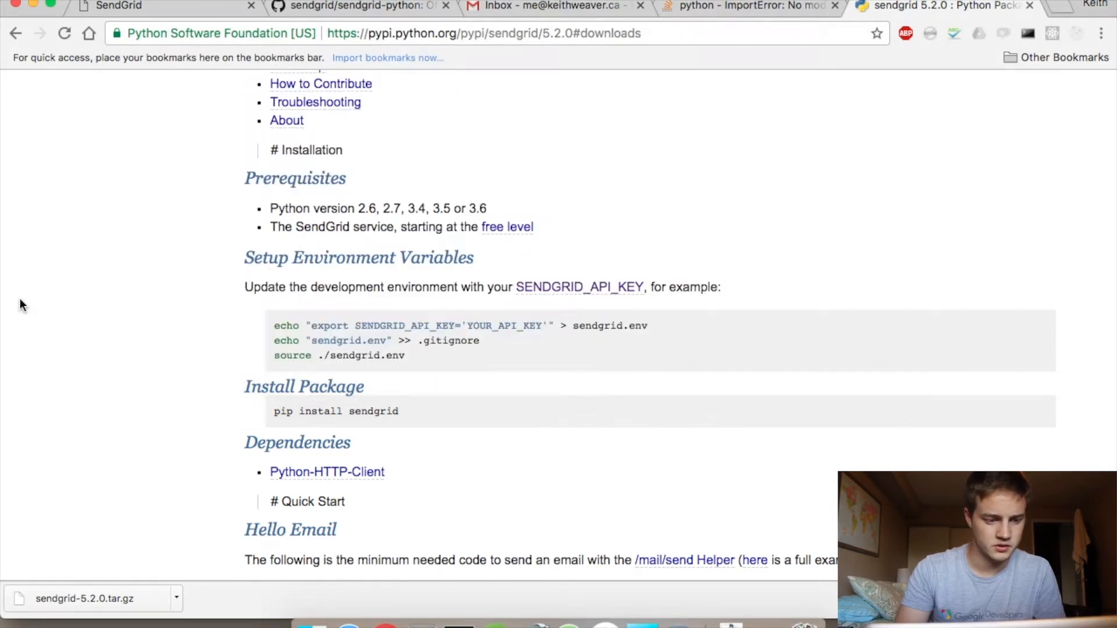
pyautogui.scroll(-3)
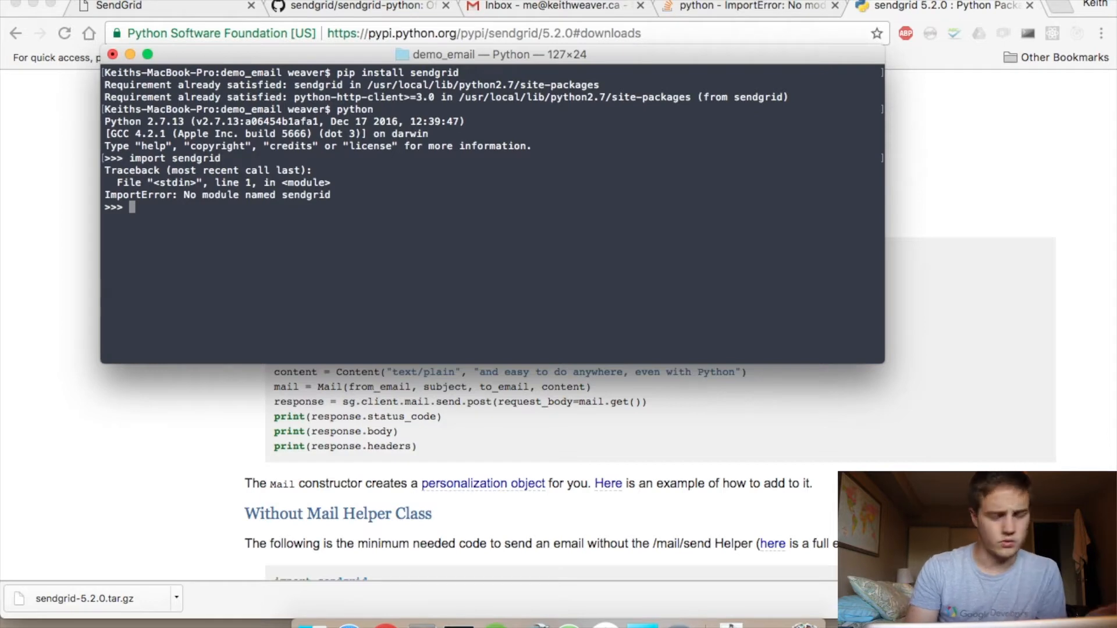
pyautogui.write('quit(')
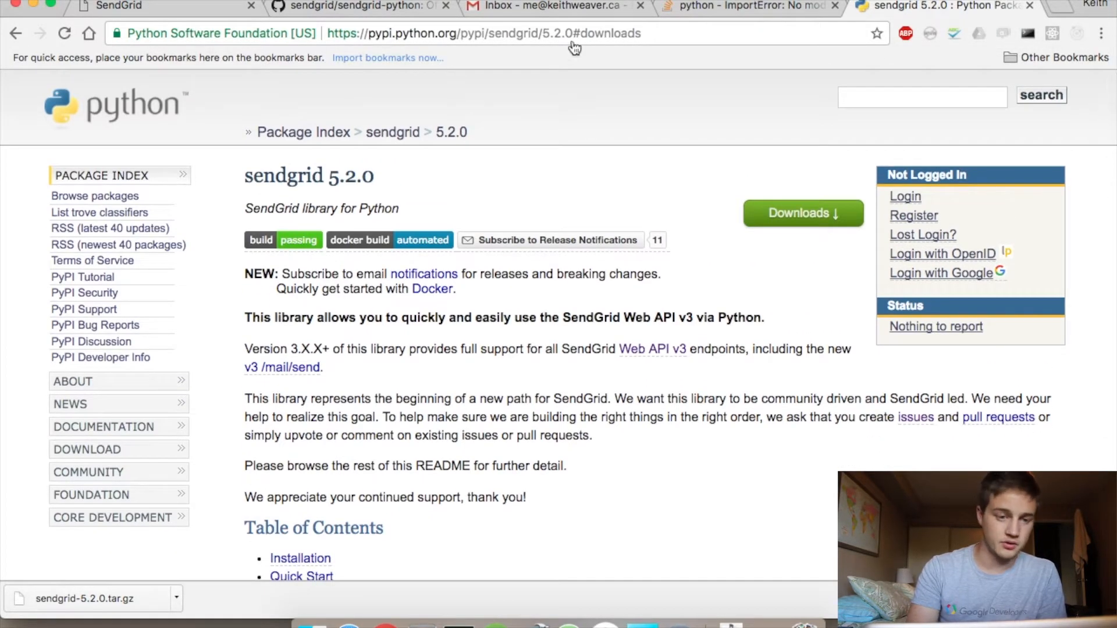
pyautogui.moveTo(760, 458)
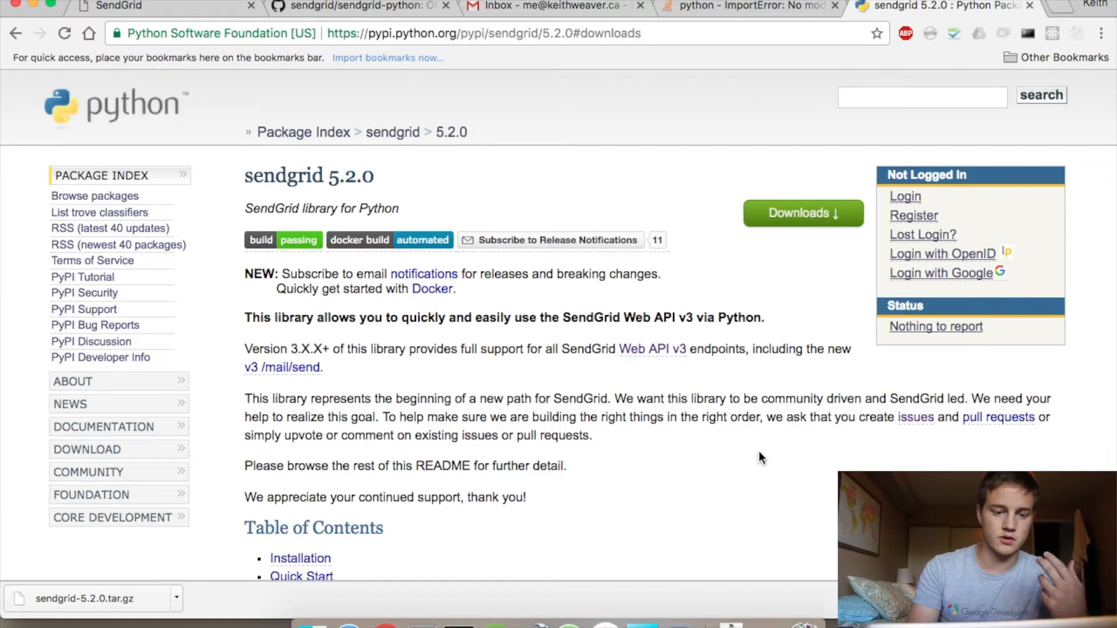
# Scroll the PyPI sendgrid 5.2.0 page to the Install Package section
pyautogui.scroll(-3)
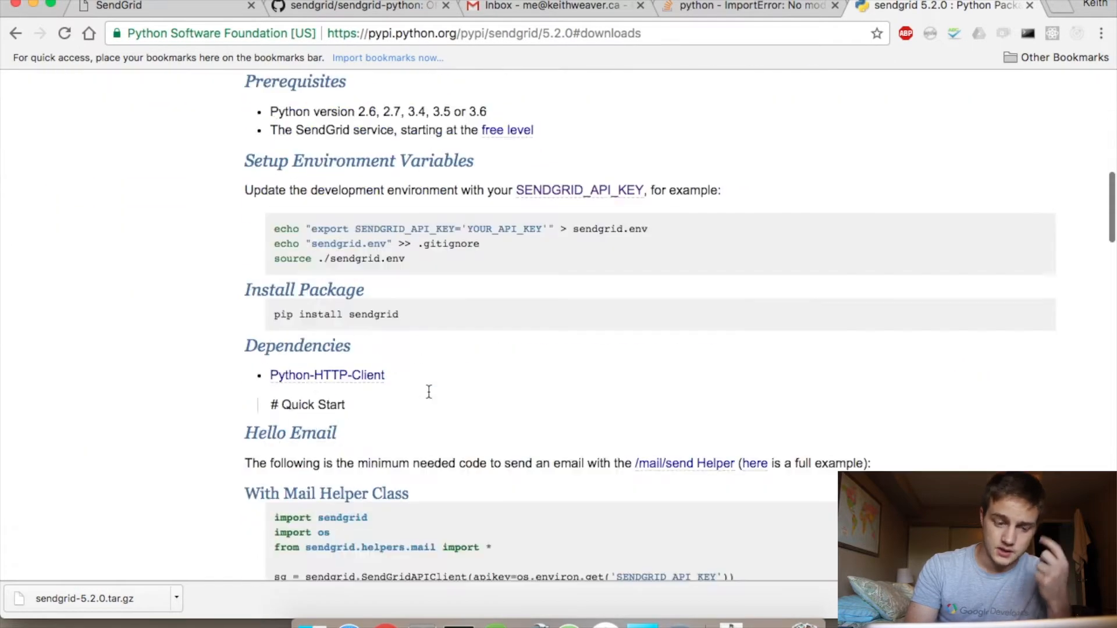
pyautogui.scroll(3)
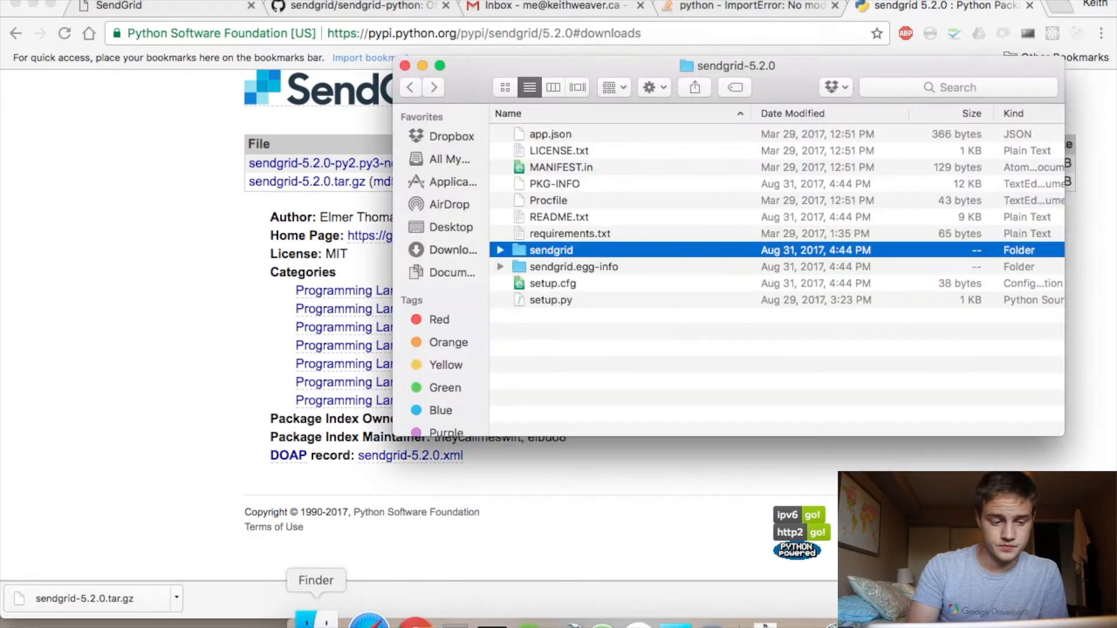
# Open the sendgrid library folder inside the unpacked sendgrid-5.2.0 package
pyautogui.doubleClick(551, 251)
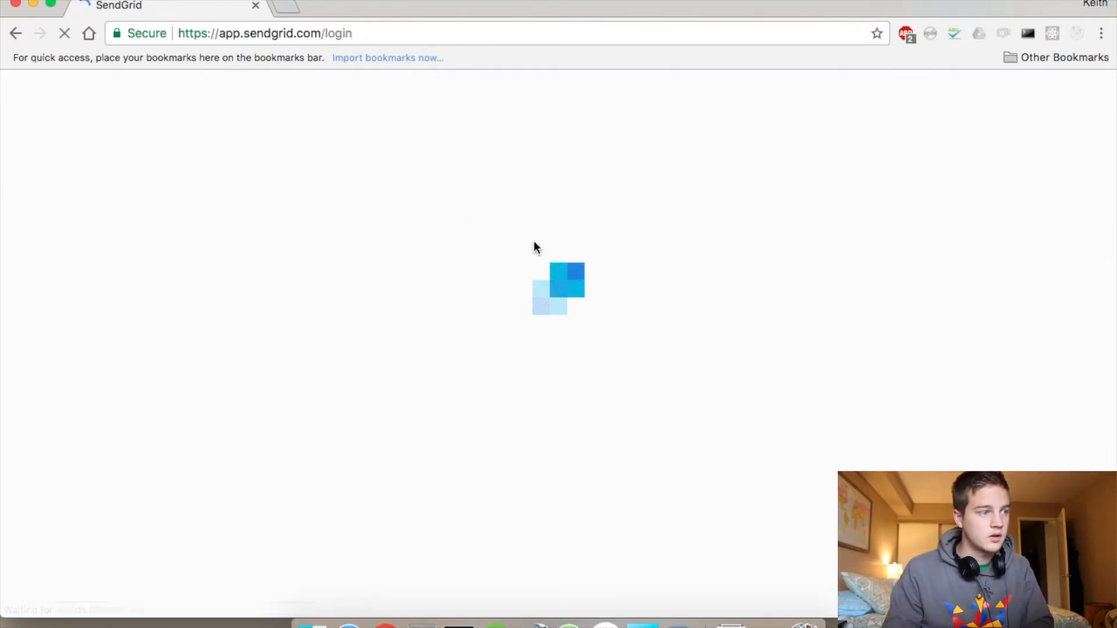
# Navigate to github.com/sendgrid/sendgrid-python and scroll down its README
pyautogui.write('github.com')
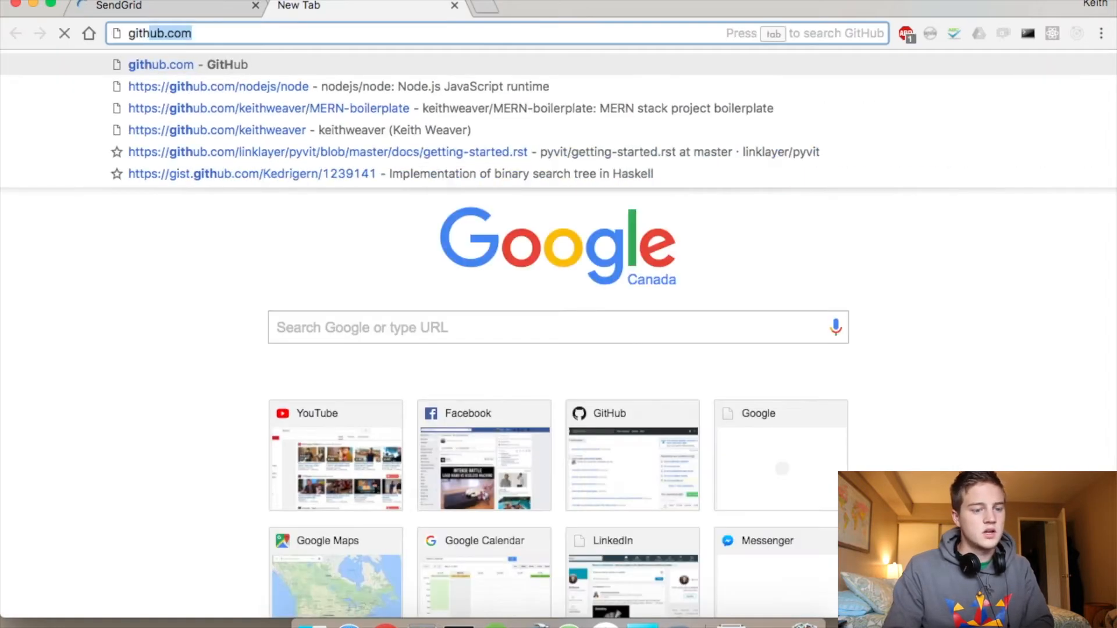
pyautogui.write('/sendg')
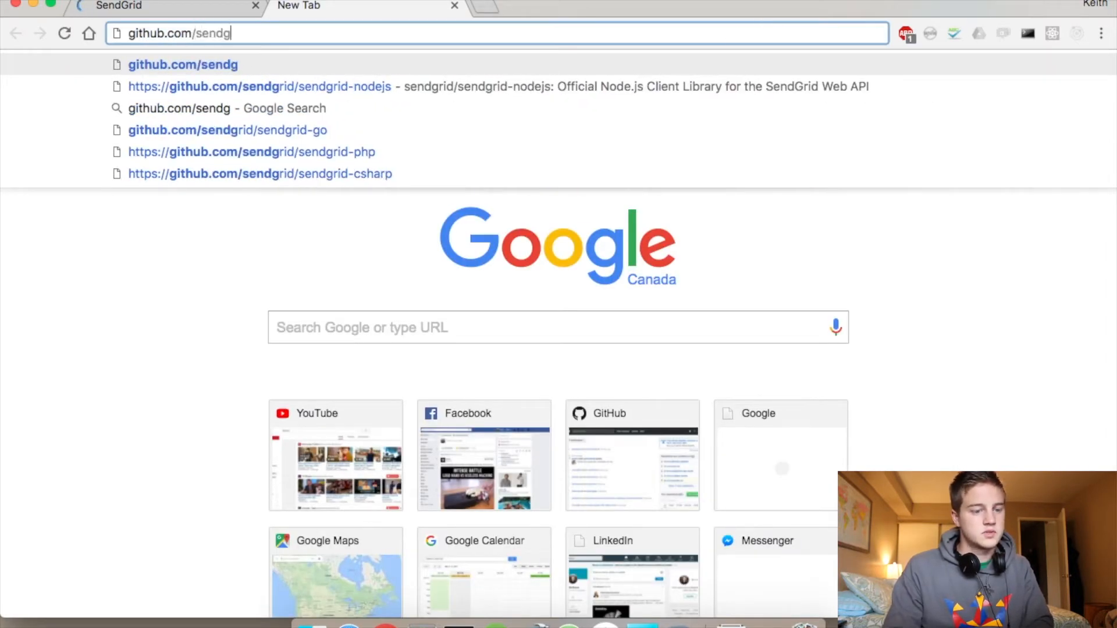
pyautogui.write('rid/sendgrid-python')
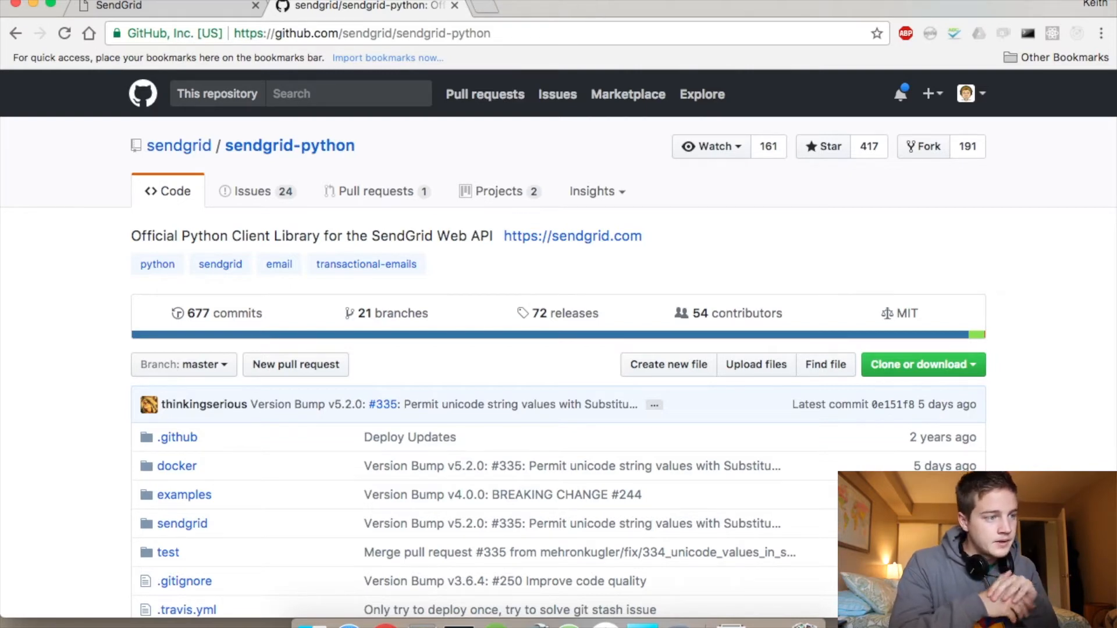
pyautogui.scroll(-3)
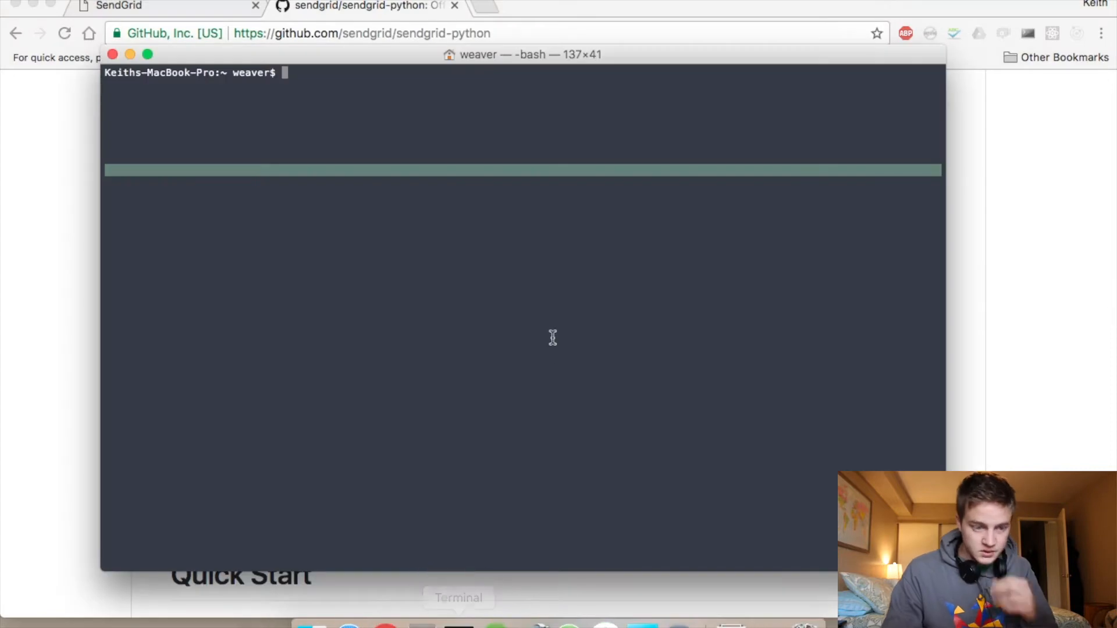
# Create a sendgrid-demo folder on the Desktop and change into it
pyautogui.write('cd Deslt')
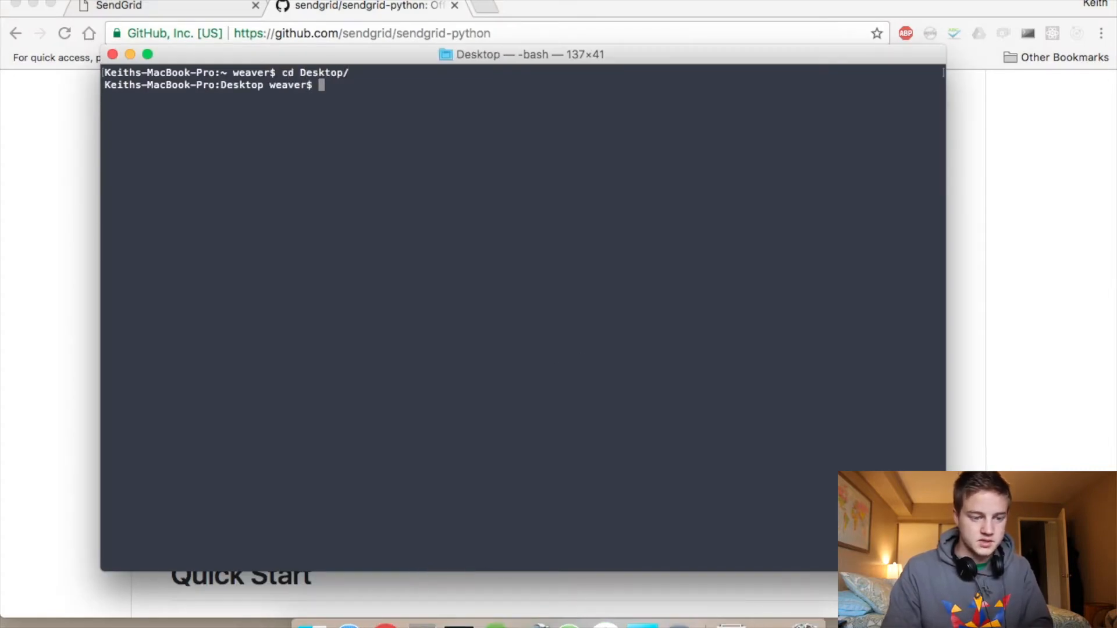
pyautogui.write('mkdir')
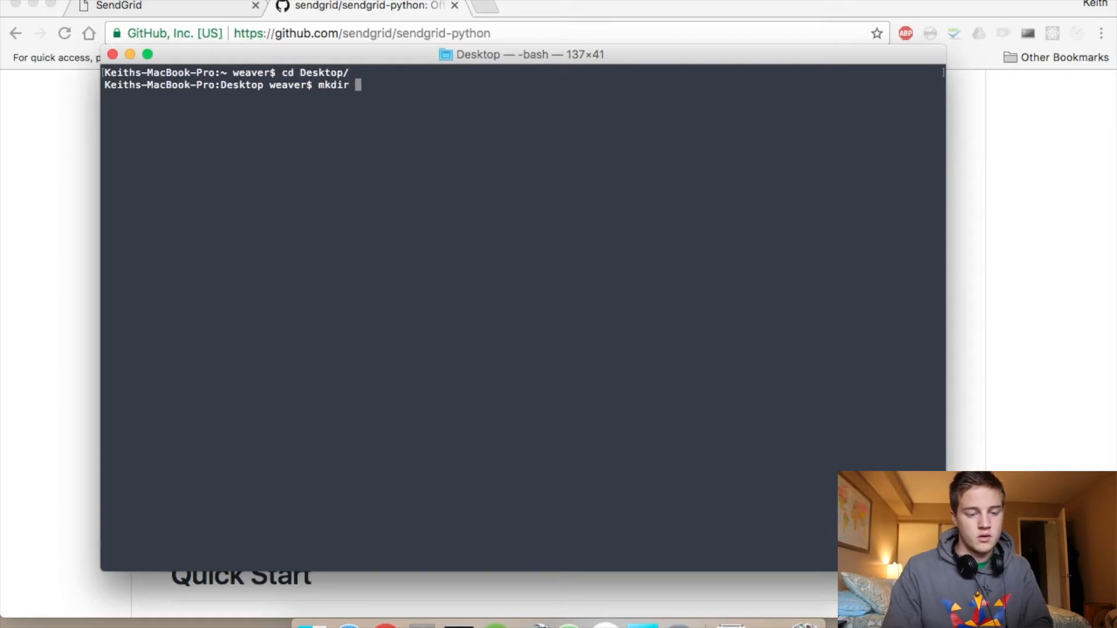
pyautogui.write('sendgrid-demo')
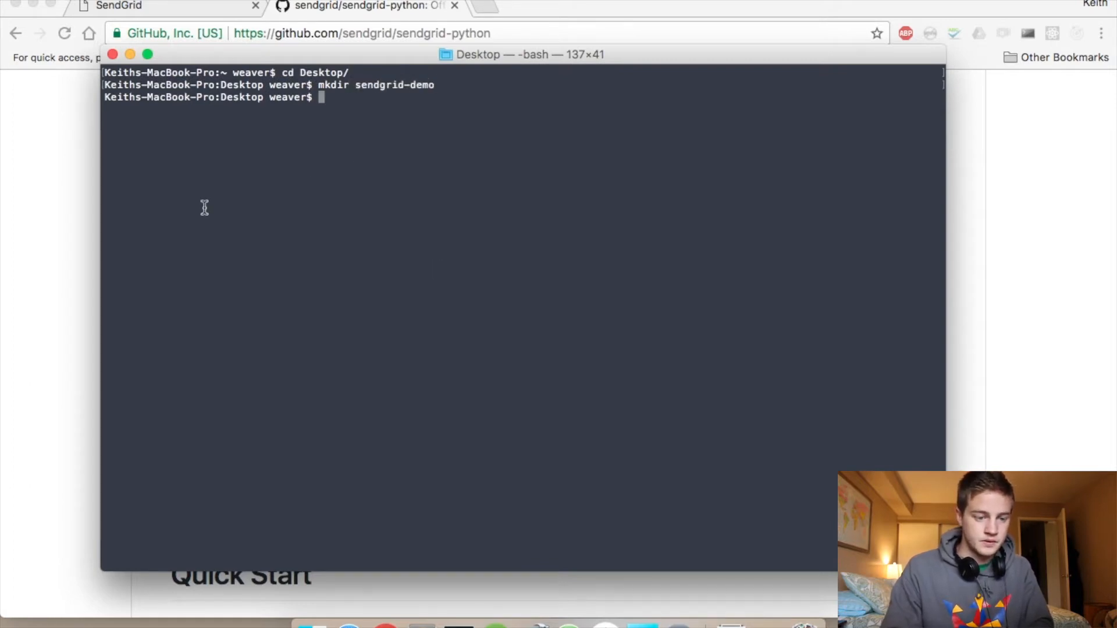
pyautogui.write('cd sendgrid-demo/')
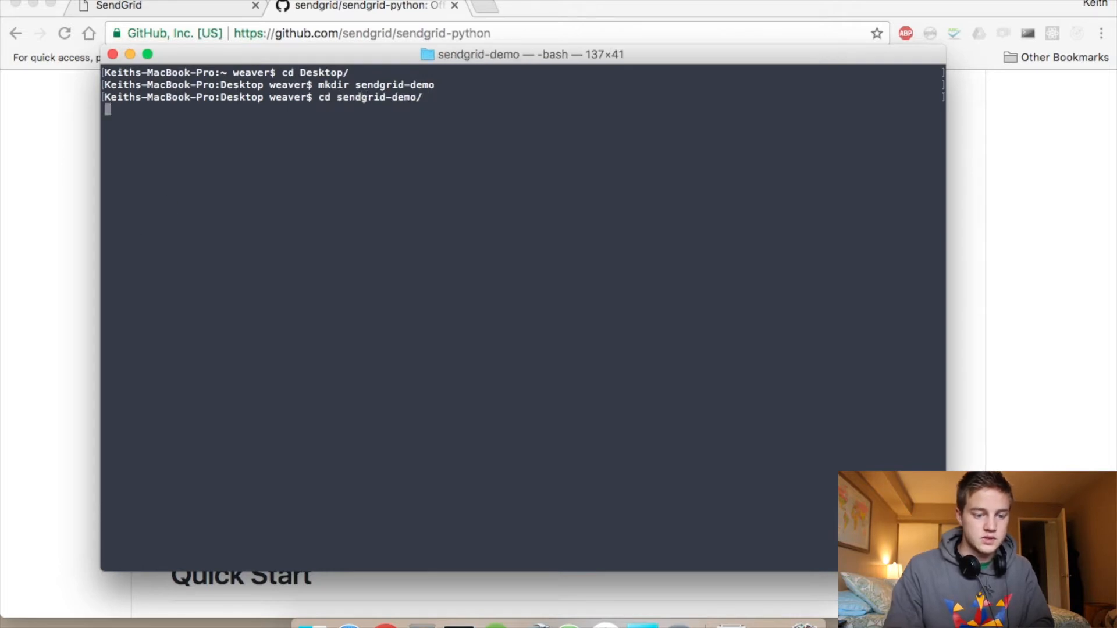
# Create an empty demo.py with touch and list the folder to confirm it
pyautogui.write('touch t')
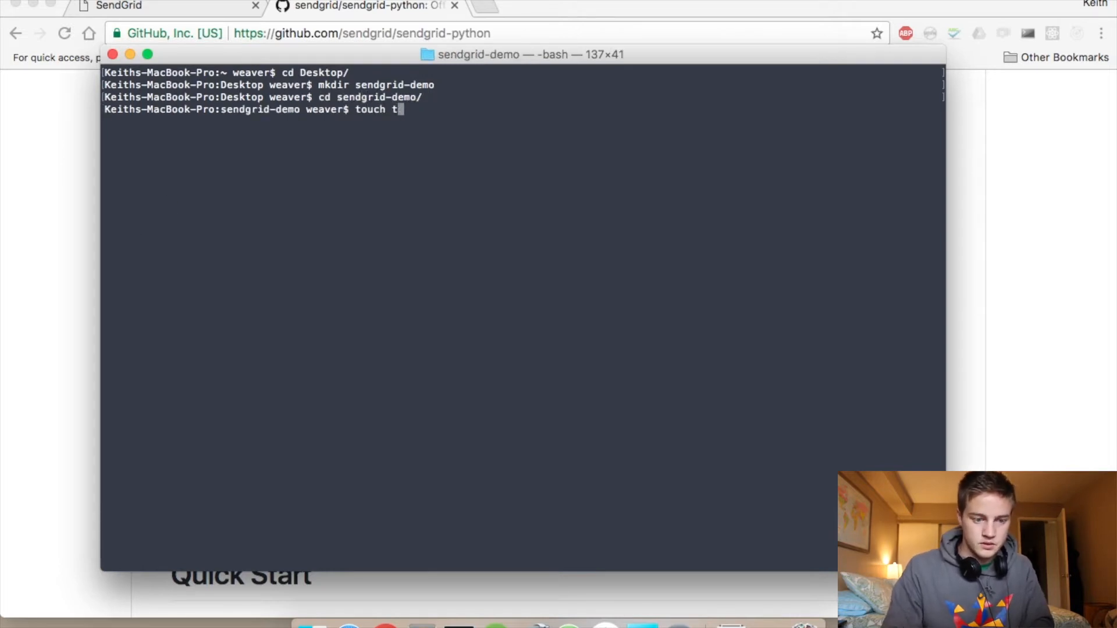
pyautogui.write('demo.py')
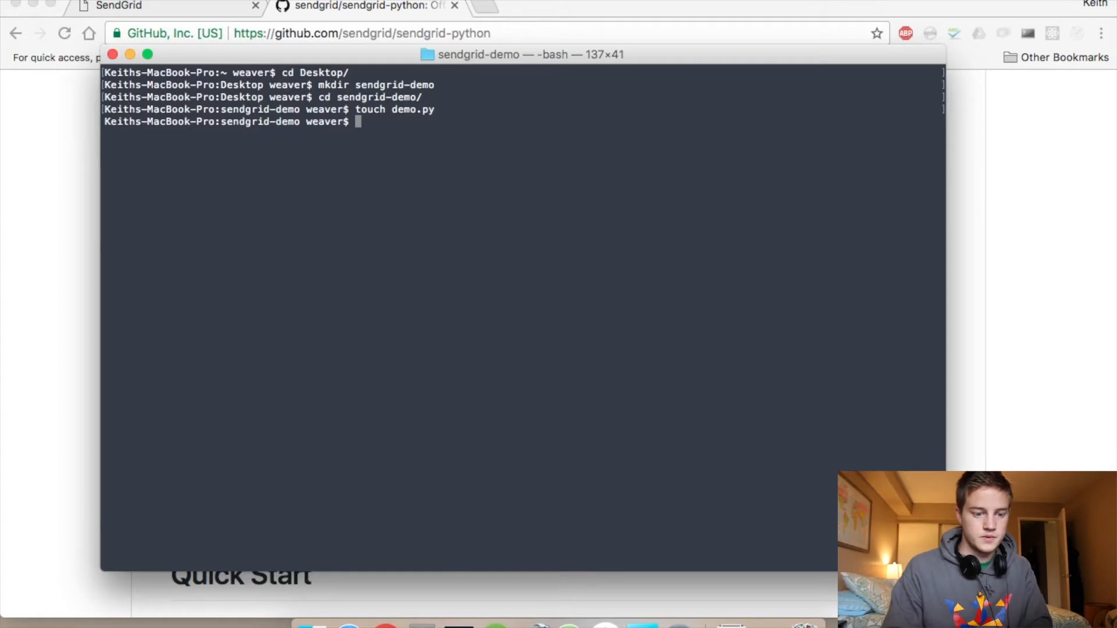
pyautogui.write('ls')
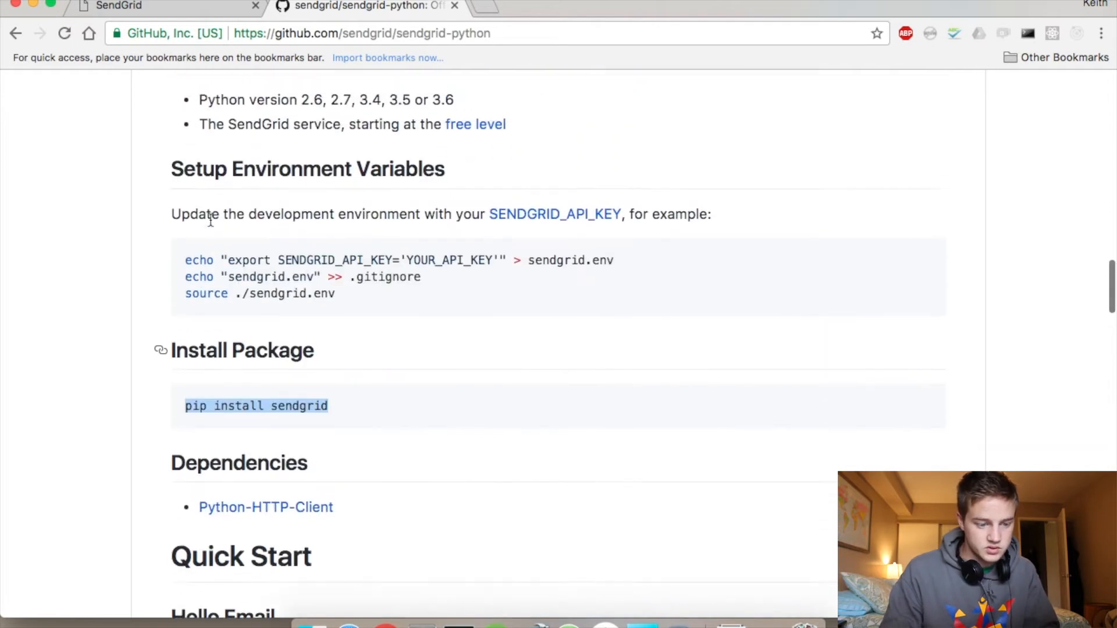
# Scroll the README down to the pip install sendgrid line under Install Package
pyautogui.scroll(-3)
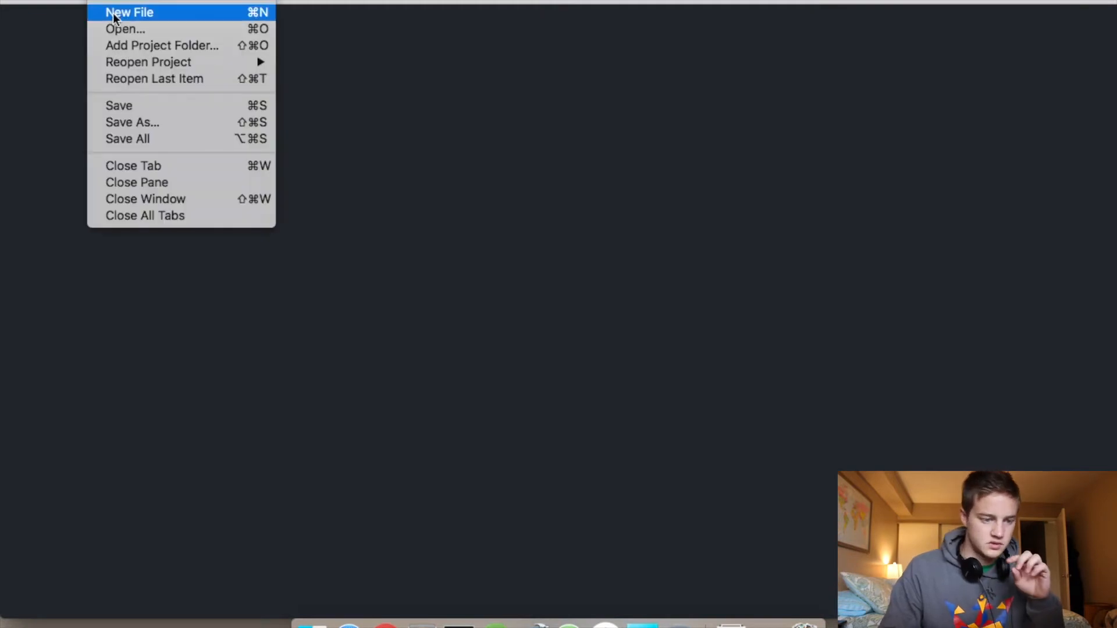
# Start a new file and add Desktop/sendgrid-demo as the Atom project folder
pyautogui.click(130, 13)
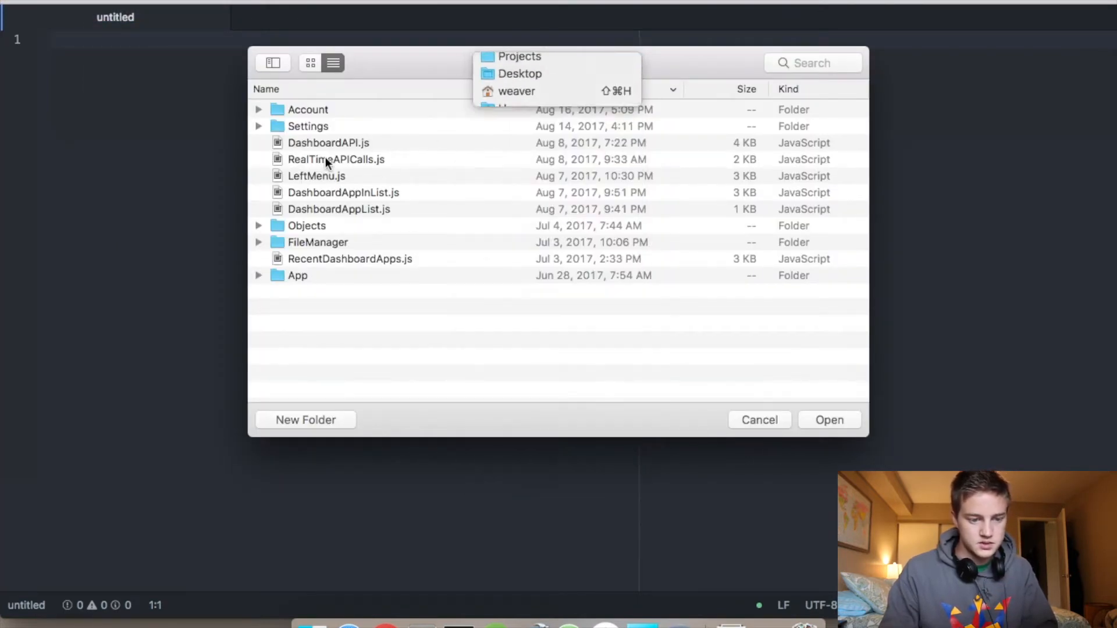
pyautogui.click(520, 74)
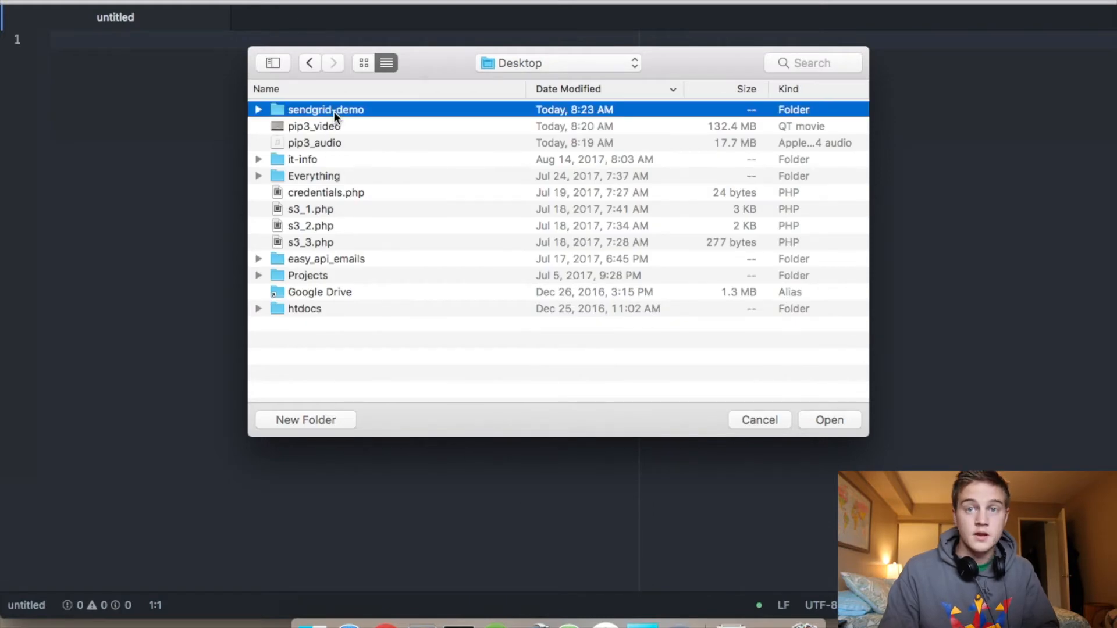
pyautogui.click(829, 420)
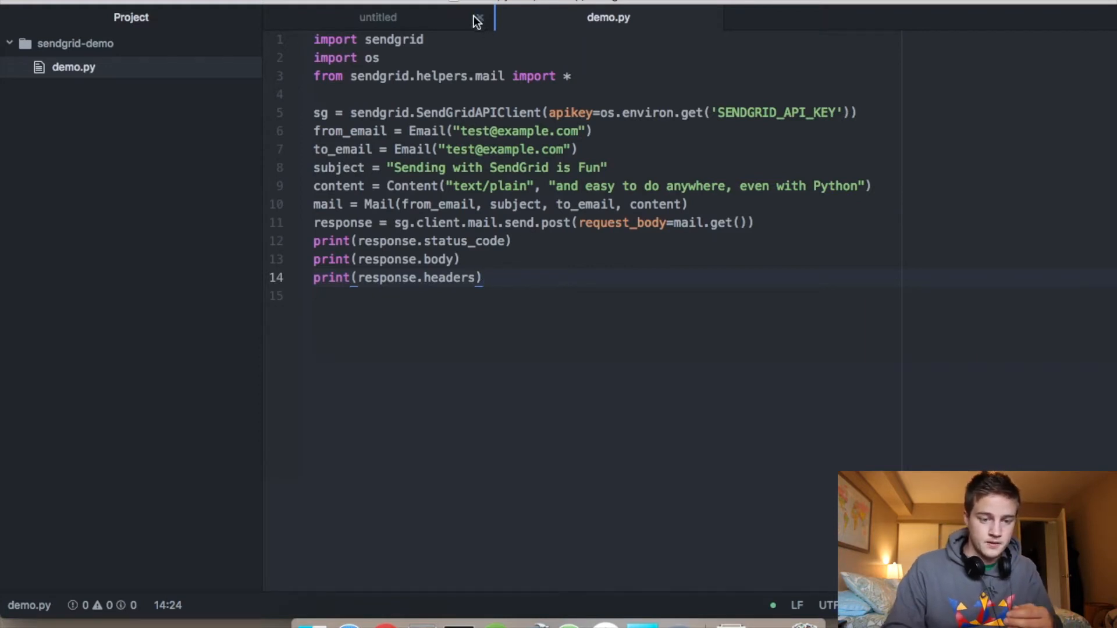
pyautogui.click(478, 17)
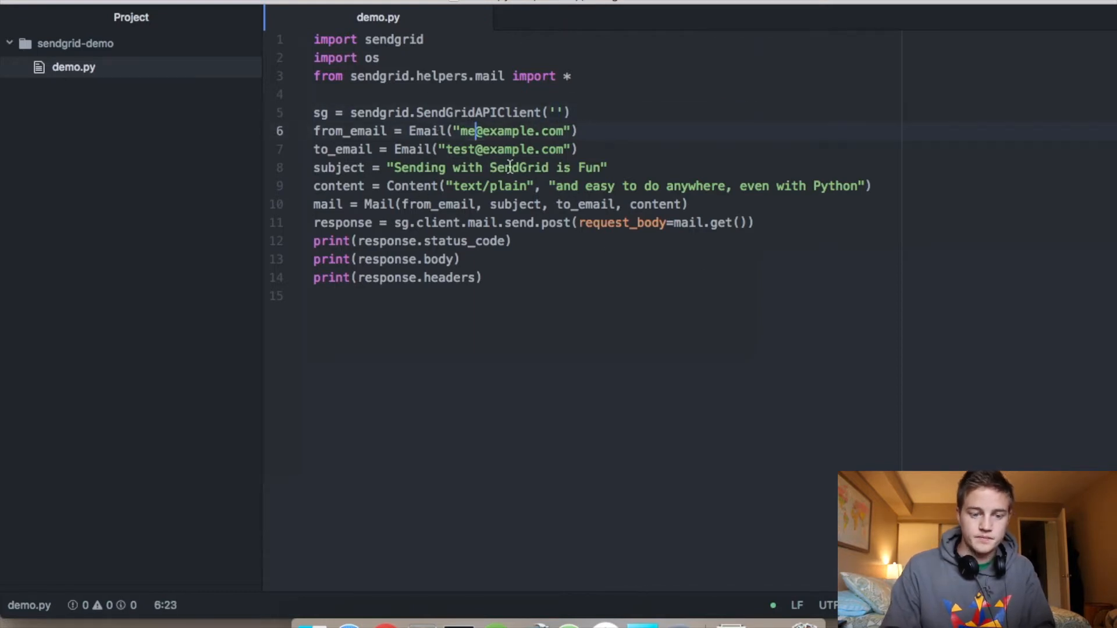
pyautogui.write('ketih')
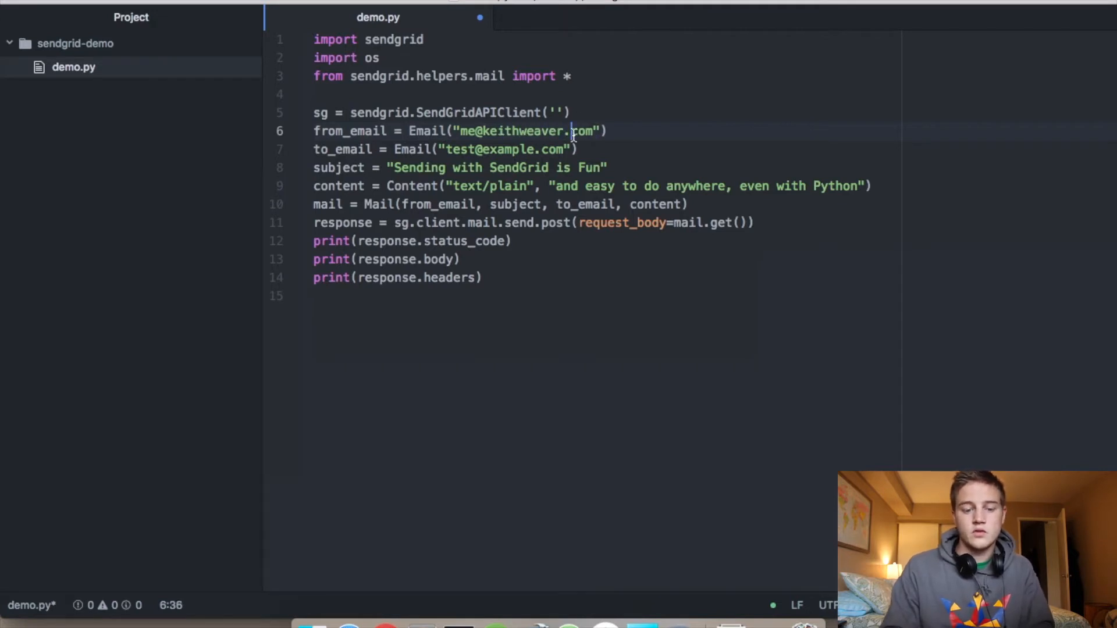
pyautogui.write('ca')
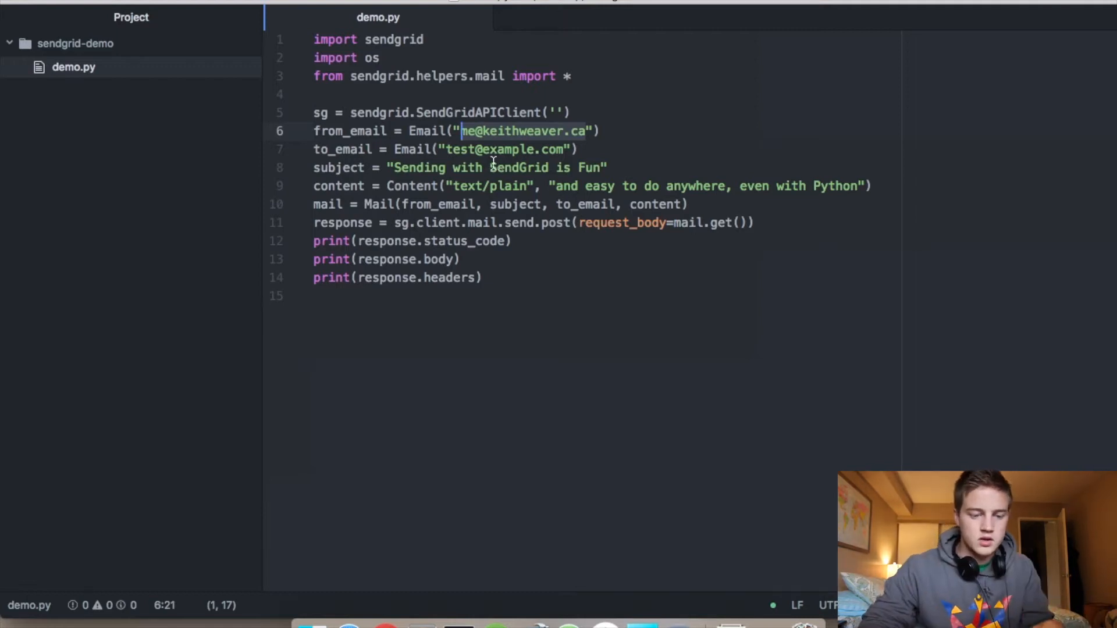
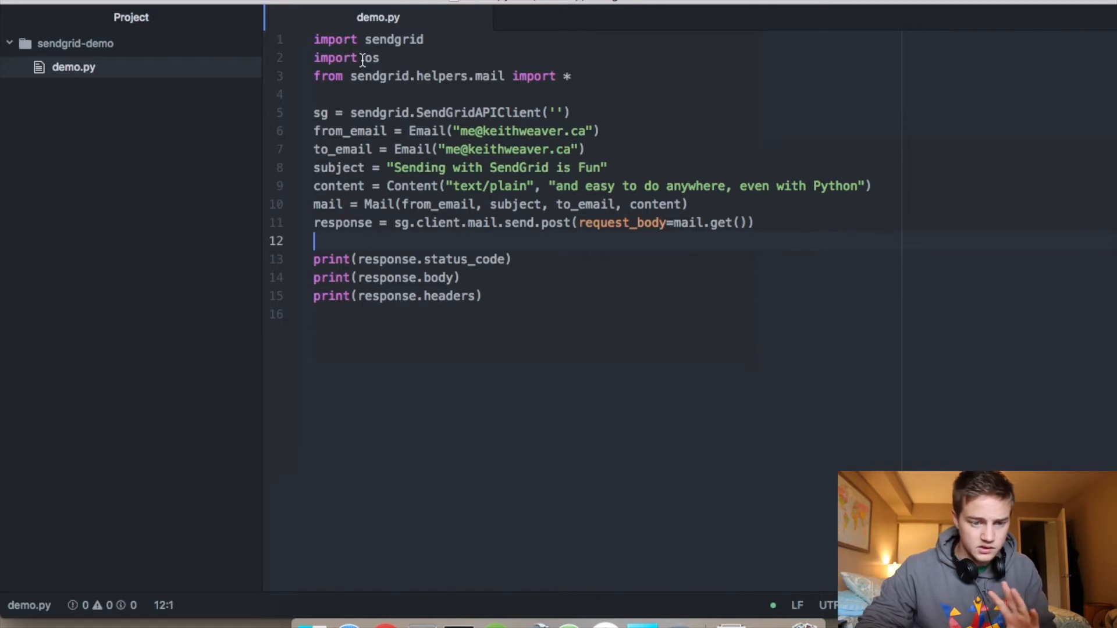
pyautogui.moveTo(726, 297)
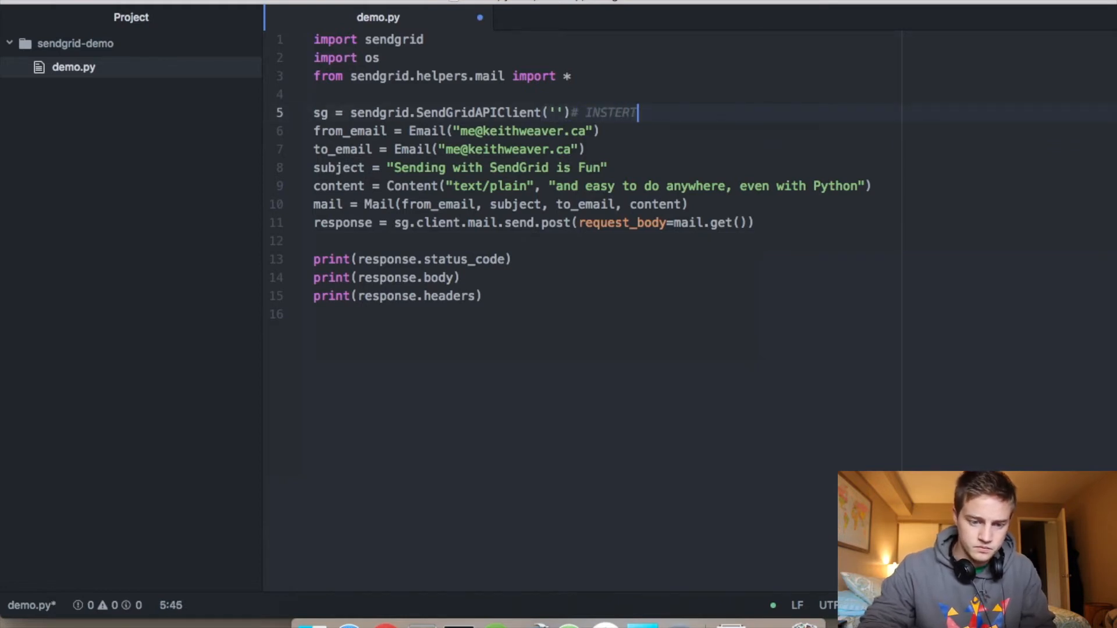
# Replace the client's empty string argument with the API_KEY variable
pyautogui.press('backspace')
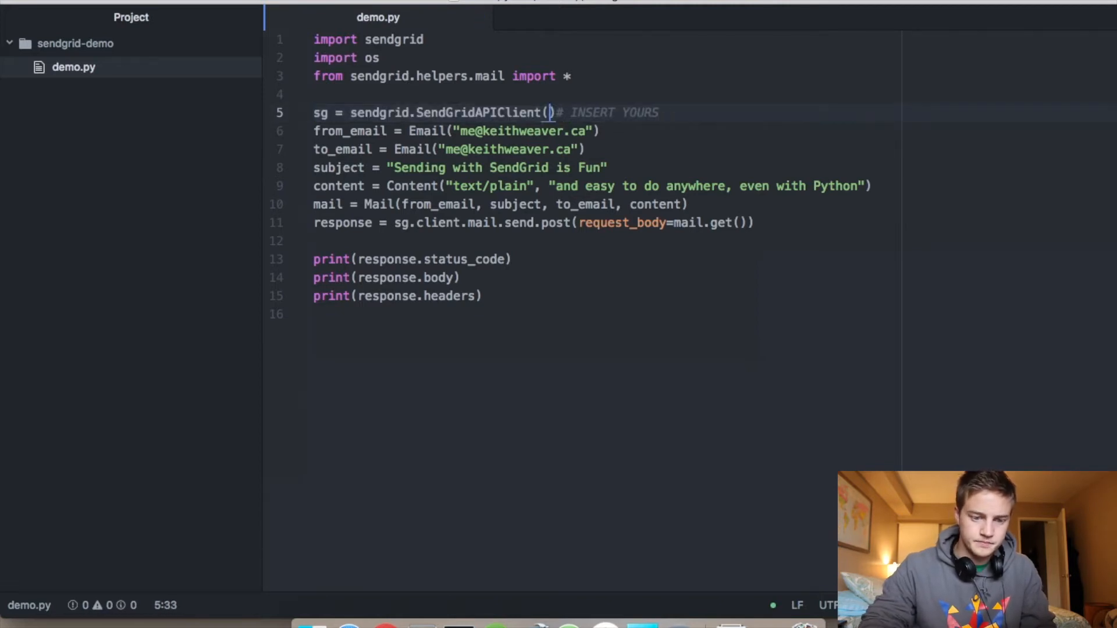
pyautogui.write('API_KEY')
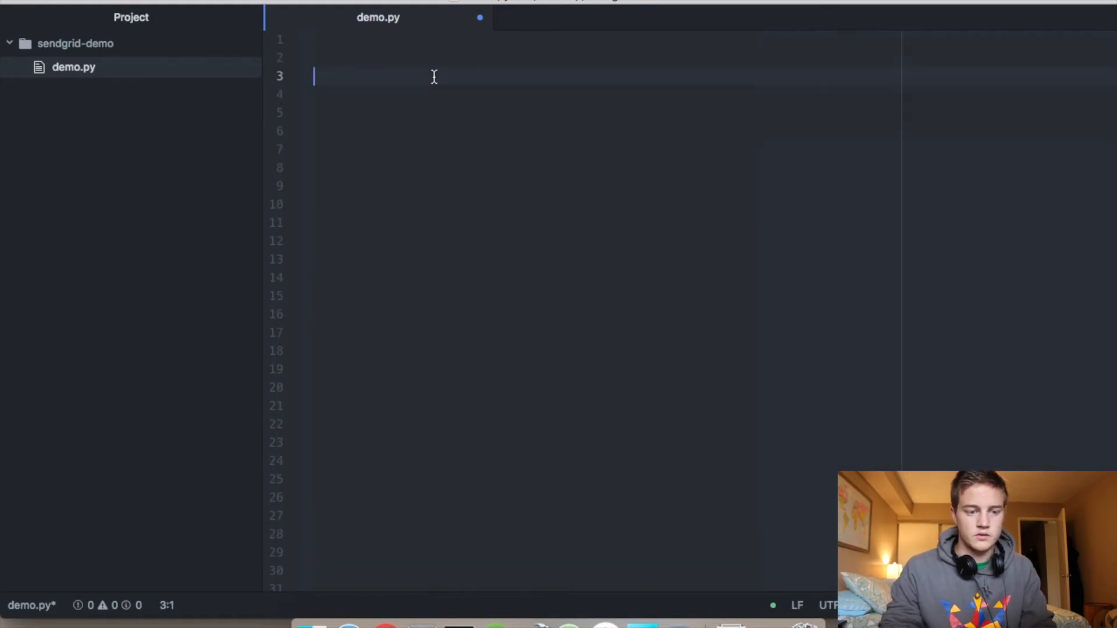
# Write API_KEY = '' as the first line of demo.py
pyautogui.write("API_KEY = ''")
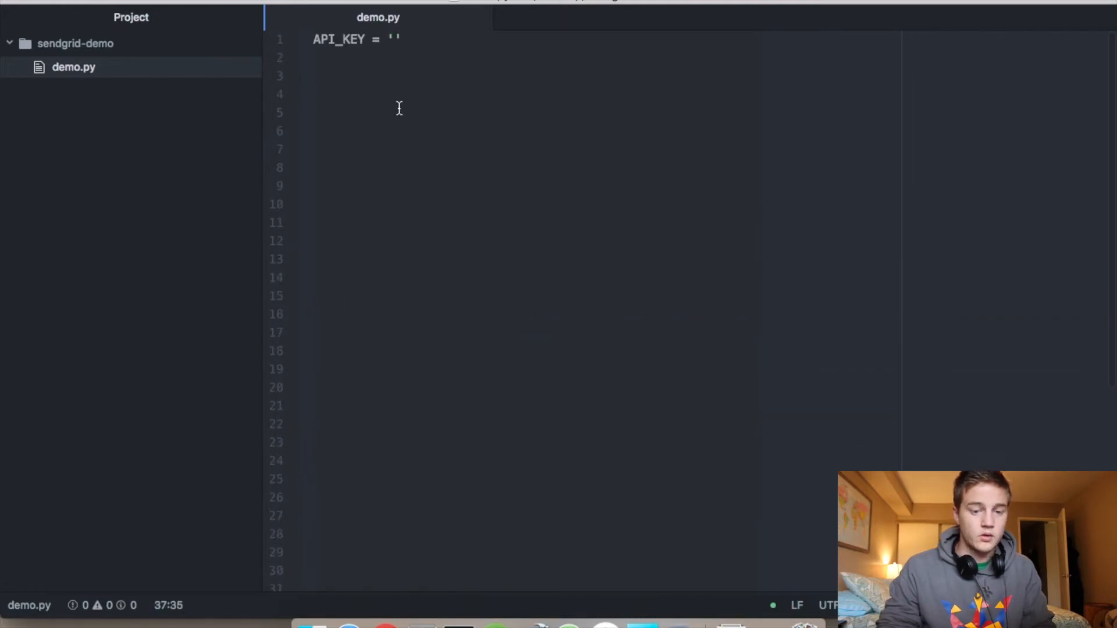
pyautogui.moveTo(384, 615)
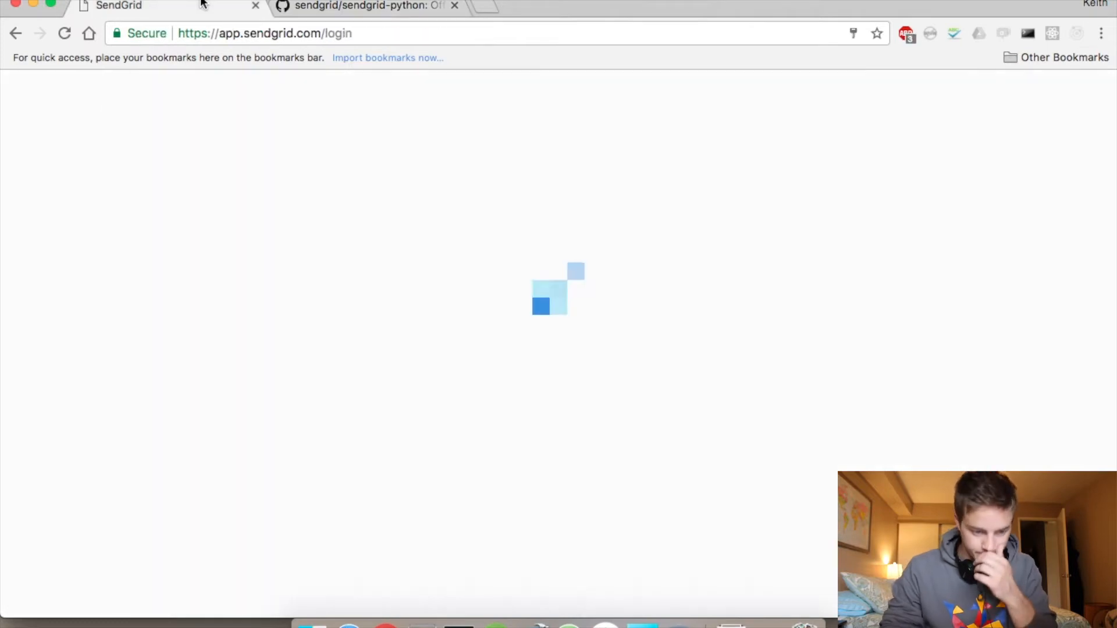
# Reach the API Keys page under Settings in the SendGrid dashboard
pyautogui.click(327, 477)
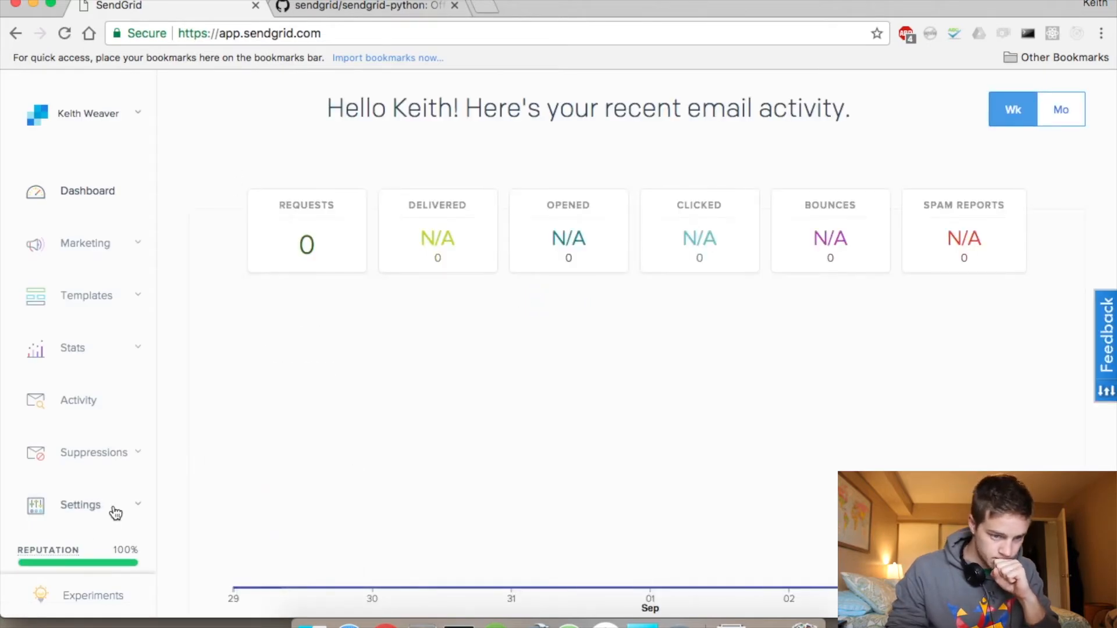
pyautogui.click(80, 504)
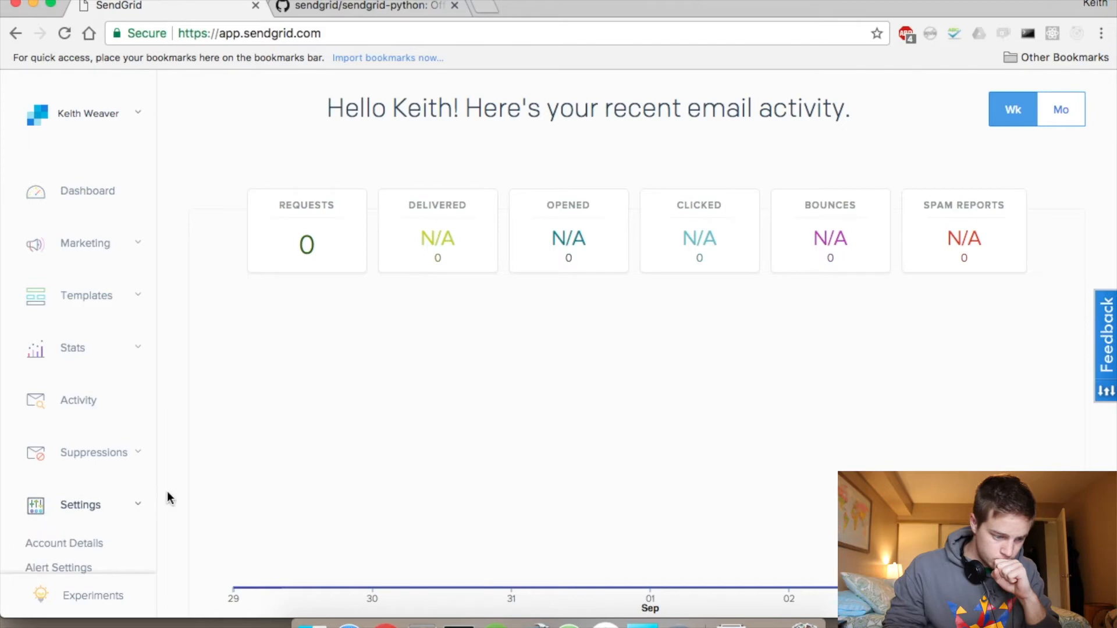
pyautogui.scroll(-3)
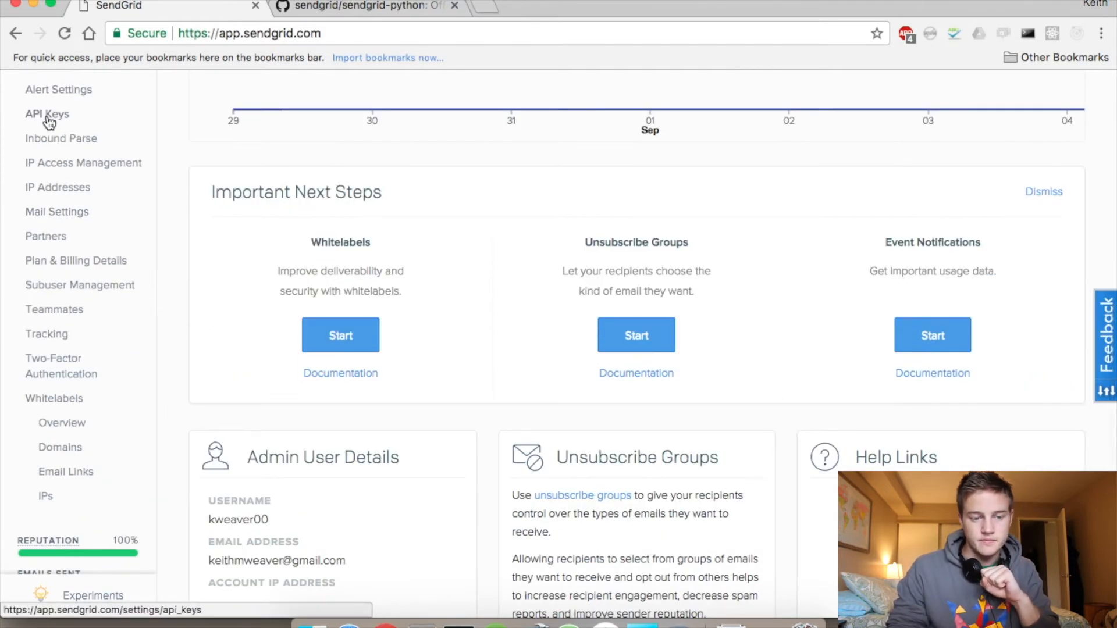
pyautogui.click(47, 114)
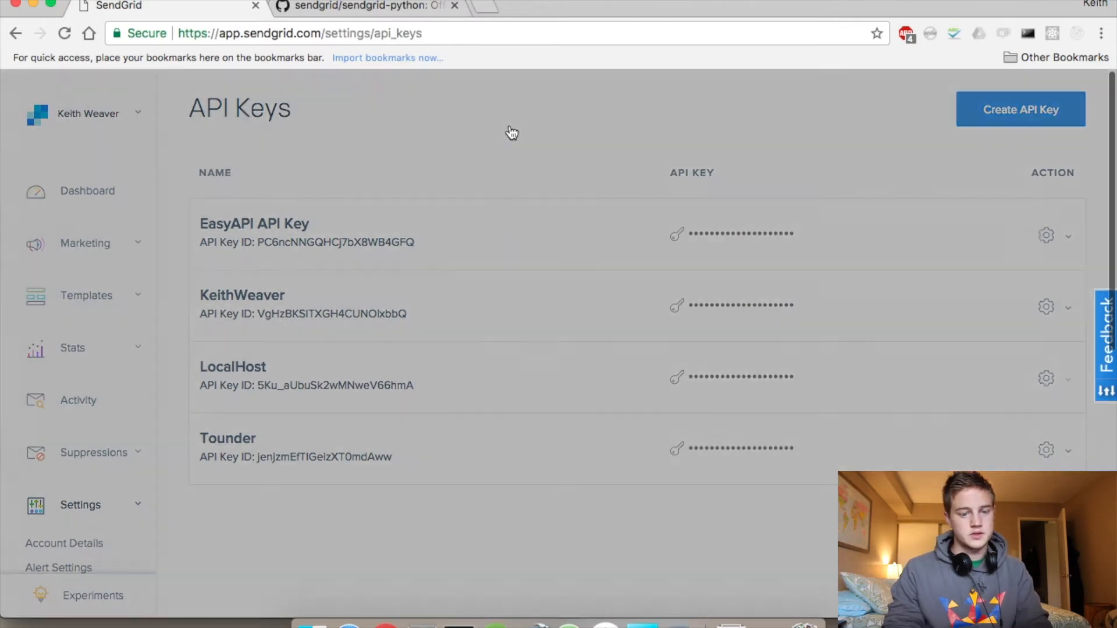
# Create a new full-access API key named 'DEMO_' and copy its generated value
pyautogui.click(1019, 108)
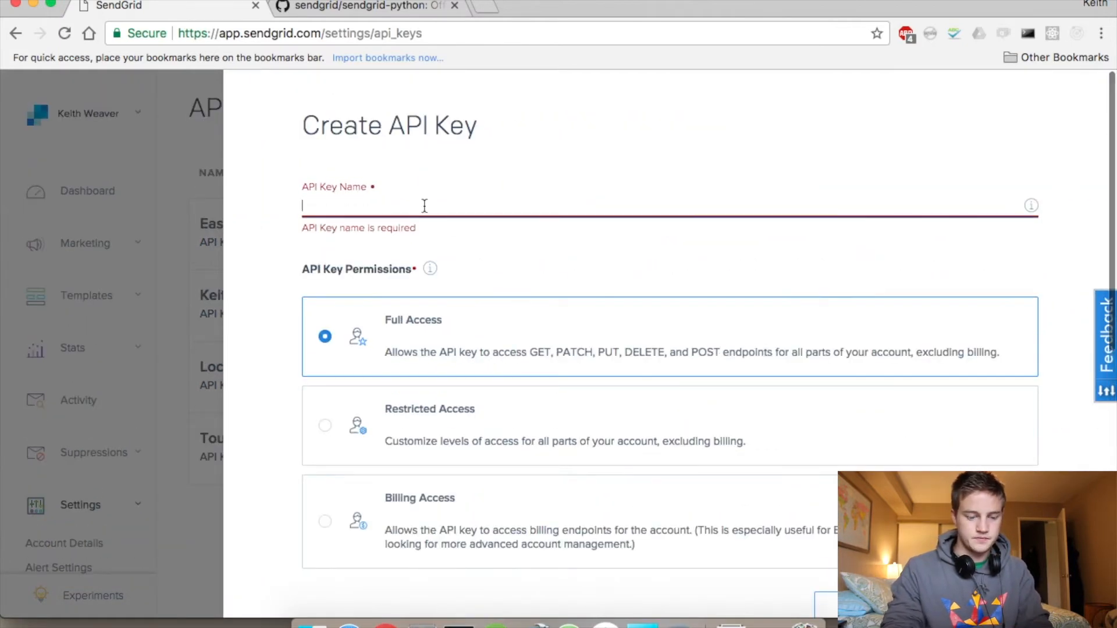
pyautogui.write('DEMO_')
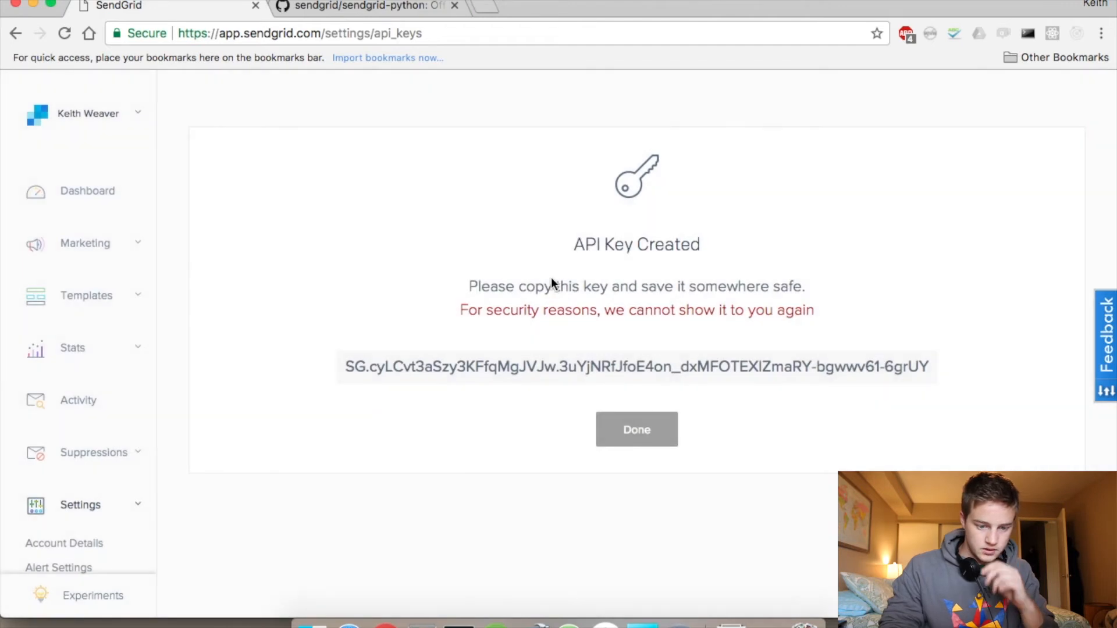
pyautogui.click(636, 368)
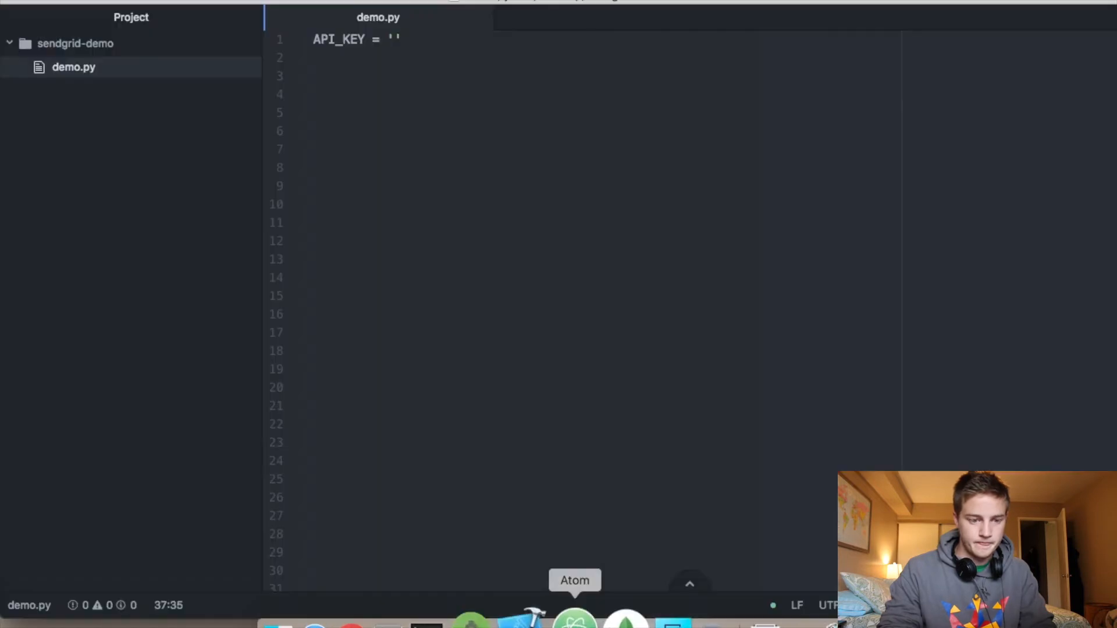
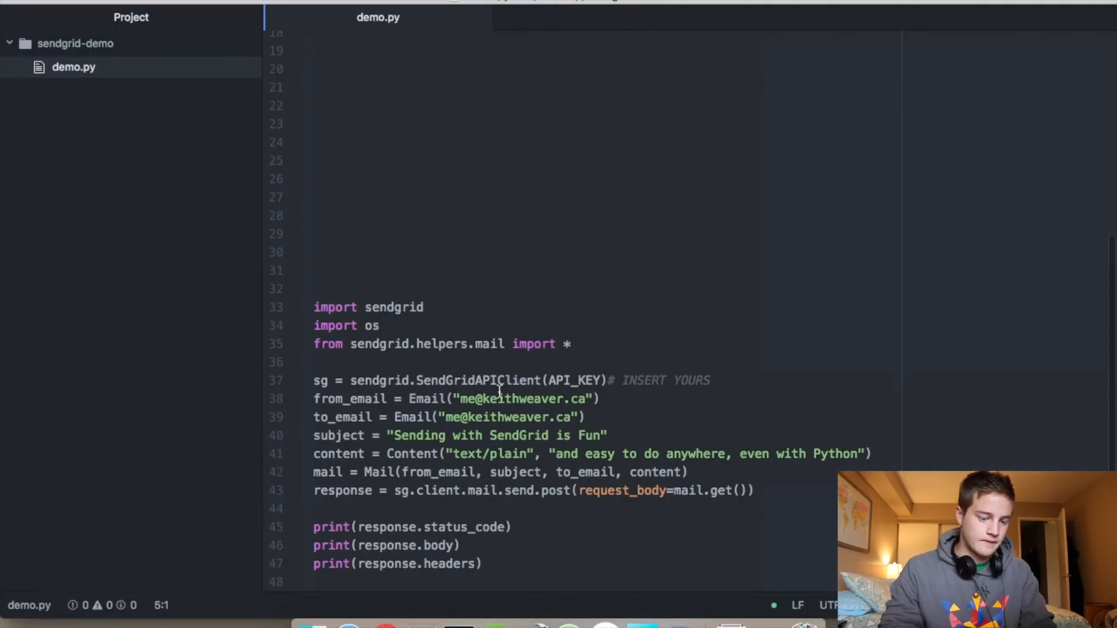
pyautogui.click(544, 508)
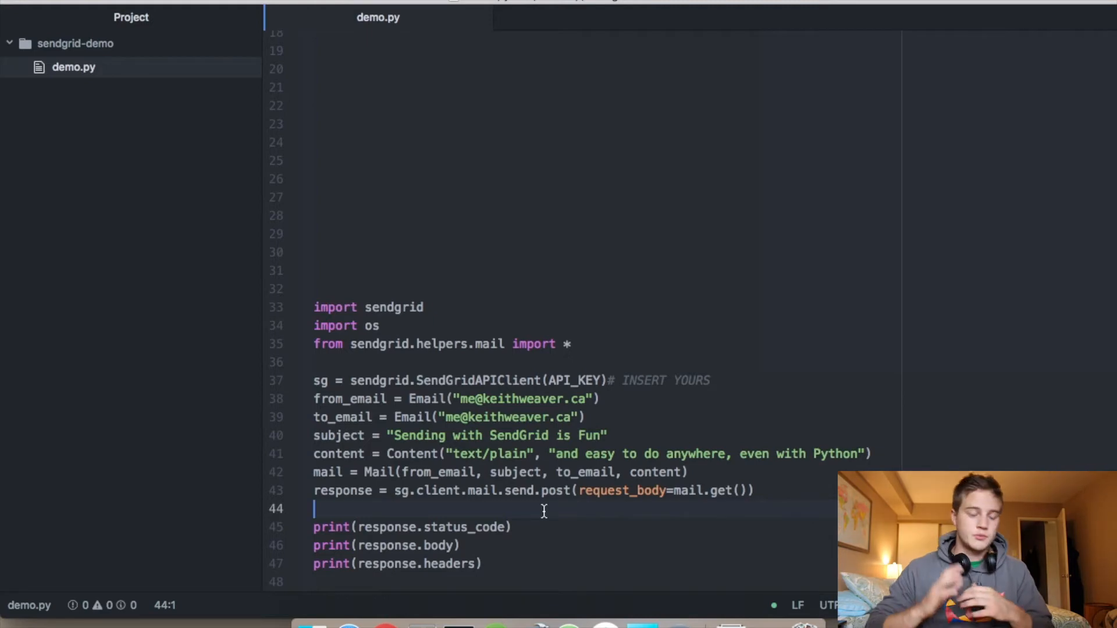
pyautogui.click(463, 618)
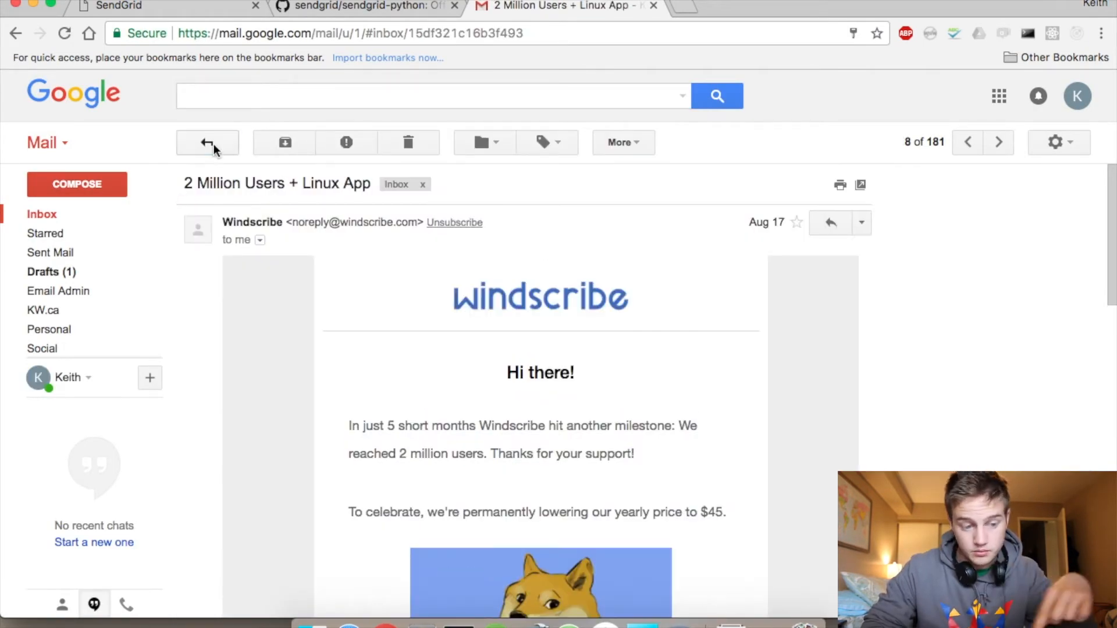
# Return to the Gmail inbox, then run 'python demo.py' in Terminal
pyautogui.click(207, 142)
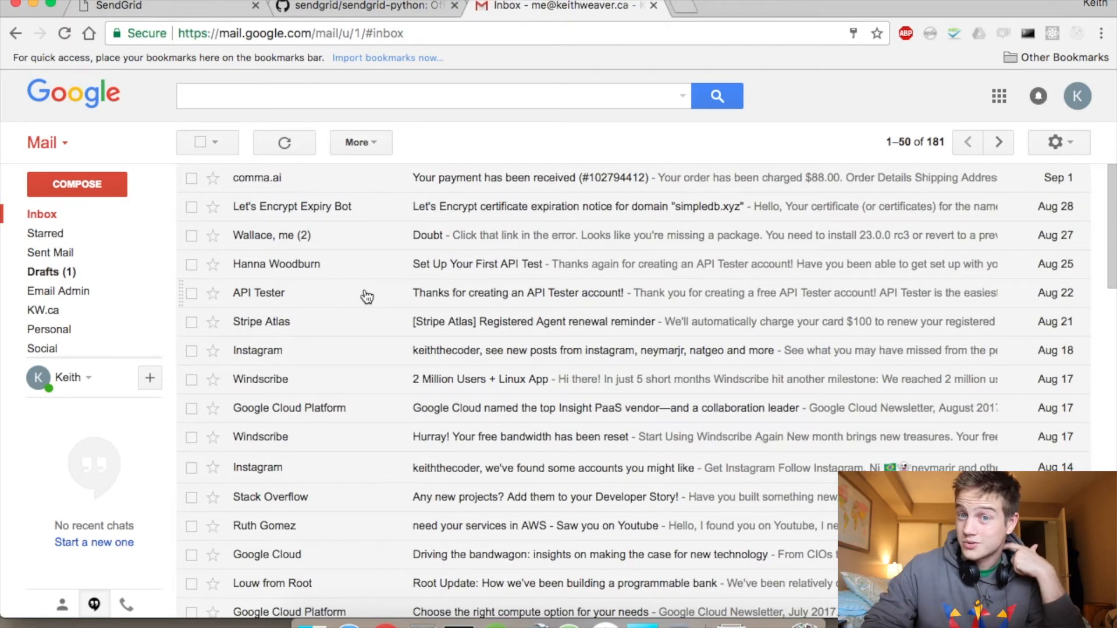
pyautogui.click(458, 614)
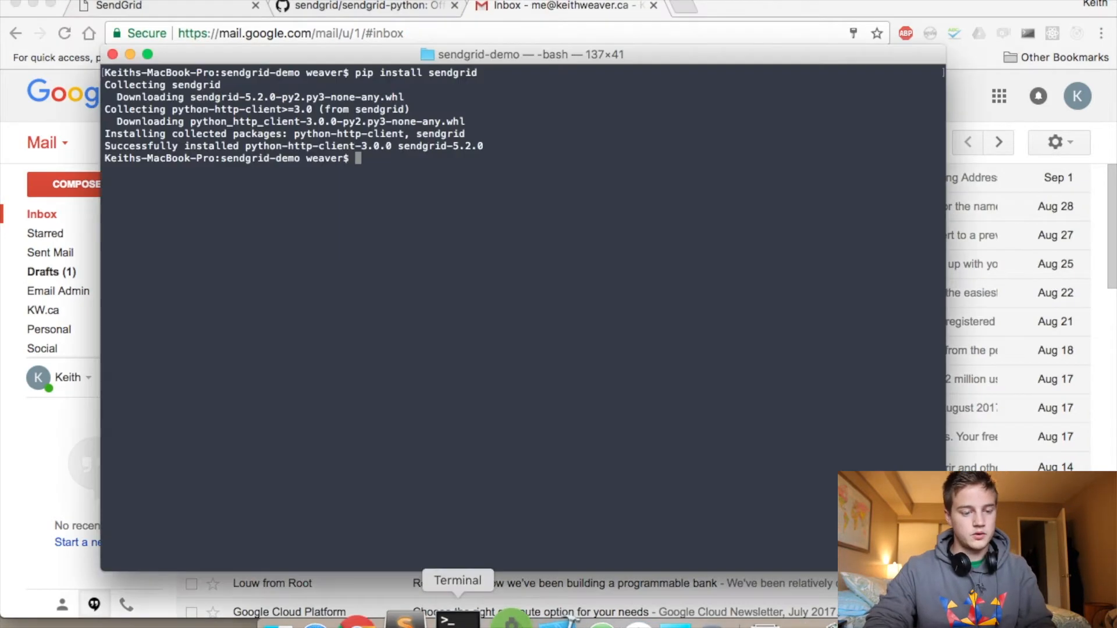
pyautogui.write('python')
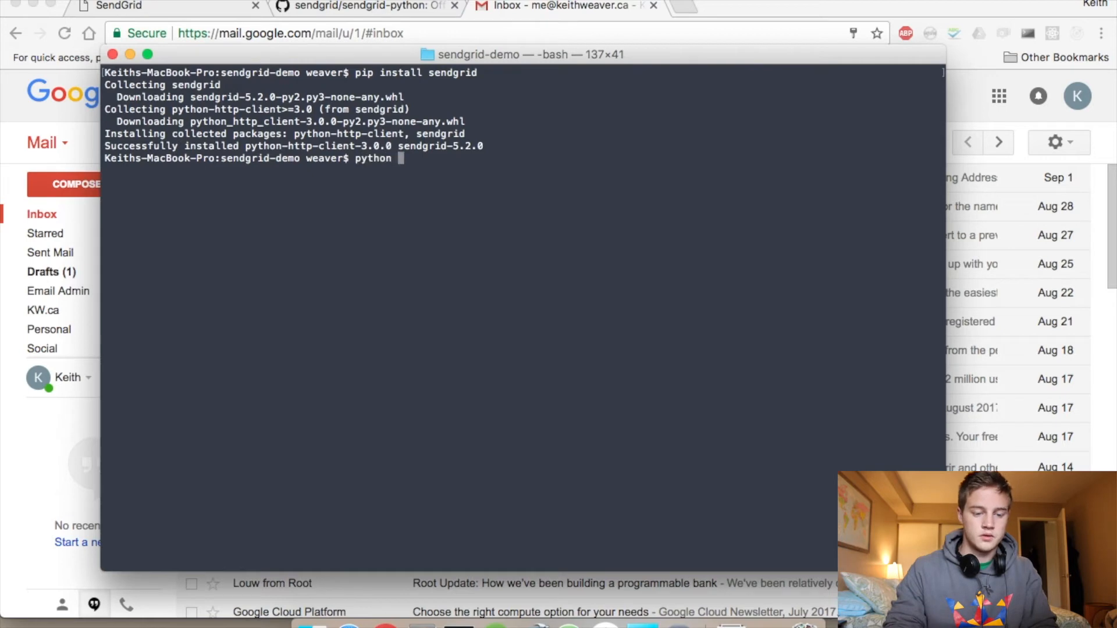
pyautogui.write('demo.py')
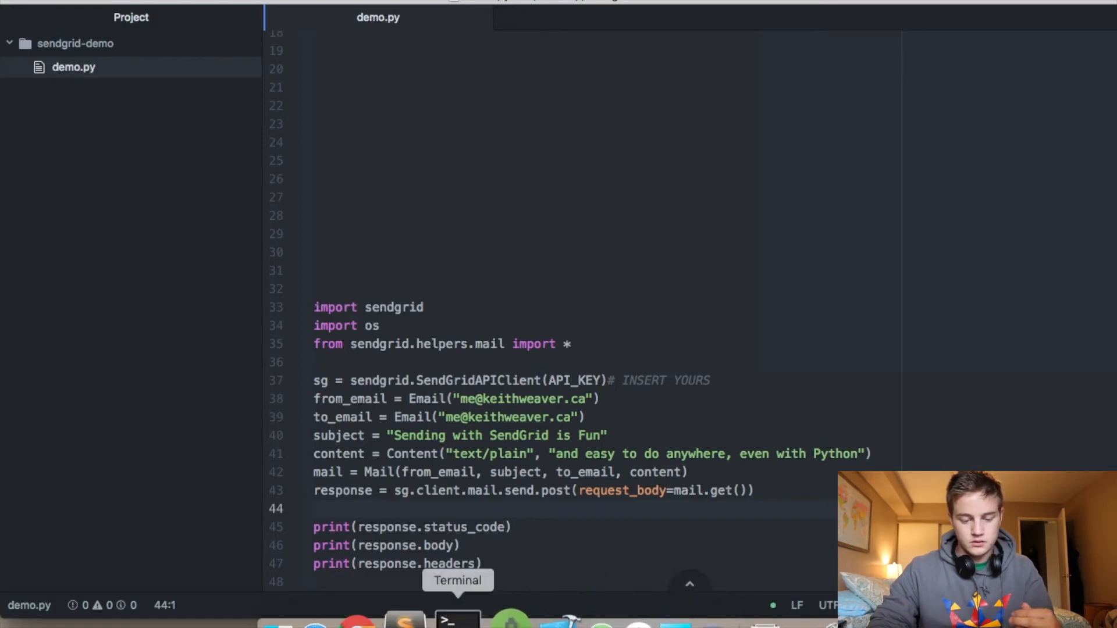
# Bring the Terminal window back to the front
pyautogui.click(562, 5)
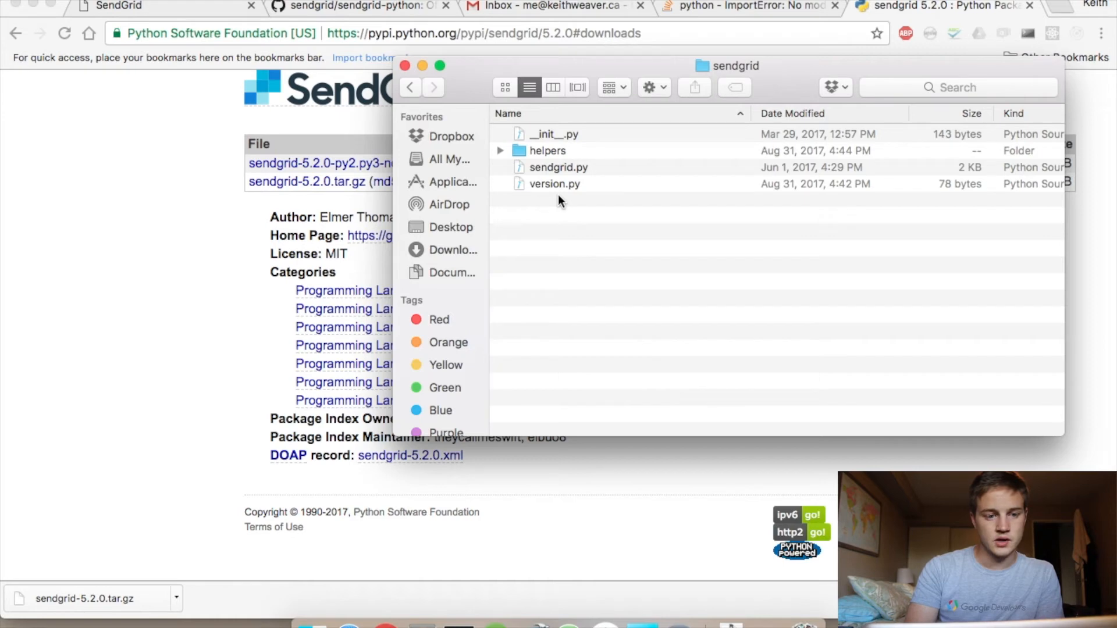
# Open a second Finder window showing All My Files
pyautogui.doubleClick(559, 167)
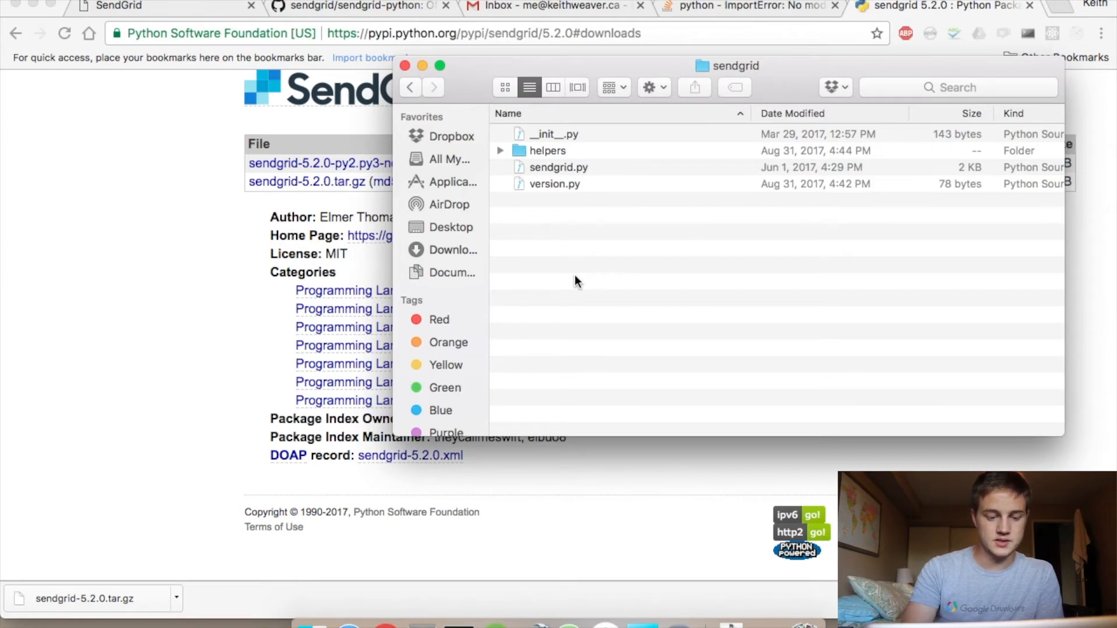
pyautogui.moveTo(463, 619)
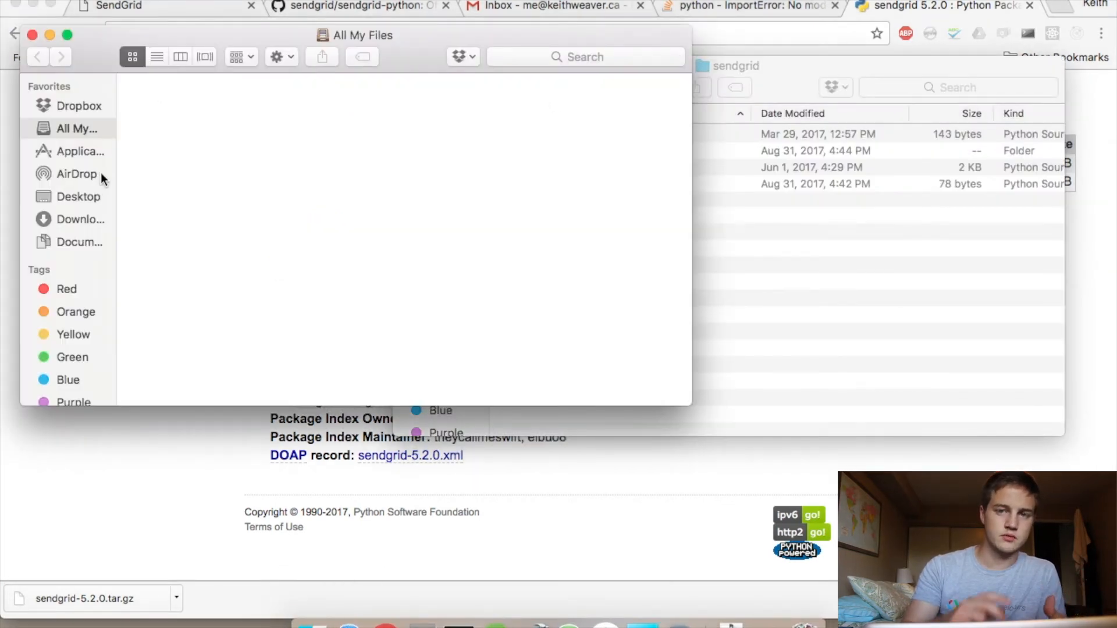
# Open the Desktop's demo_email project folder and select the sendgrid-demo folder
pyautogui.click(78, 197)
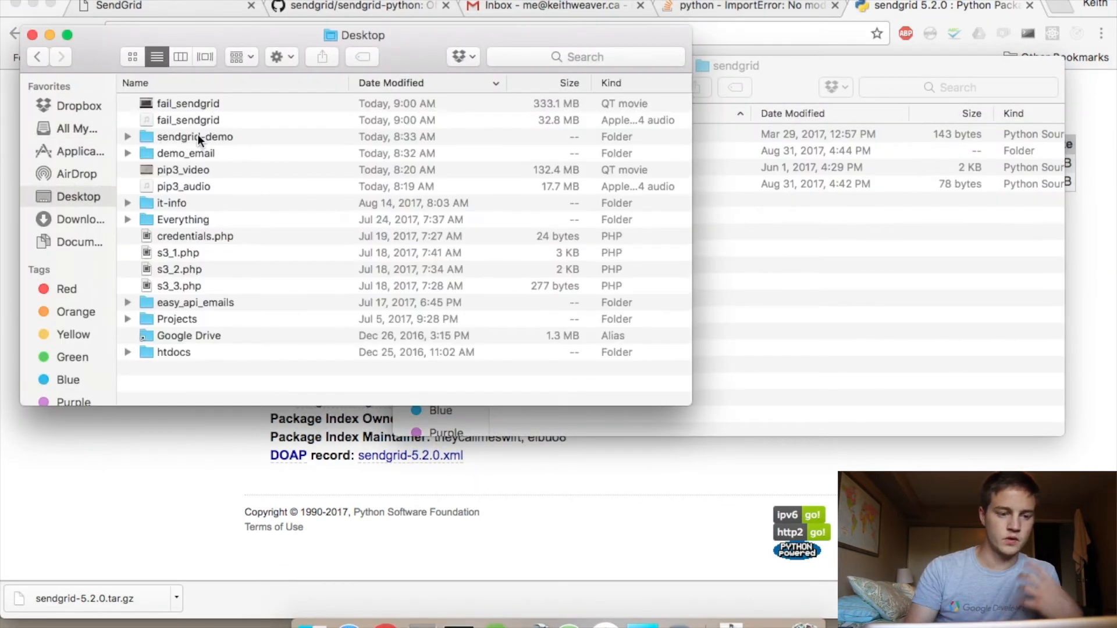
pyautogui.doubleClick(185, 153)
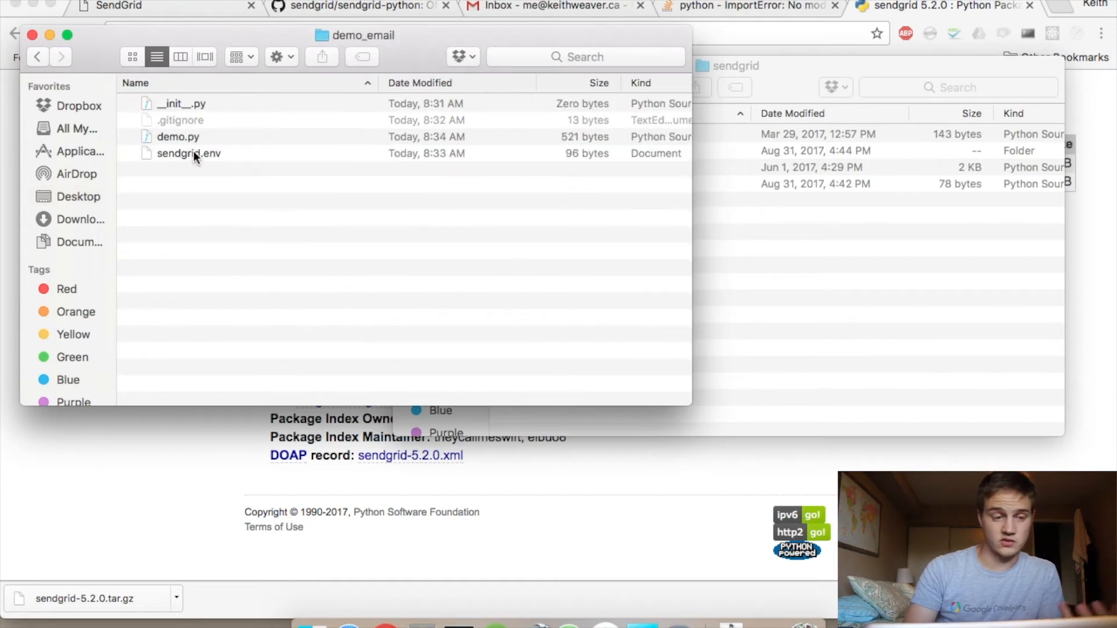
pyautogui.moveTo(238, 209)
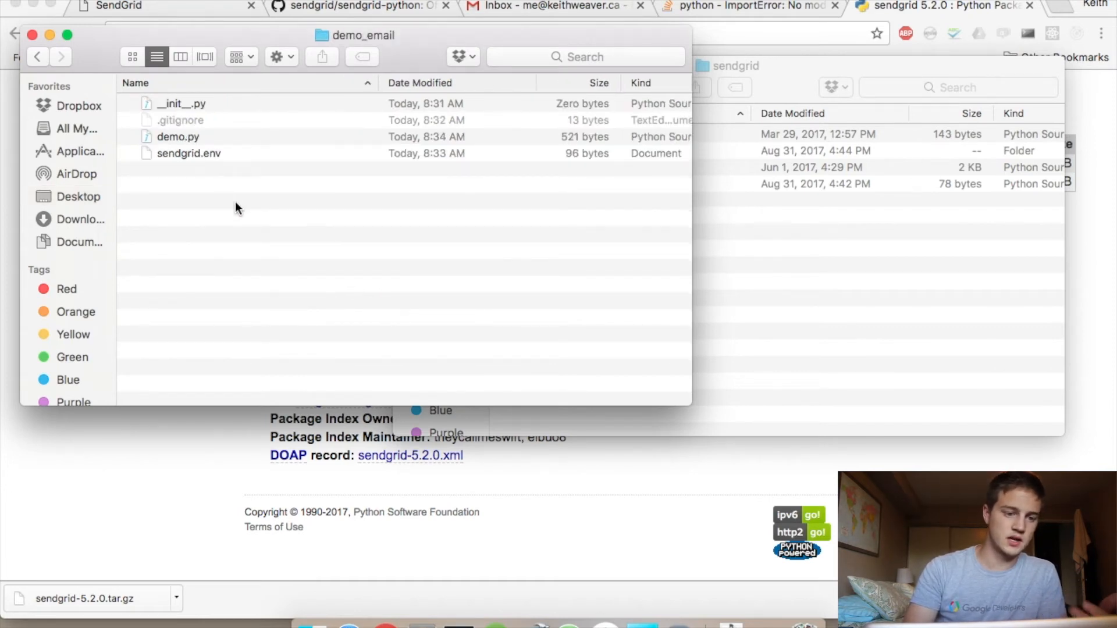
pyautogui.moveTo(277, 204)
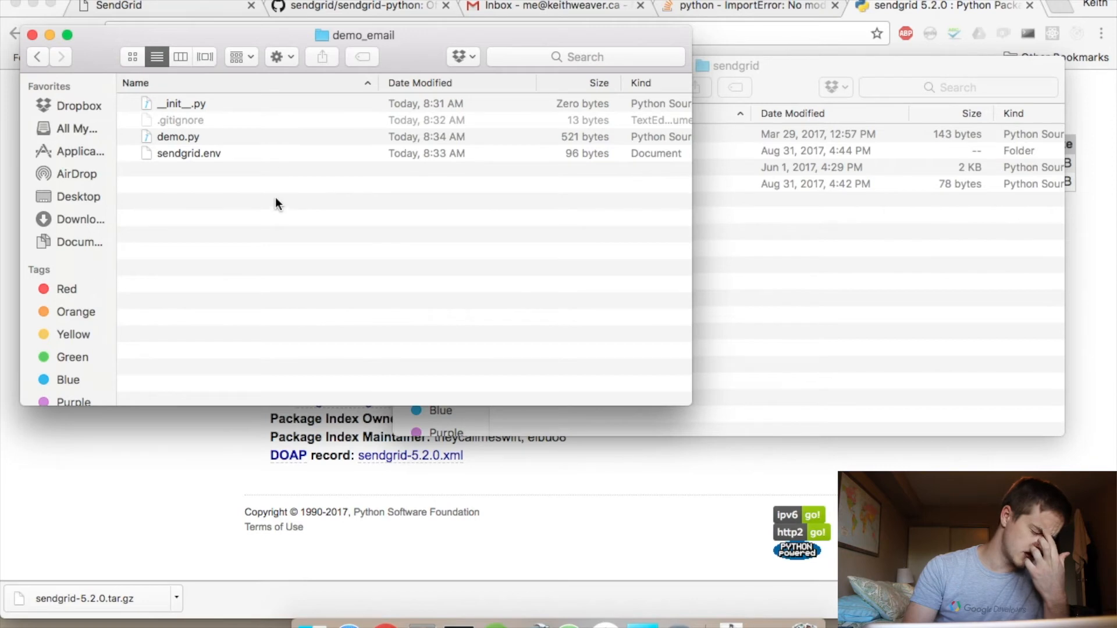
pyautogui.click(78, 196)
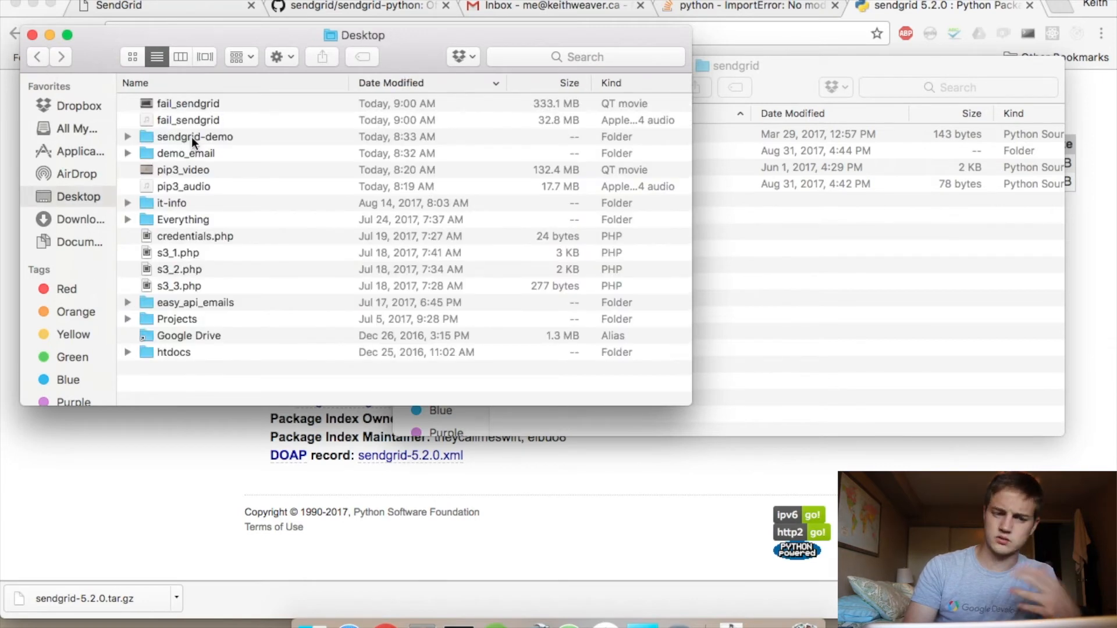
pyautogui.click(194, 136)
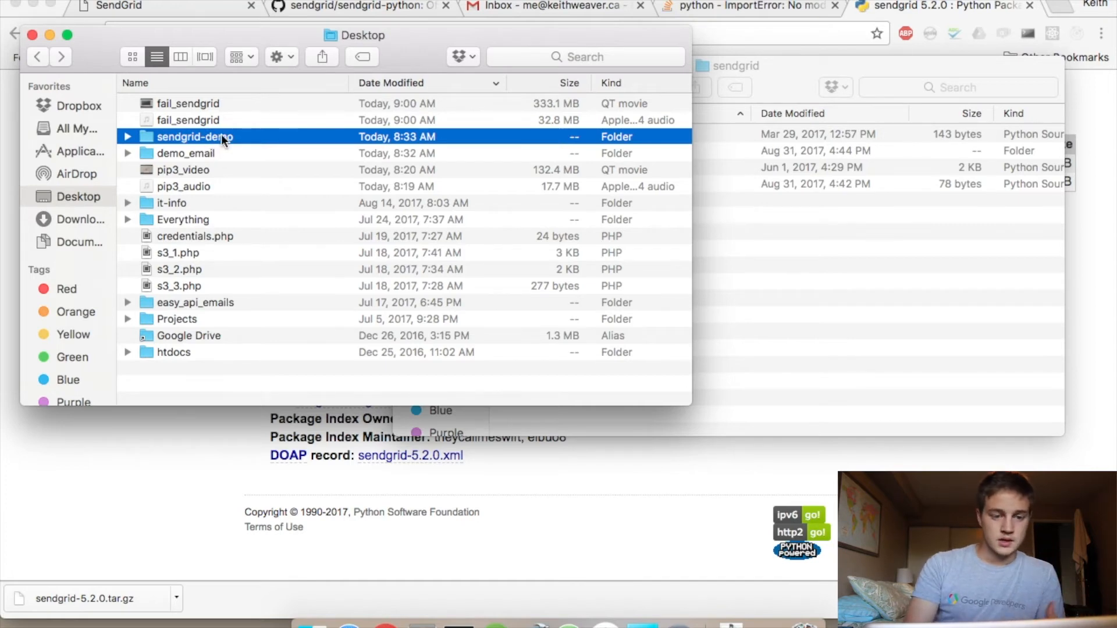
pyautogui.click(194, 137)
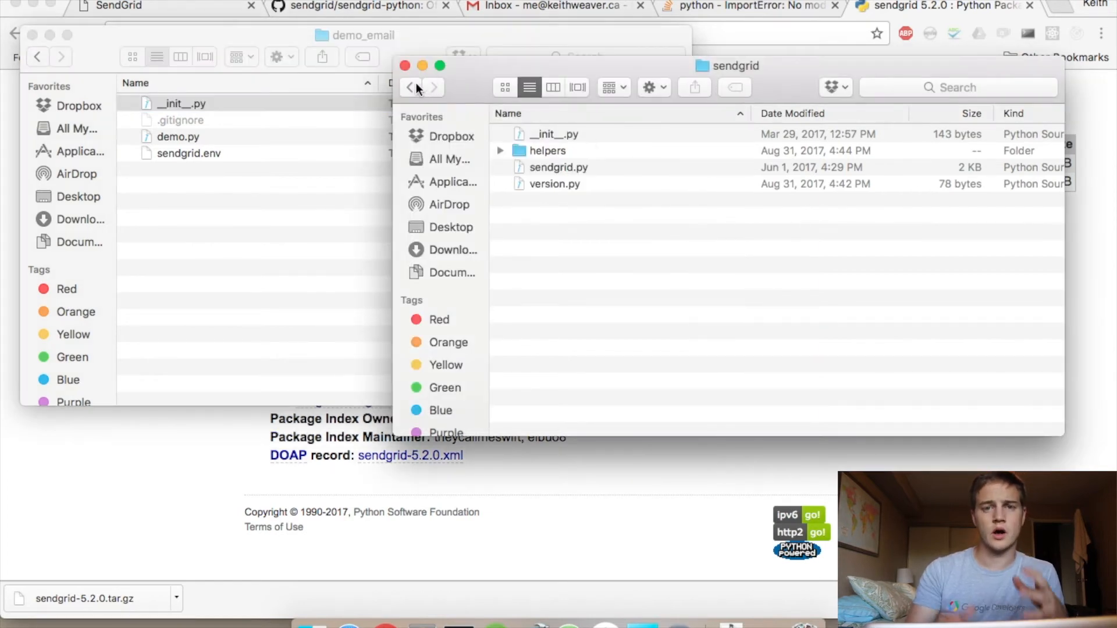
# Go back up to the sendgrid-5.2.0 folder and switch to the browser
pyautogui.click(409, 87)
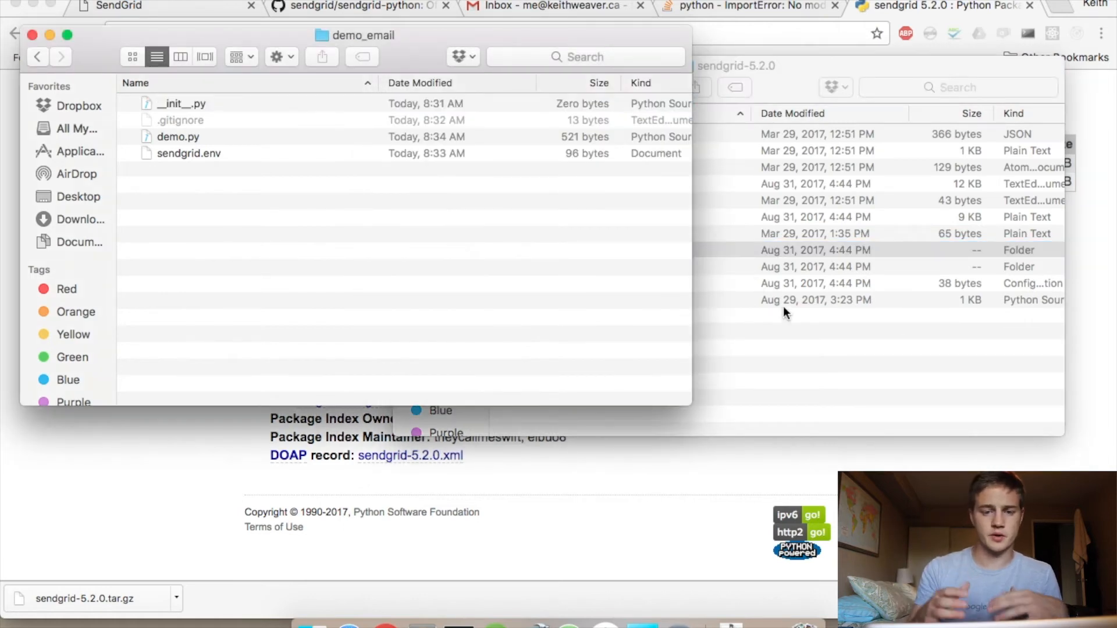
pyautogui.click(955, 6)
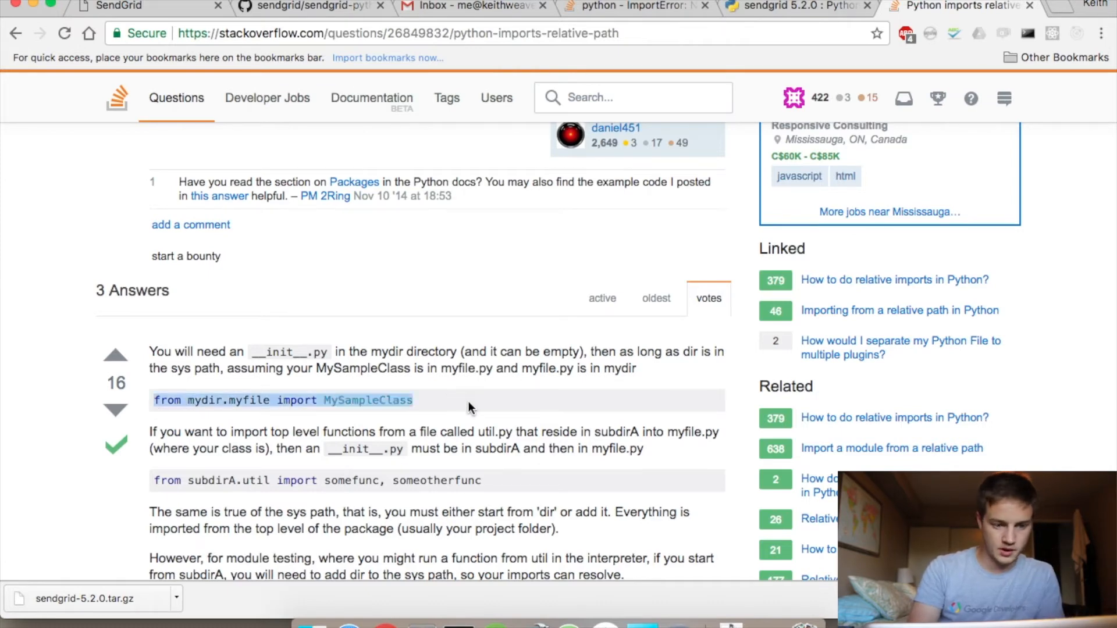
pyautogui.moveTo(290, 374)
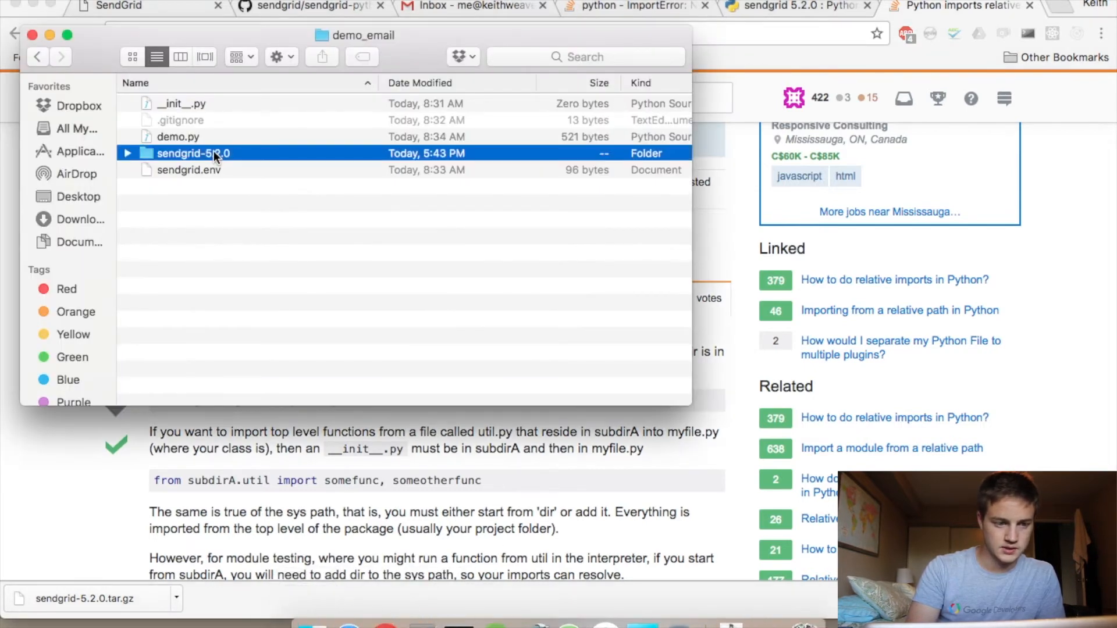
# Open sendgrid-5.2.0, check requirements.txt, and move its inner sendgrid folder into demo_email
pyautogui.doubleClick(193, 153)
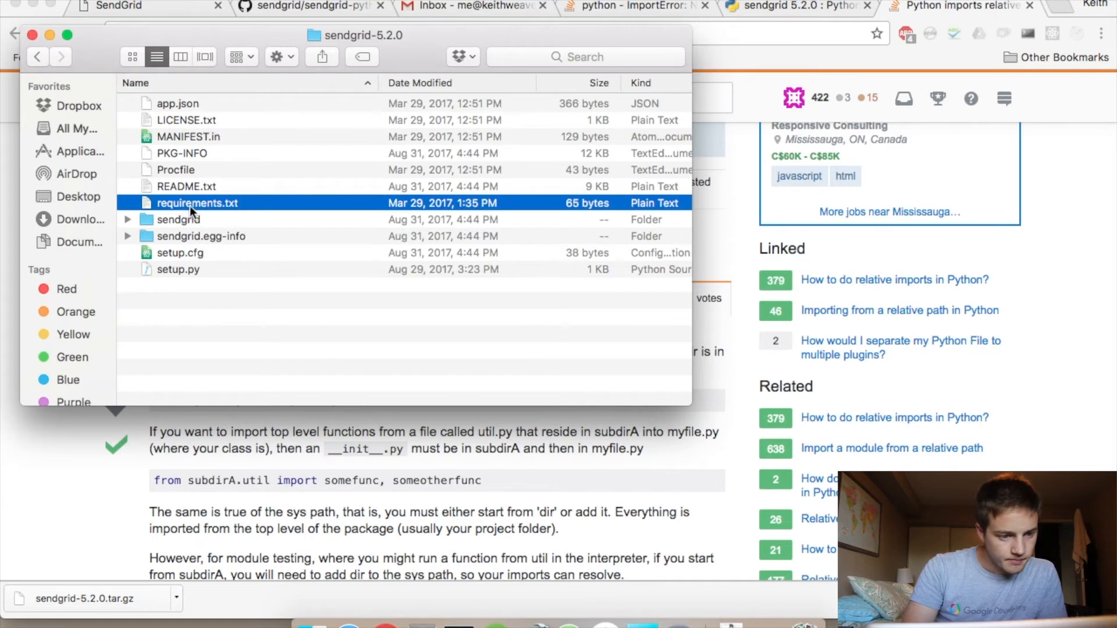
pyautogui.click(179, 219)
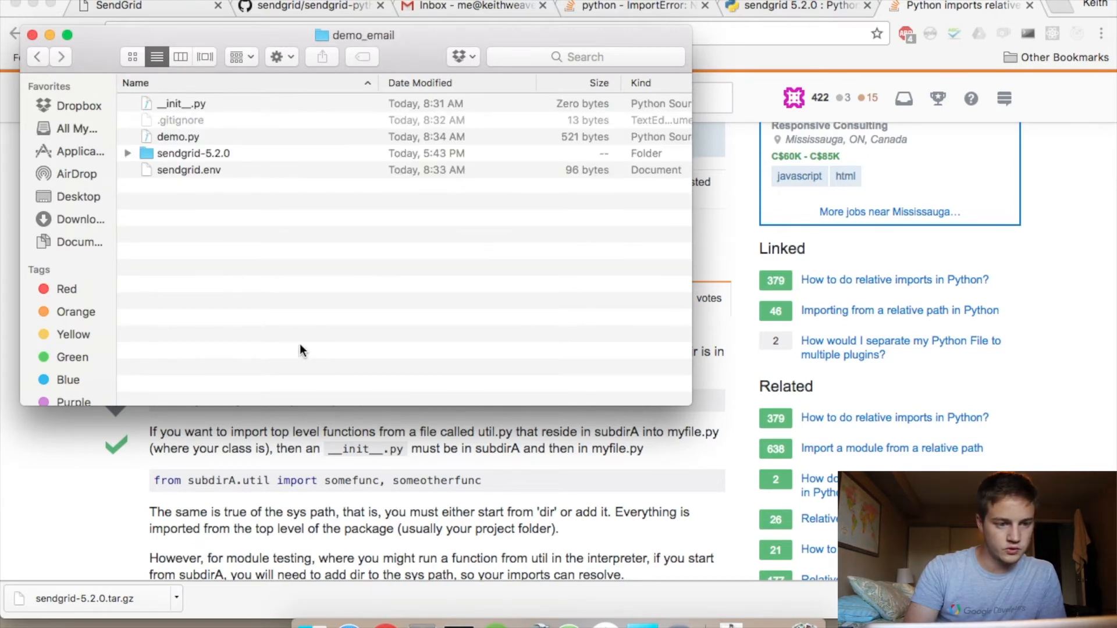
pyautogui.doubleClick(193, 152)
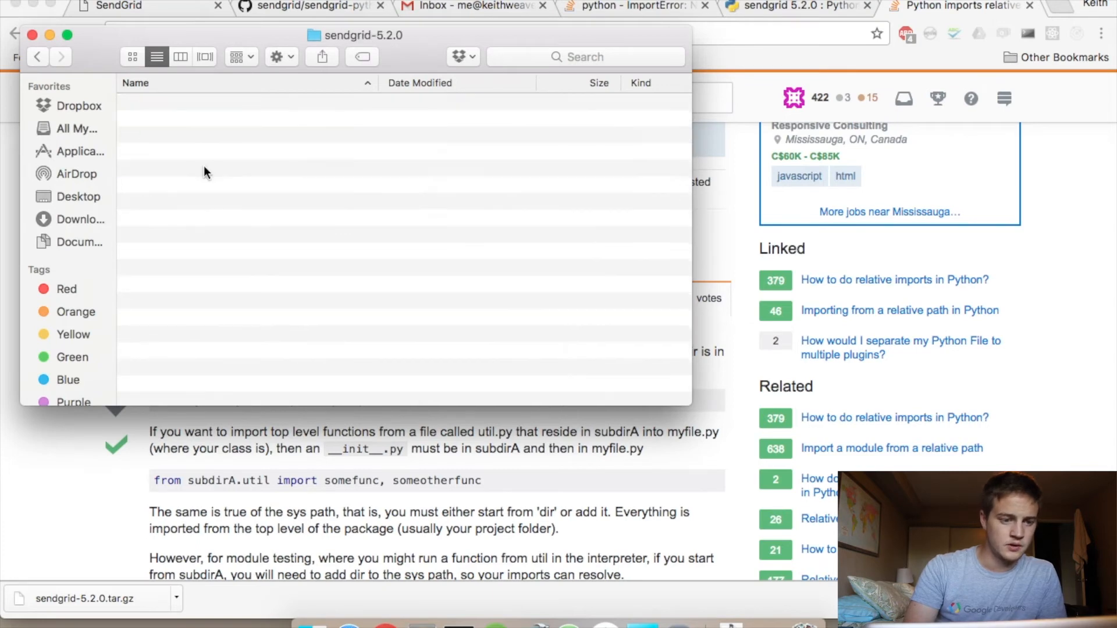
pyautogui.click(197, 203)
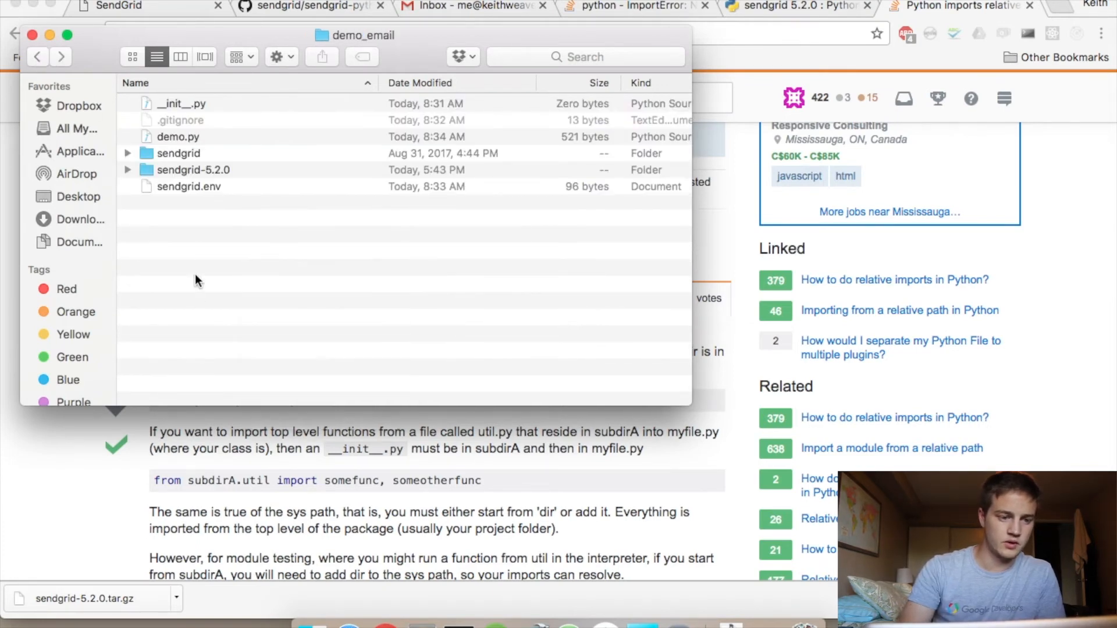
pyautogui.rightClick(193, 186)
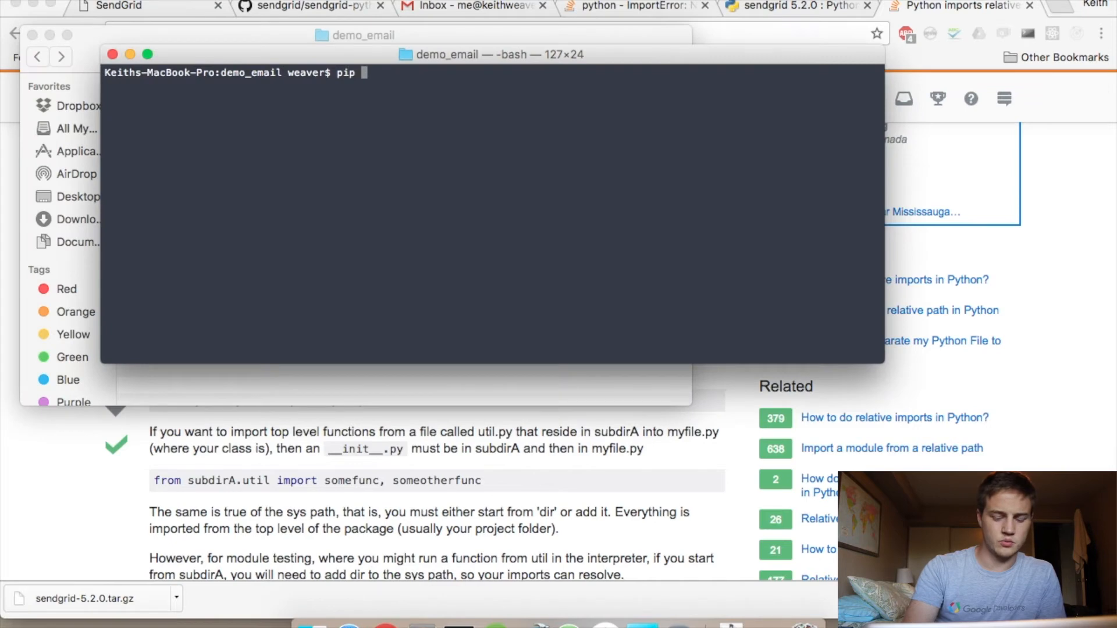
# Run 'pip install -r requirements.txt' to install the listed packages
pyautogui.write('install requirements.txt')
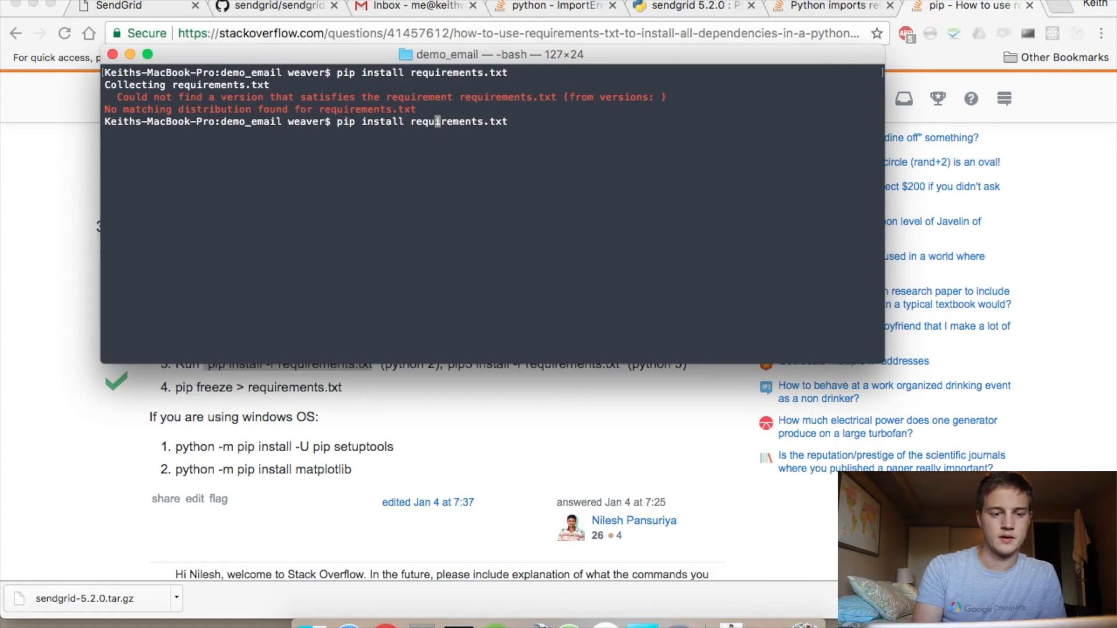
pyautogui.write('-r')
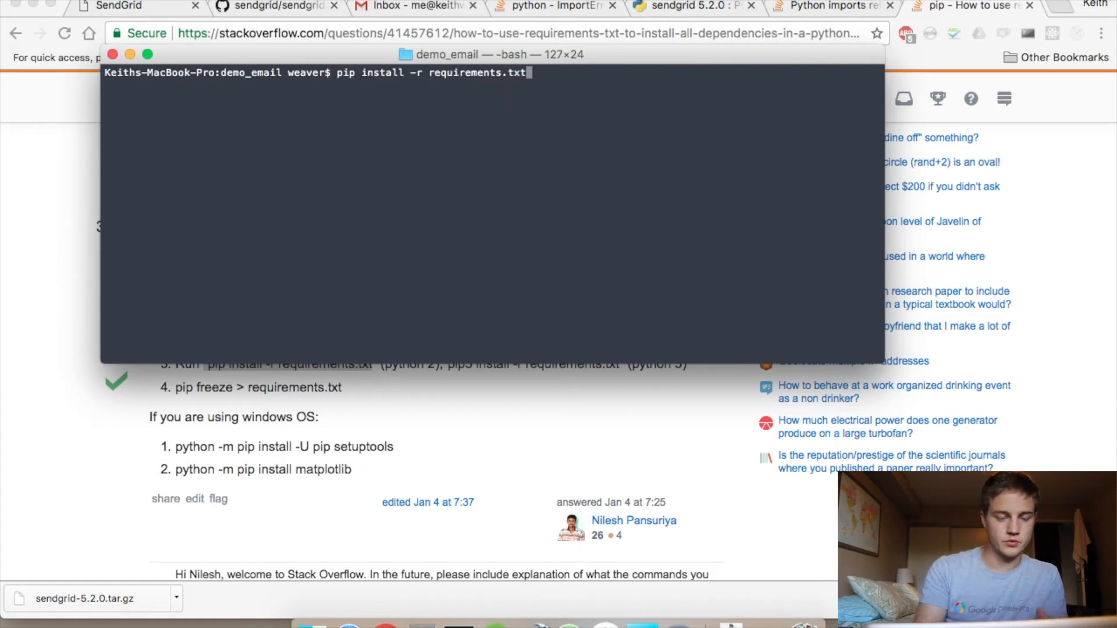
pyautogui.press('enter')
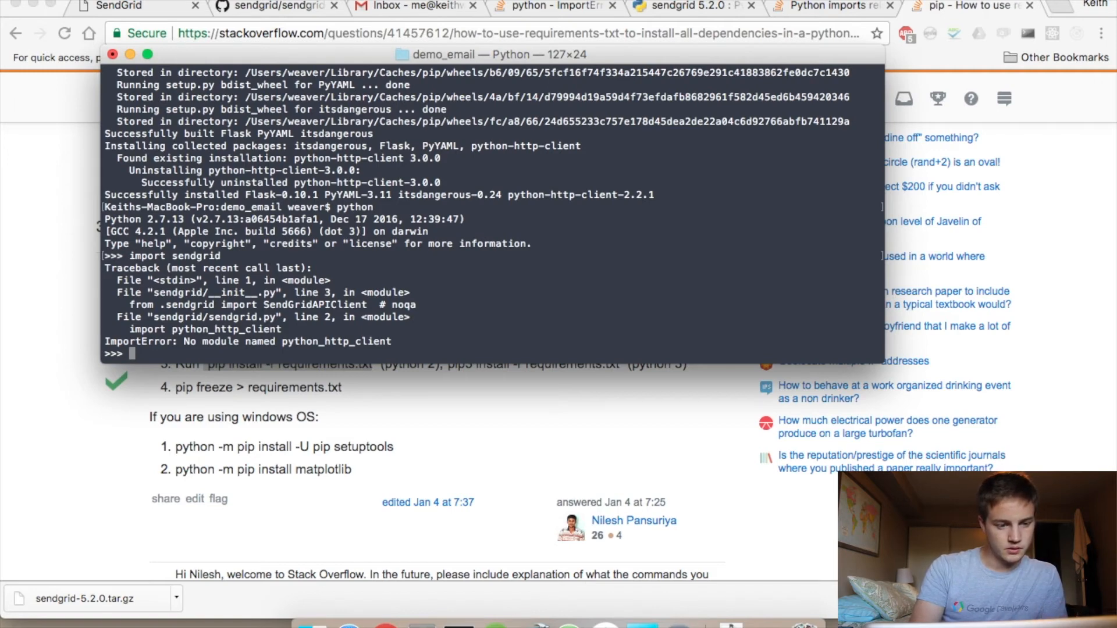
# Quit Python, pip install python_http_client, then restart Python and import python_http_client
pyautogui.doubleClick(336, 341)
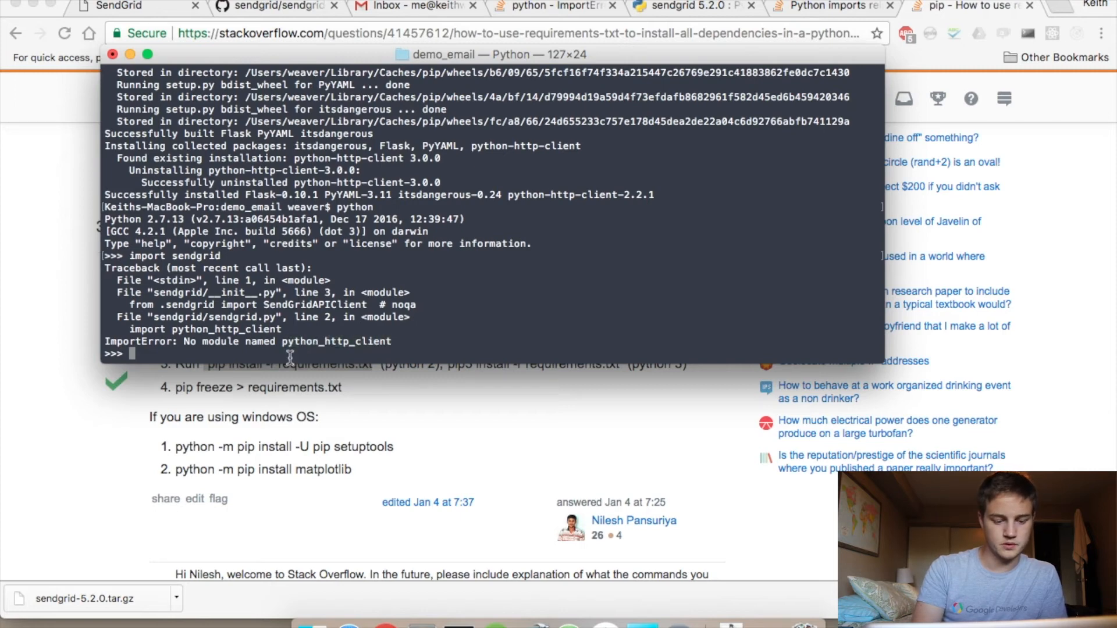
pyautogui.write('quit')
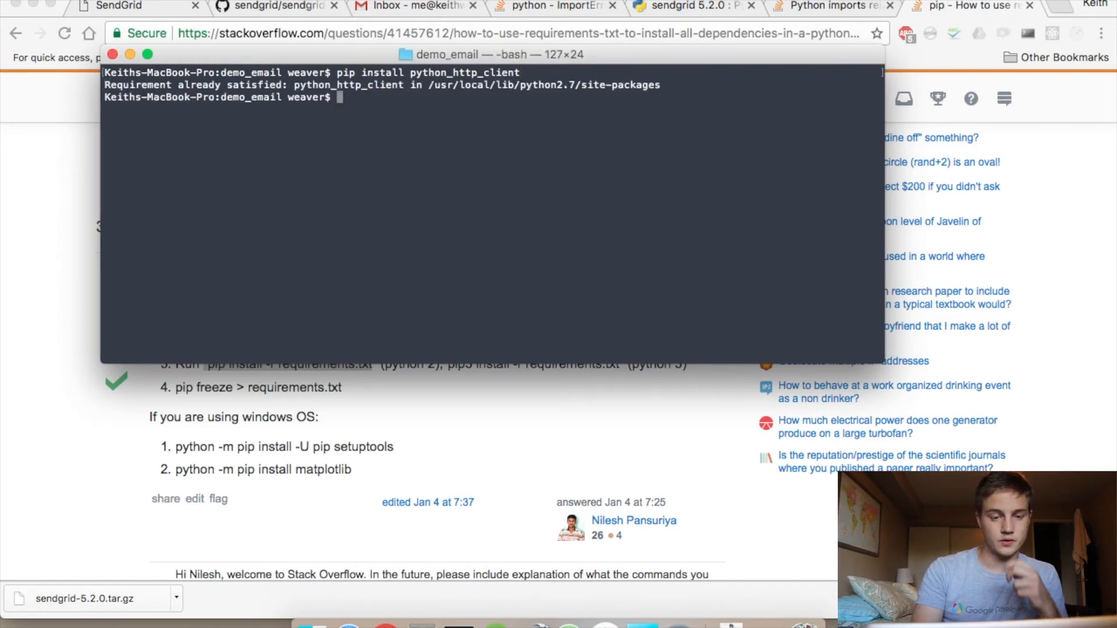
pyautogui.moveTo(417, 282)
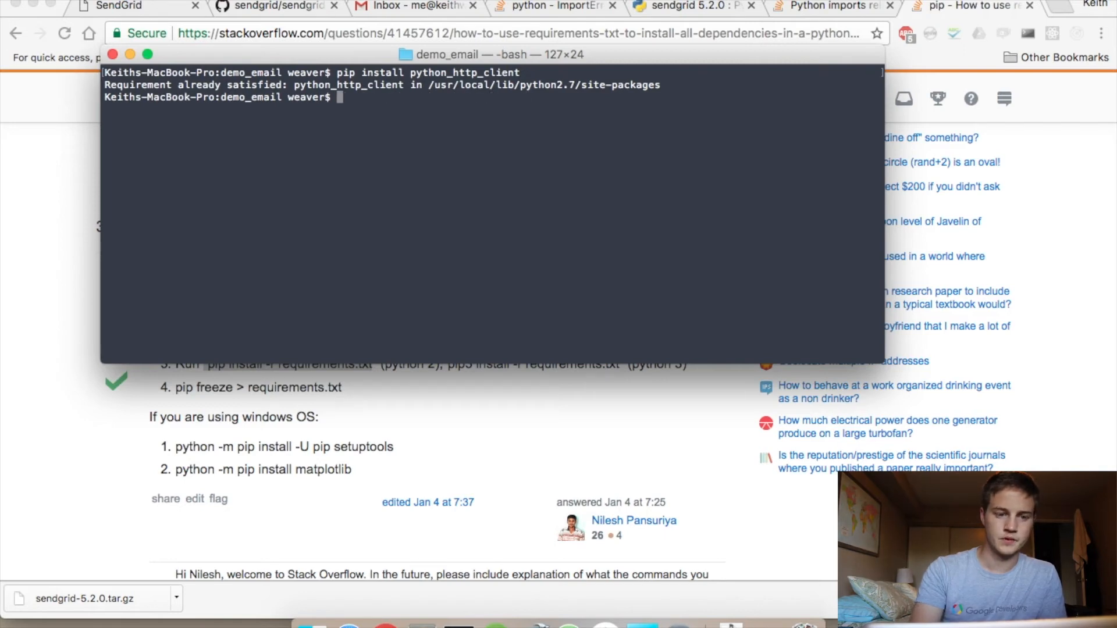
pyautogui.write('i')
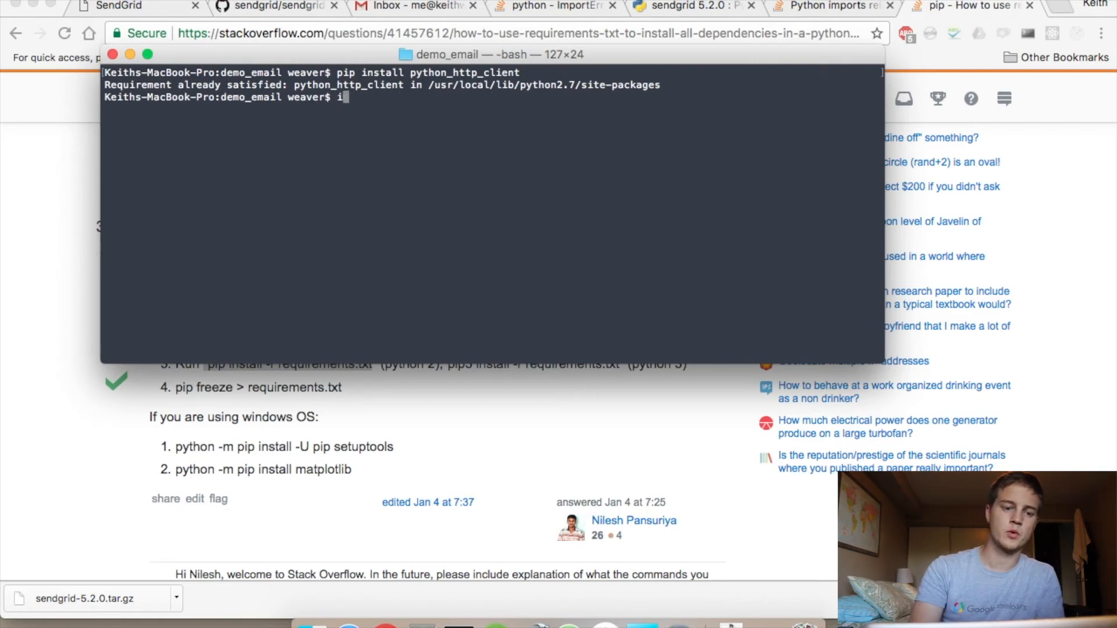
pyautogui.write('python')
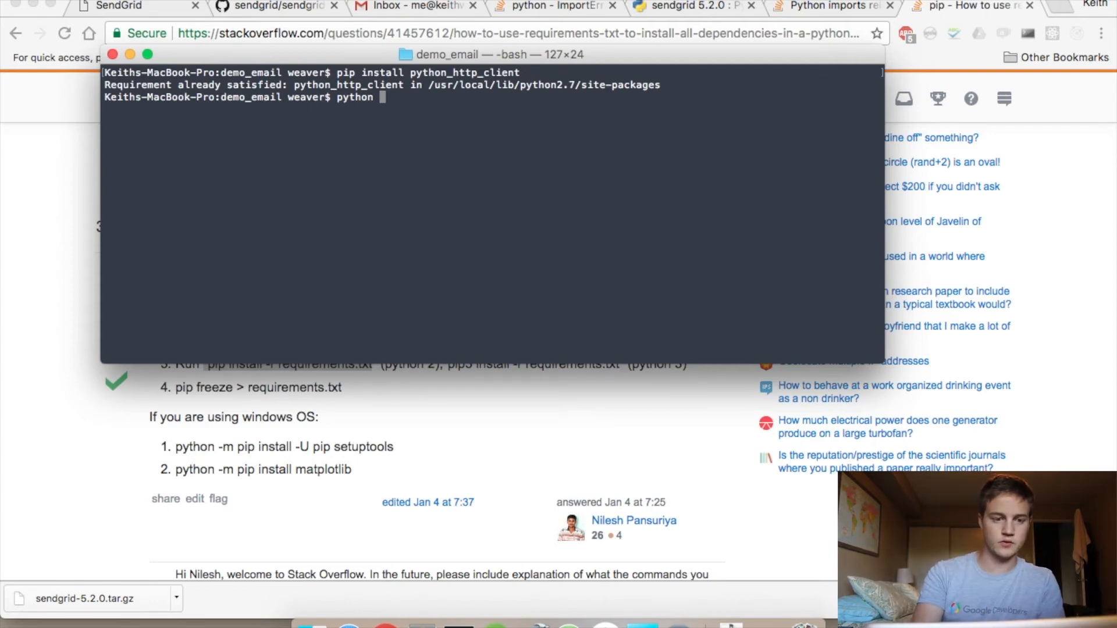
pyautogui.write('import python_http_client')
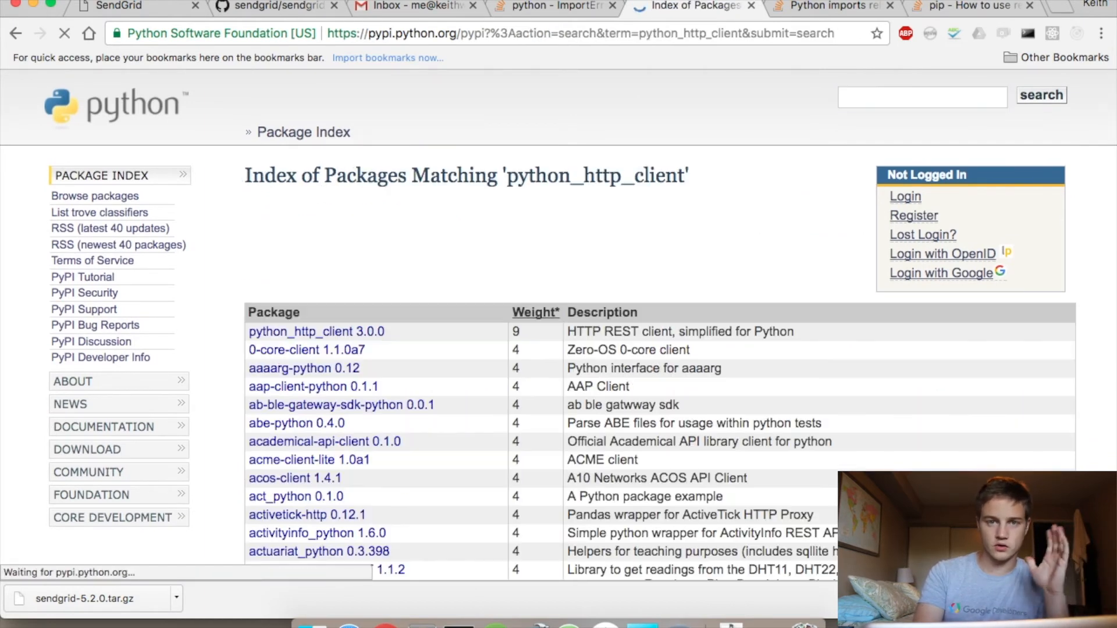
# Search PyPI and open the python_http_client 3.0.0 package page
pyautogui.click(922, 98)
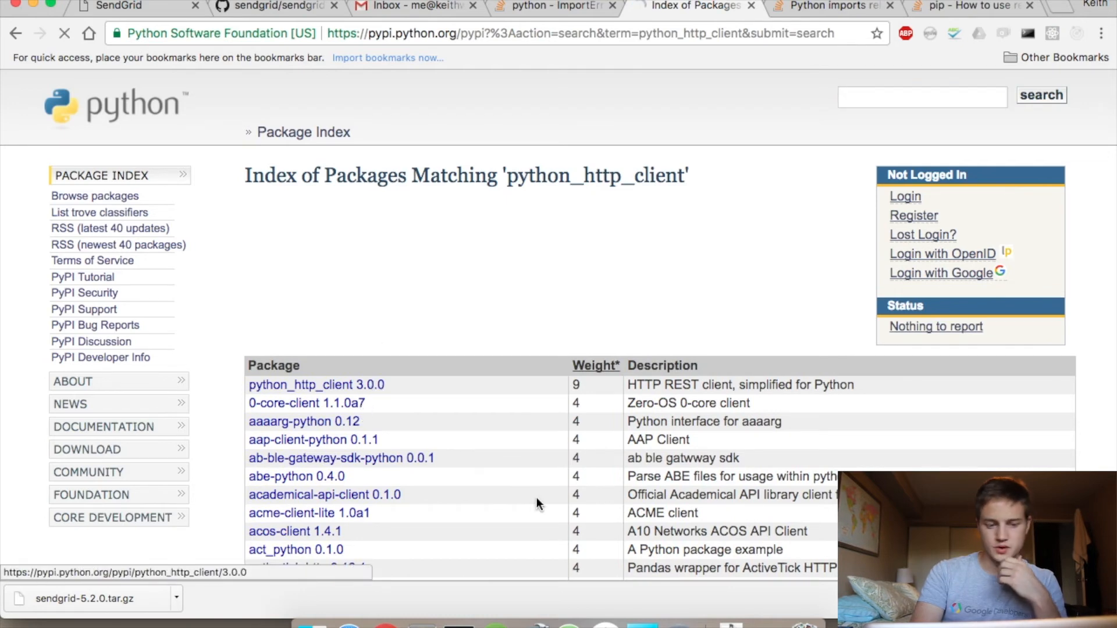
pyautogui.click(315, 385)
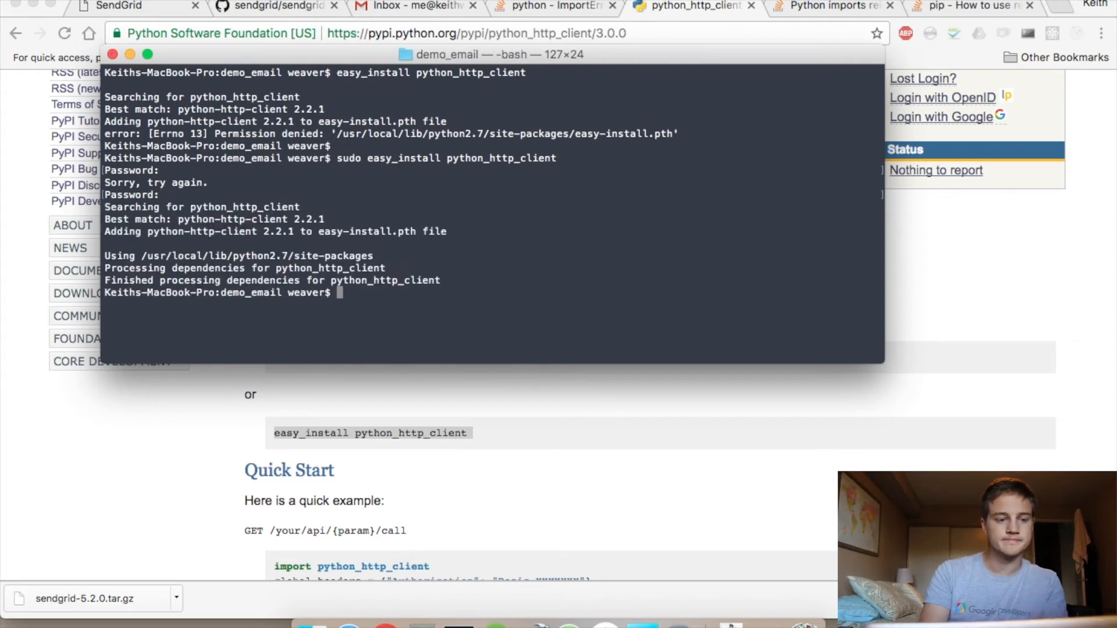
# Start Python, attempt to import python_http_client (still ImportError), and quit the interpreter
pyautogui.write('python')
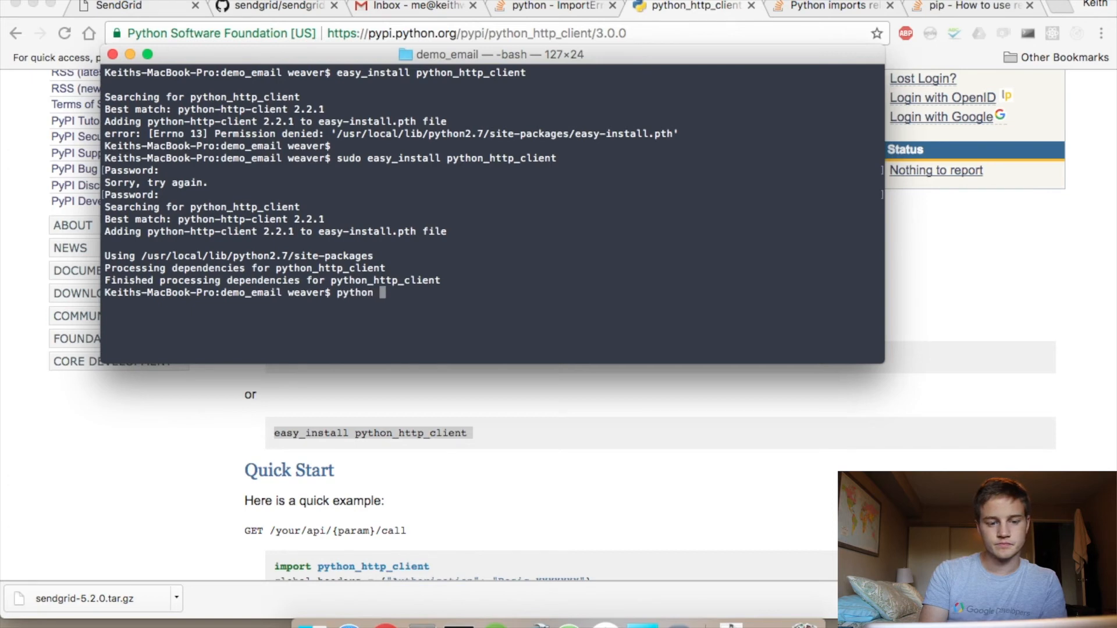
pyautogui.press('enter')
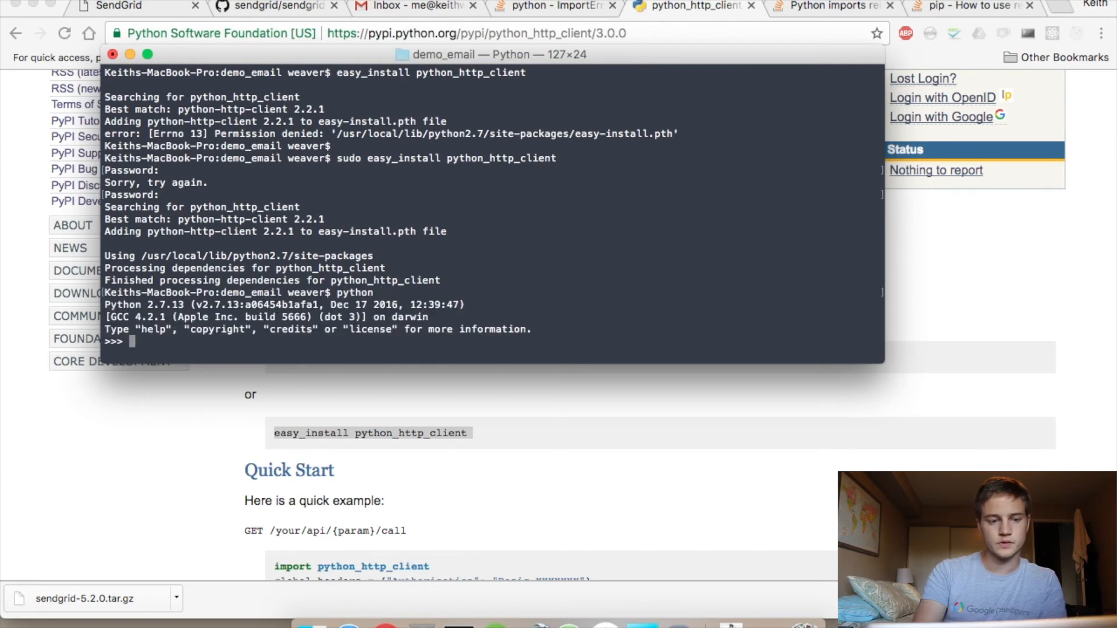
pyautogui.write('import p')
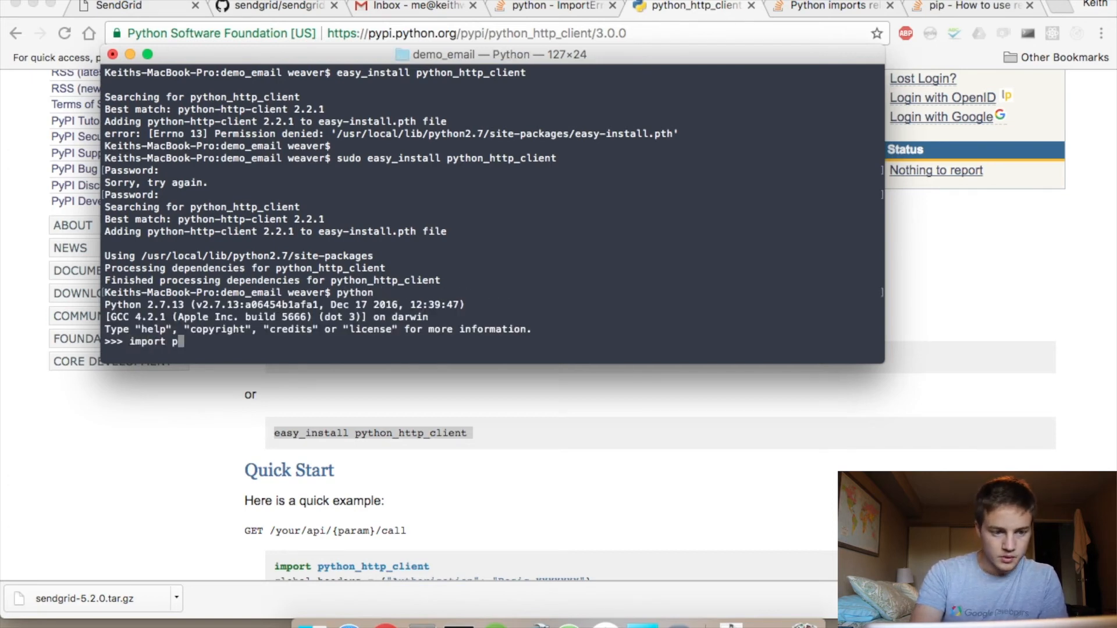
pyautogui.write('ython_hy')
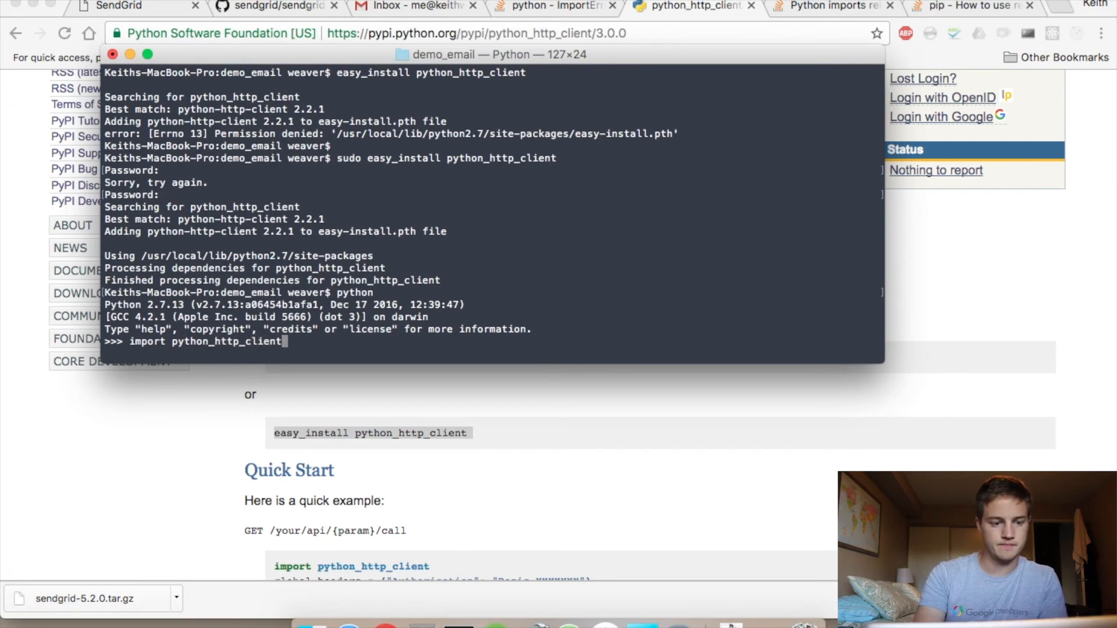
pyautogui.press('enter')
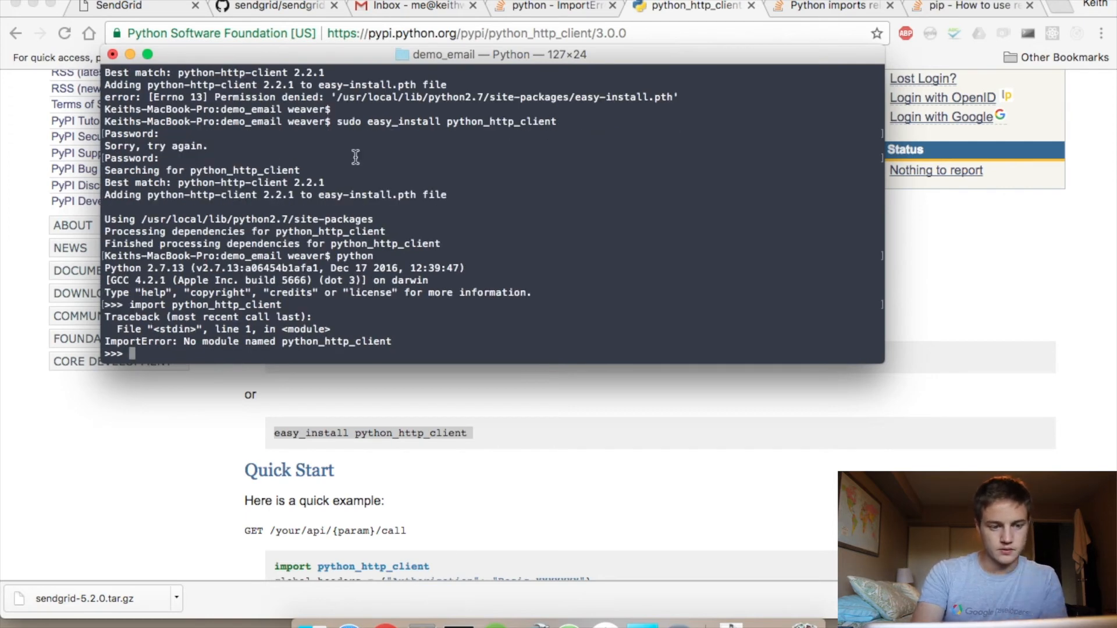
pyautogui.write('quit()')
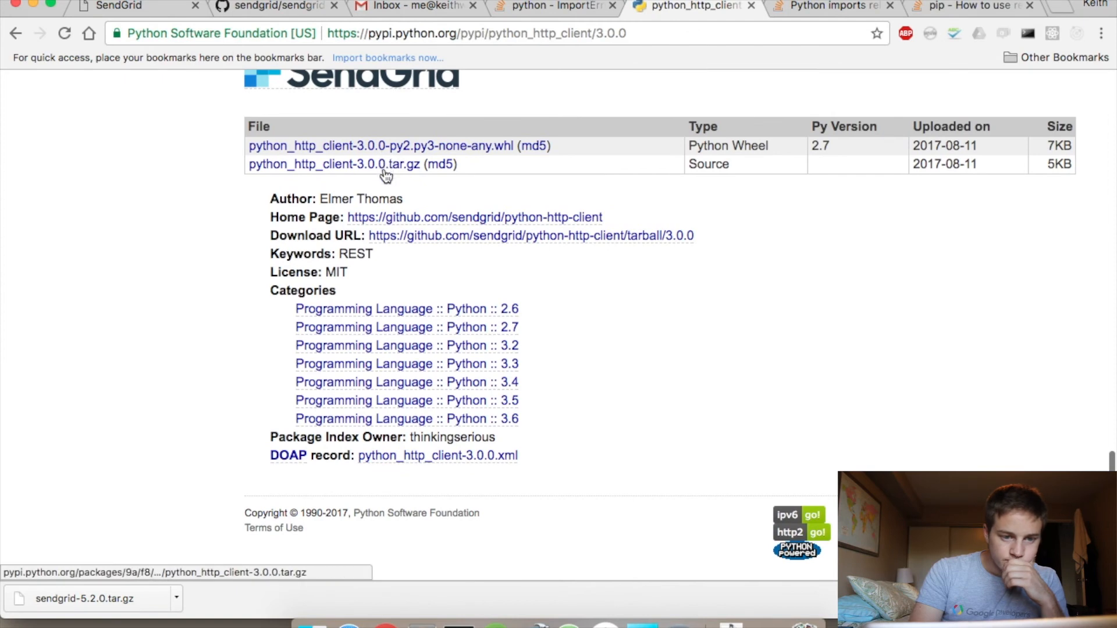
# Download the python_http_client 3.0.0 source archive and open its folder in Finder
pyautogui.click(334, 164)
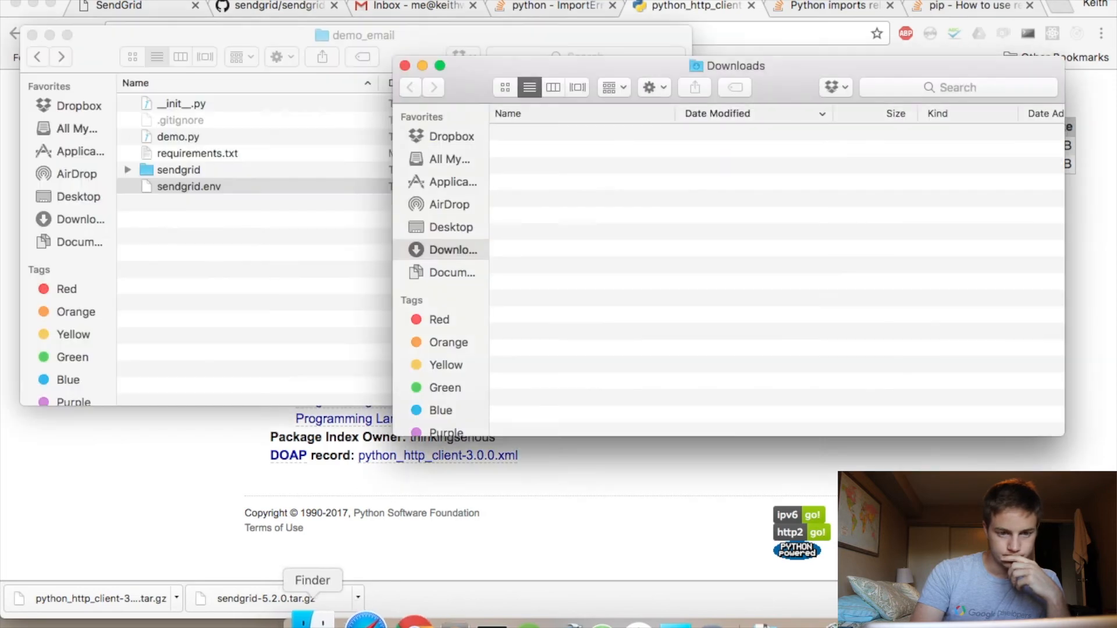
pyautogui.click(588, 412)
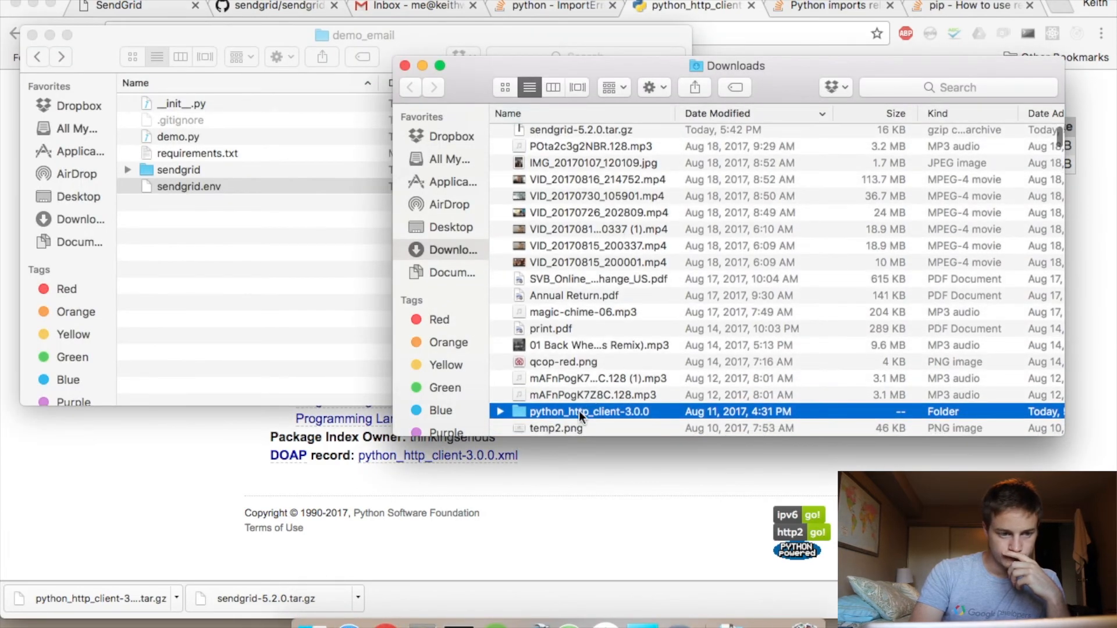
pyautogui.doubleClick(588, 411)
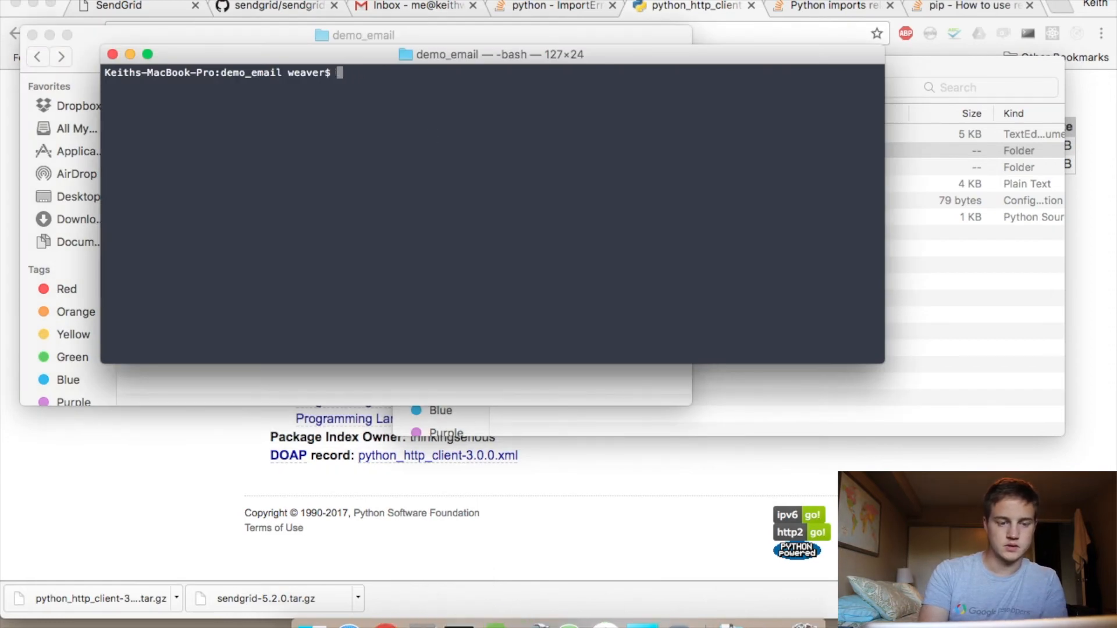
# Verify in Python that sendgrid now imports without error, then quit
pyautogui.write('python')
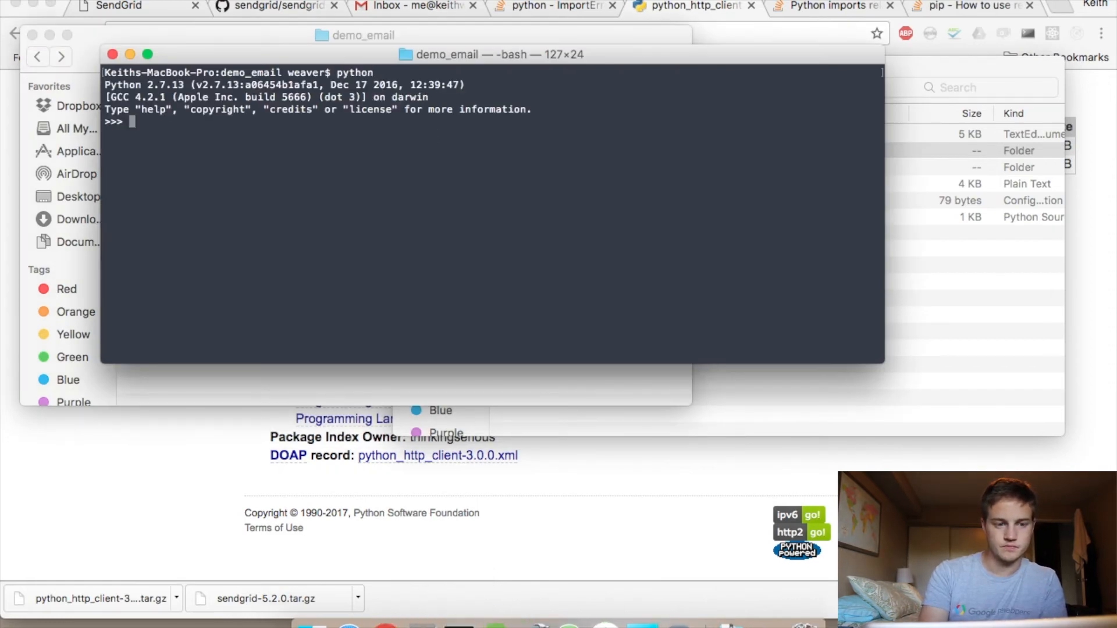
pyautogui.write('import sendgrid')
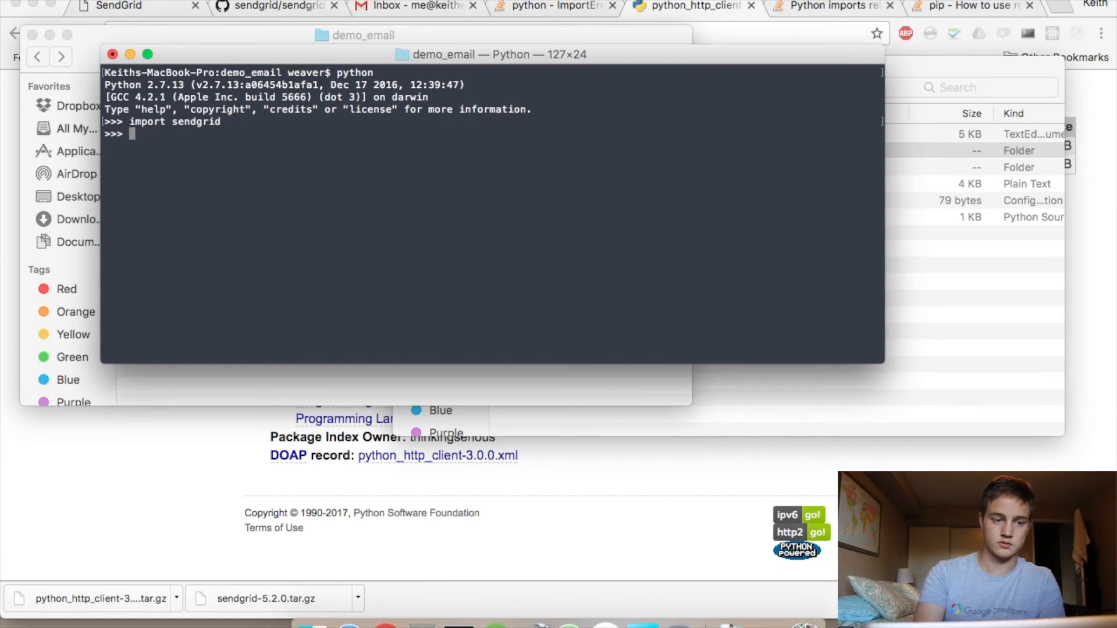
pyautogui.write('quit')
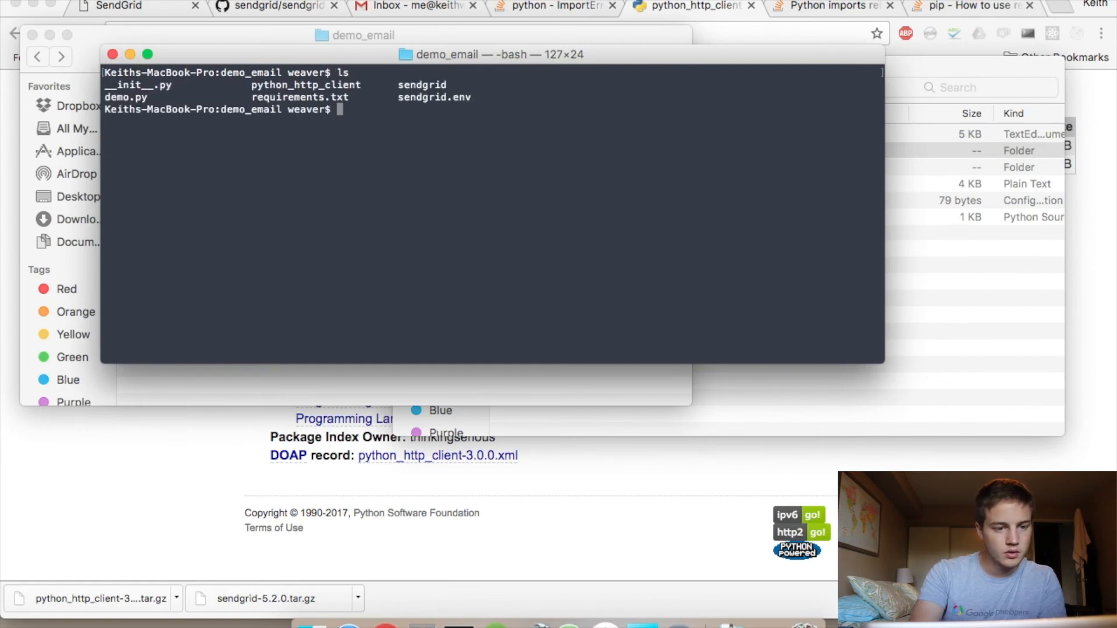
# Recall demo.py and easy_install commands from history and clear the Terminal screen
pyautogui.write('python demp')
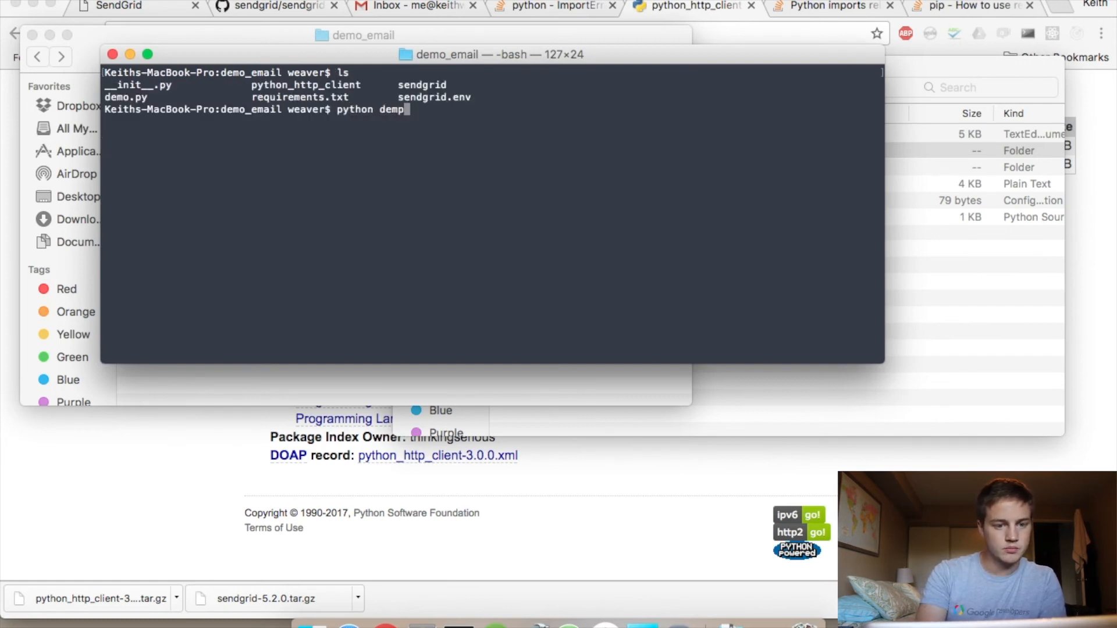
pyautogui.write('demo.')
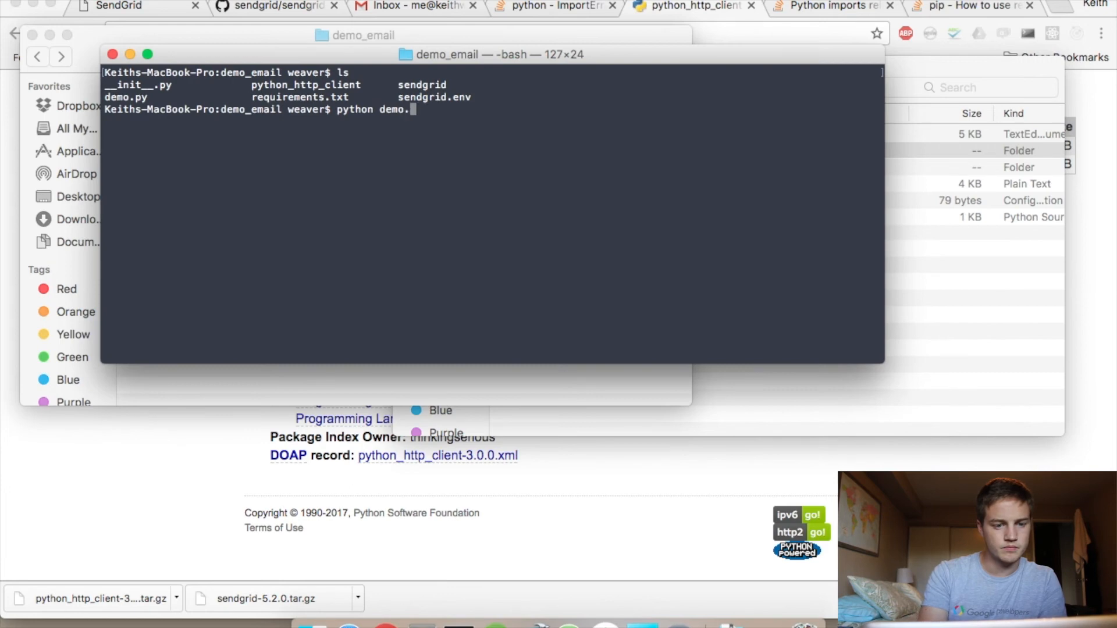
pyautogui.write('sudo easy_install python_http_client')
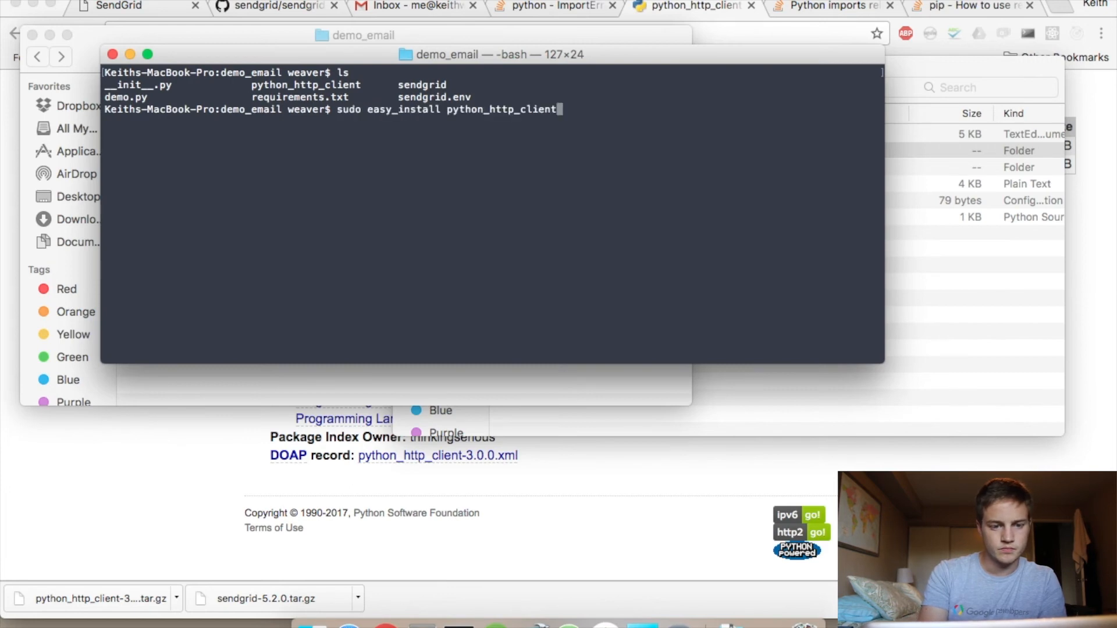
pyautogui.write('clear')
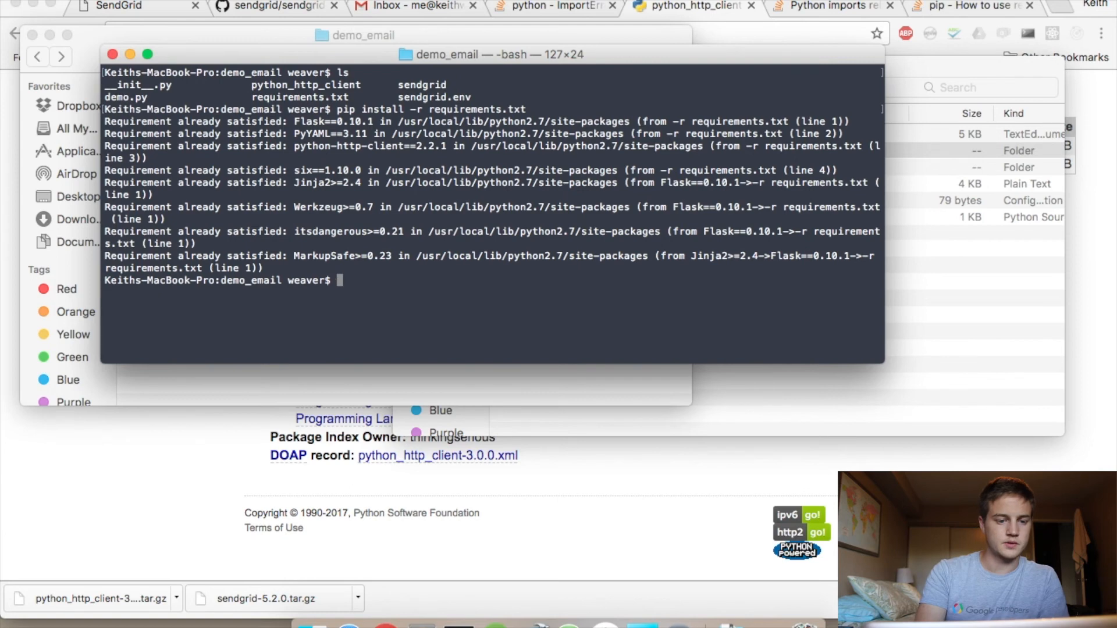
pyautogui.write('python')
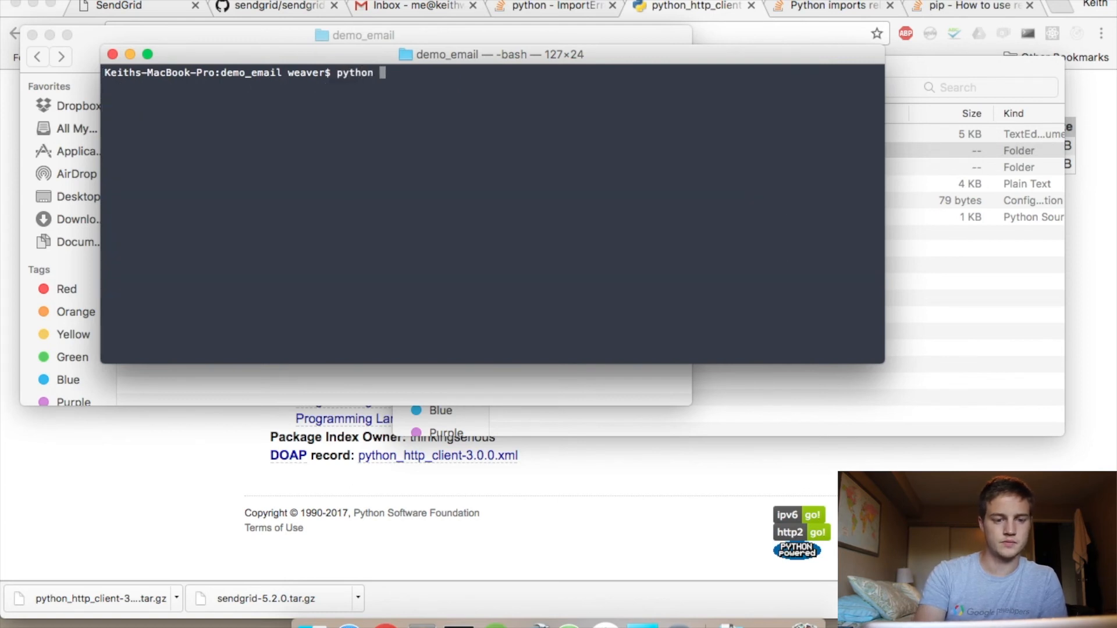
# Run python demo.py, which fails with an UnauthorizedError, and select the error text to look it up
pyautogui.write('demo.py')
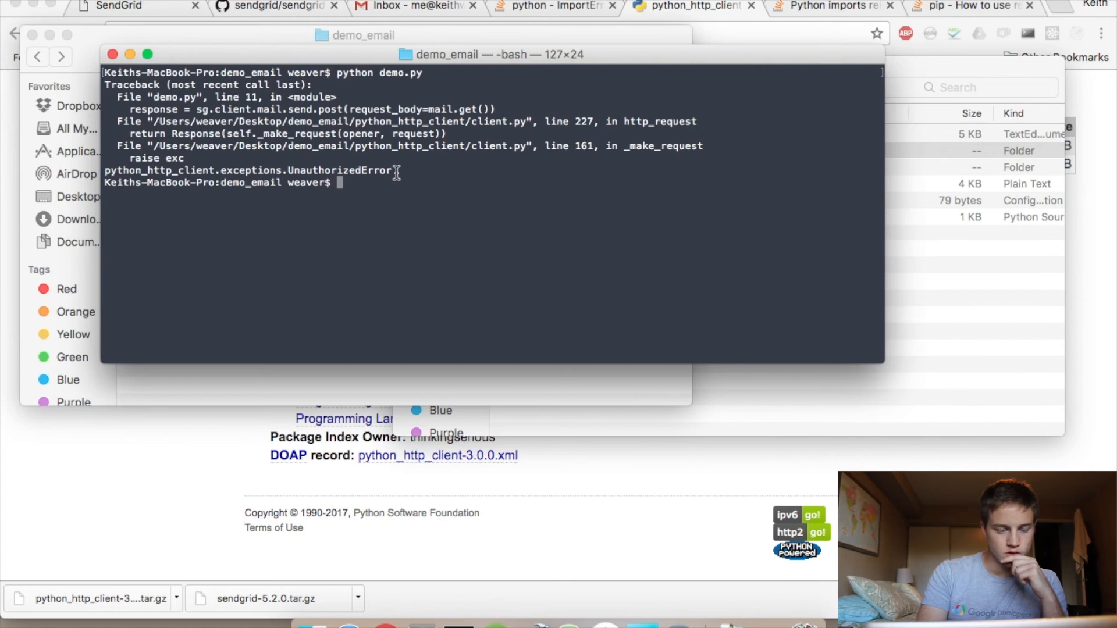
pyautogui.doubleClick(247, 171)
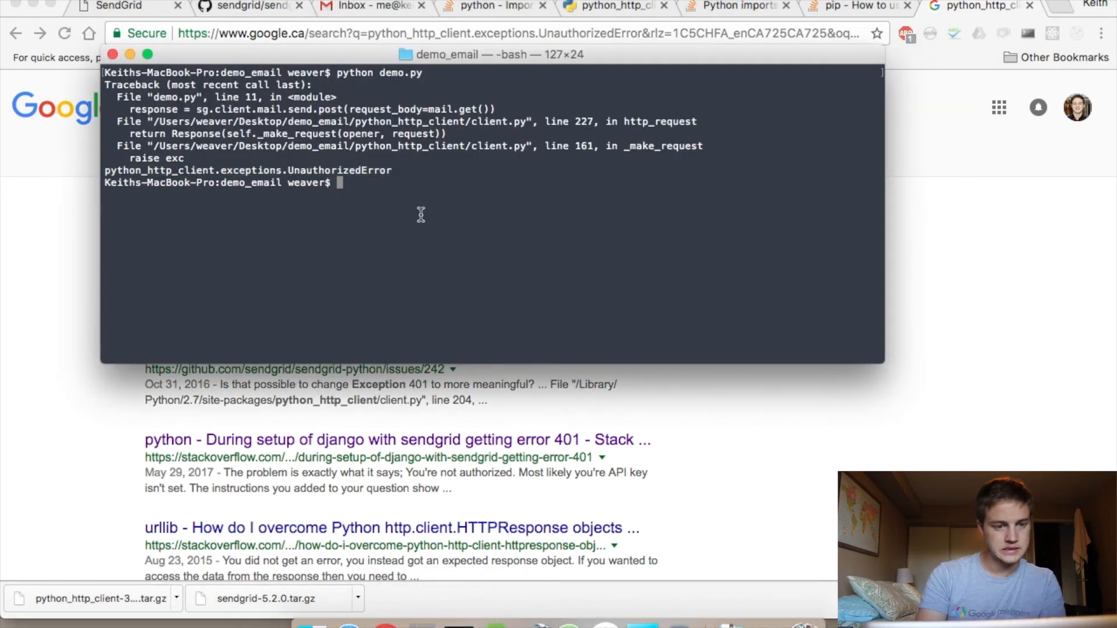
pyautogui.write('ls')
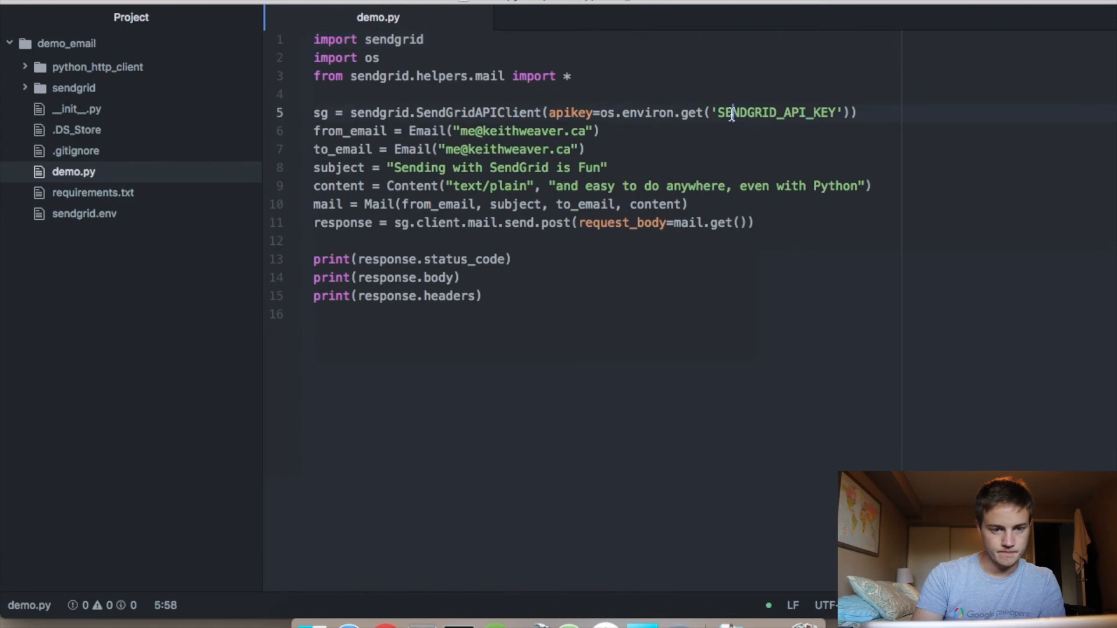
# Comment out the environment-variable SendGridAPIClient line and retype it below as a copy
pyautogui.doubleClick(774, 112)
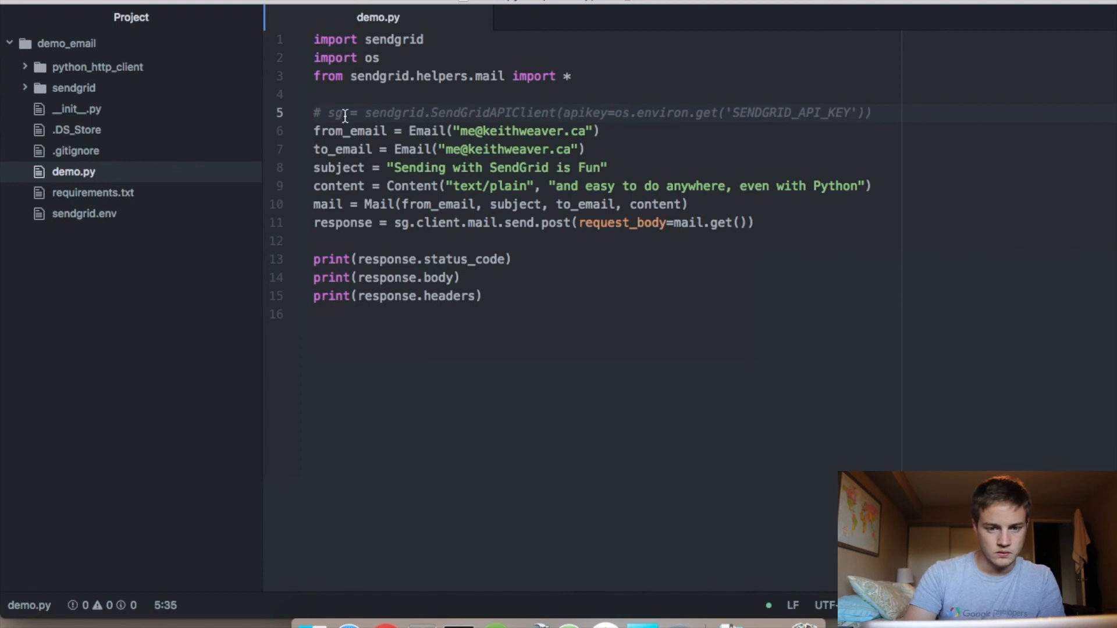
pyautogui.write("sg = sendgrid.SendGridAPIClient(apikey=os.environ.get('SENDGRID_API_KEY'))")
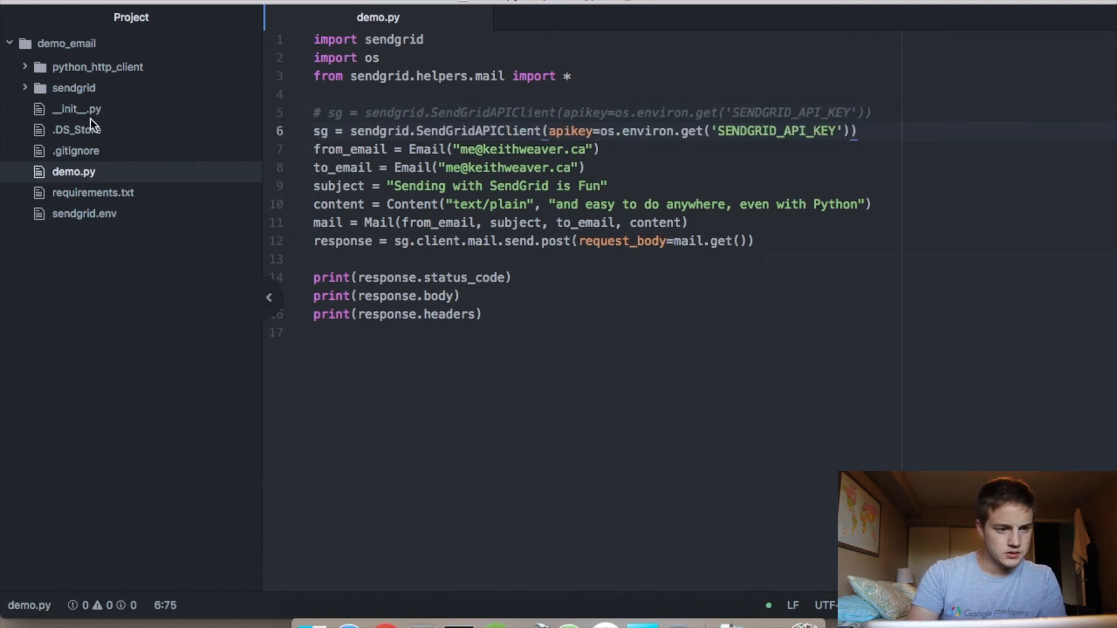
# Open sendgrid.env, select the API key value, and return to demo.py
pyautogui.click(84, 213)
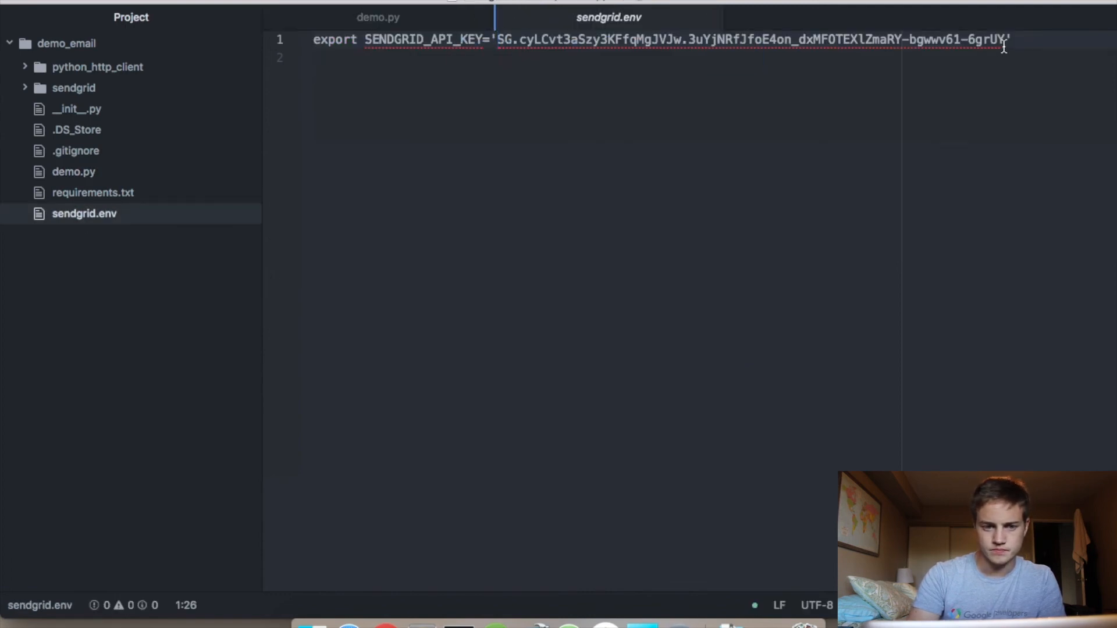
pyautogui.click(378, 17)
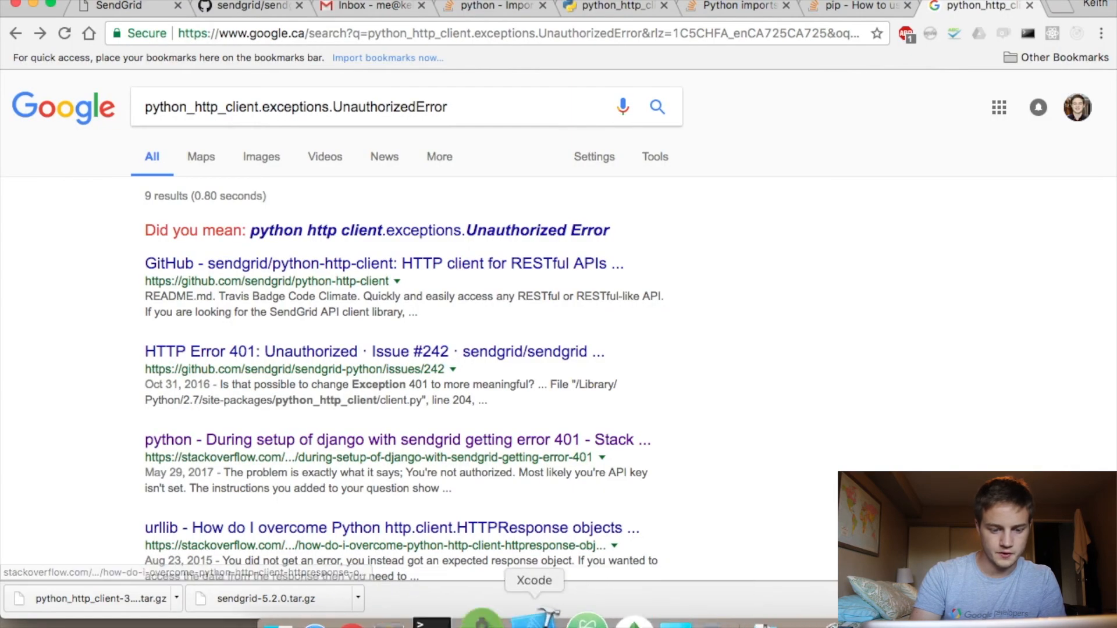
pyautogui.click(573, 614)
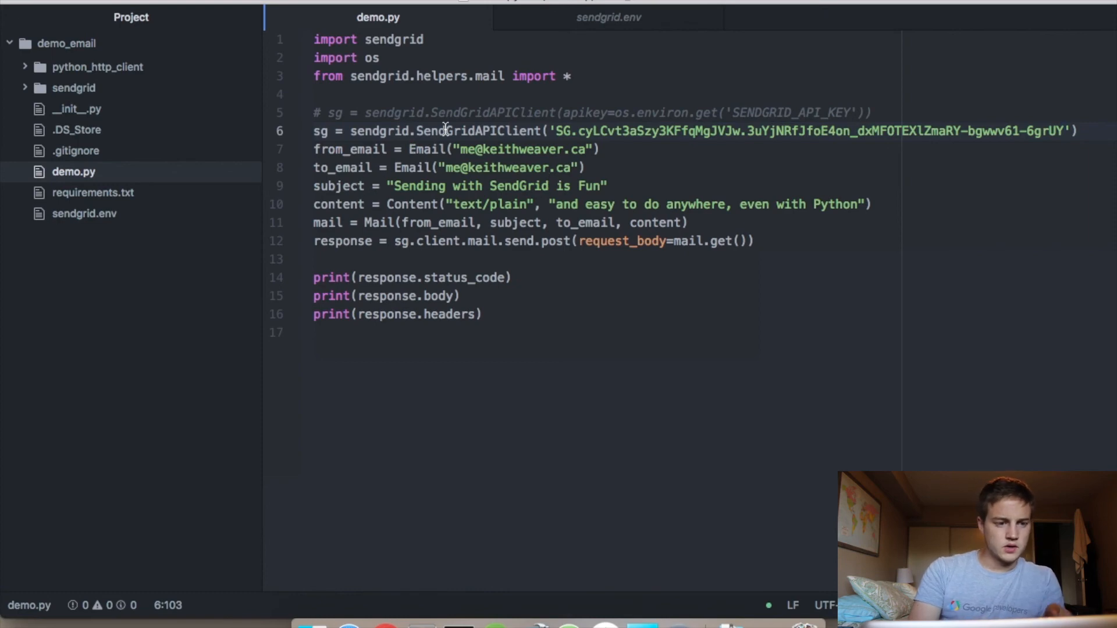
# Check the SendGridAPIClient definition in sendgrid.py, return to demo.py and rework the apikey argument
pyautogui.click(73, 88)
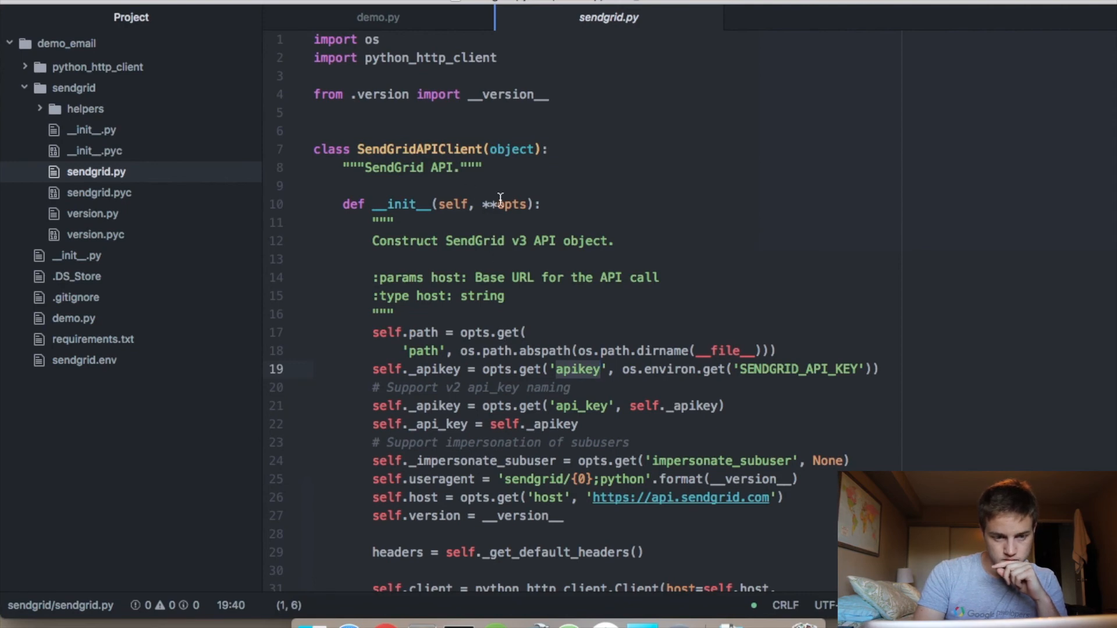
pyautogui.click(378, 17)
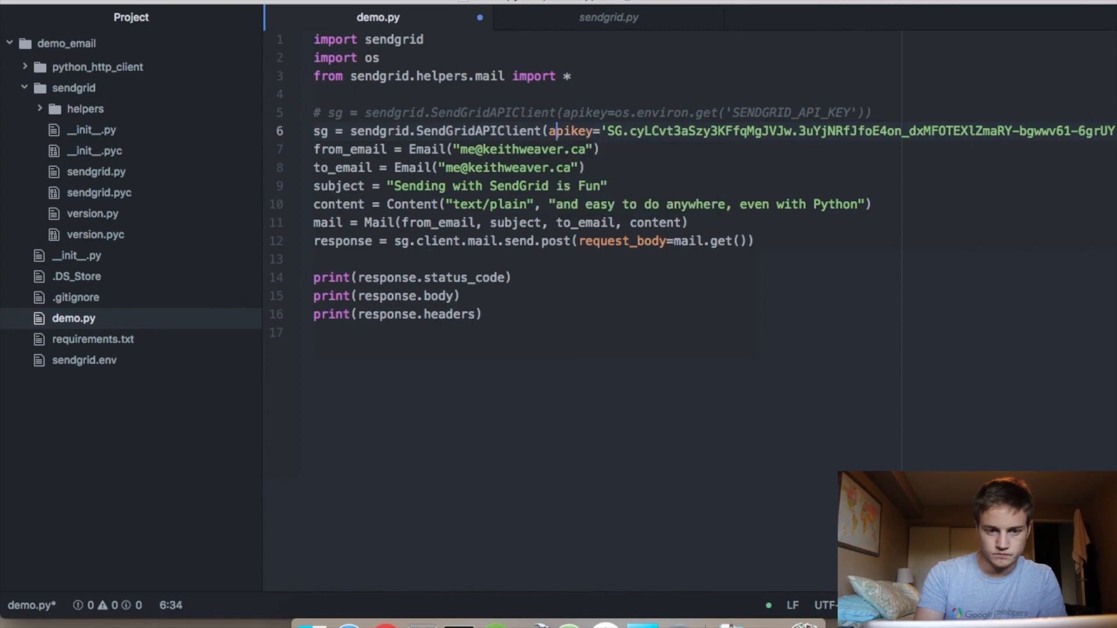
pyautogui.write('{')
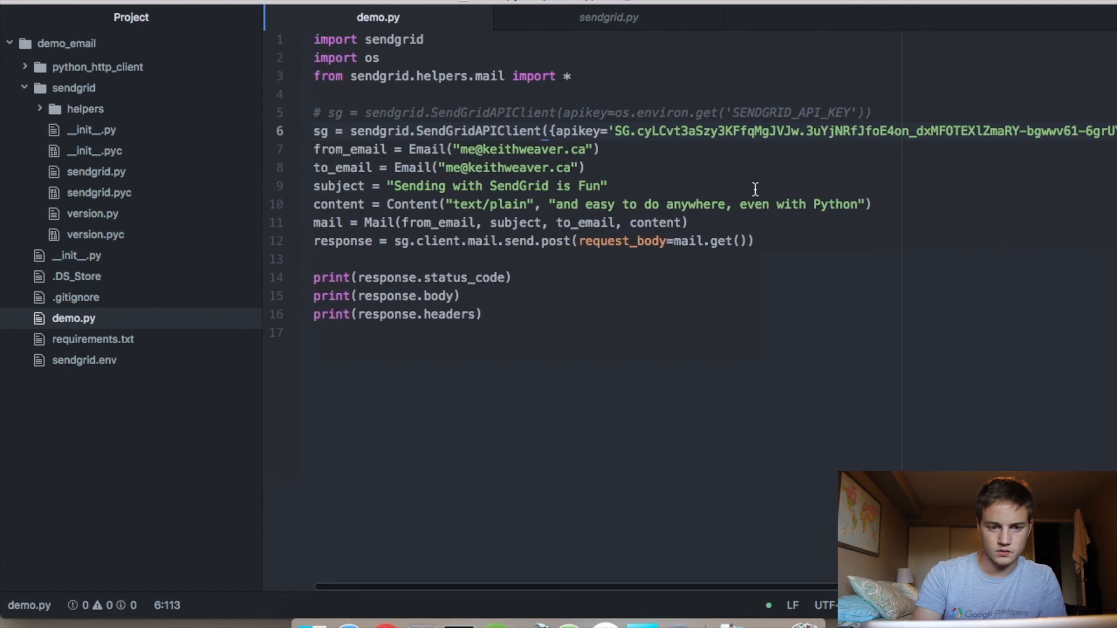
pyautogui.moveTo(444, 488)
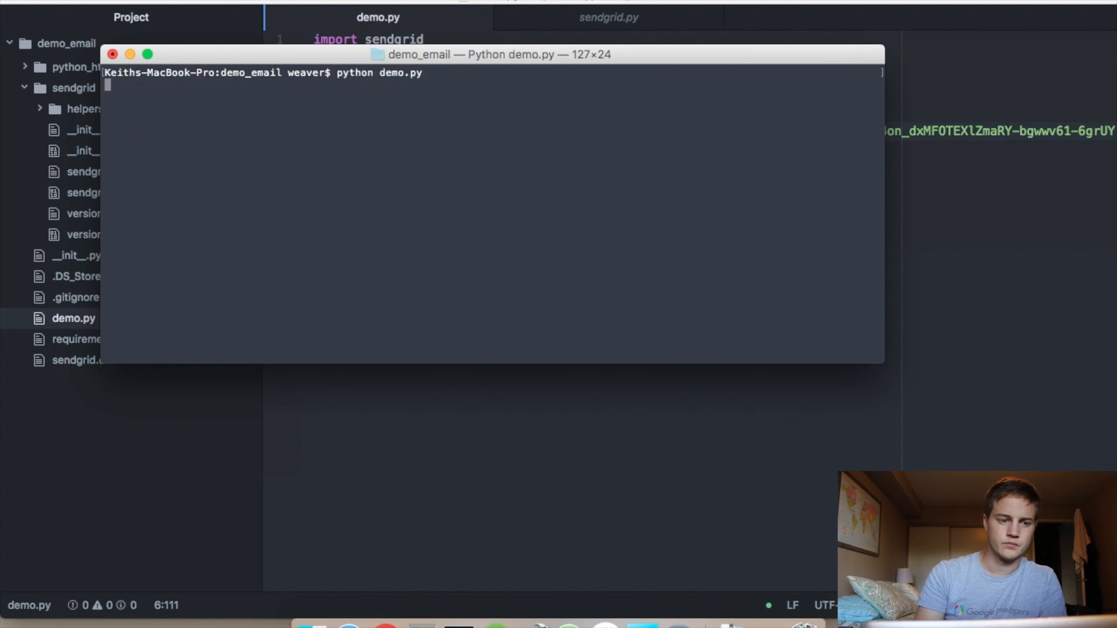
# Run python demo.py with the hardcoded key and search the returned 202 status code
pyautogui.press('Return')
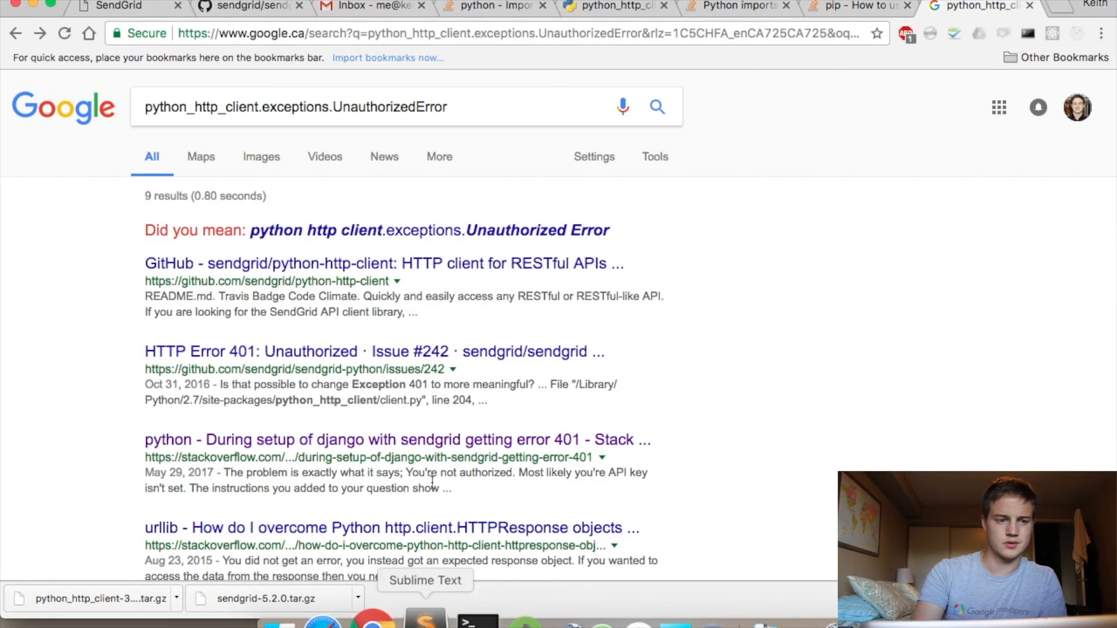
pyautogui.write('202 server response')
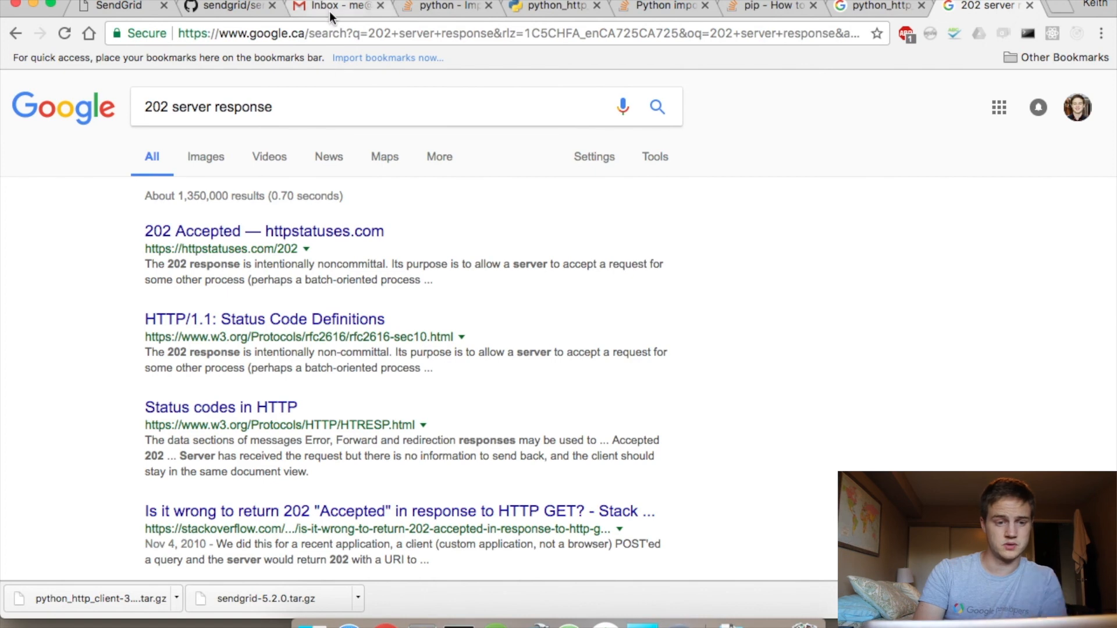
# Switch to the Gmail inbox and open the 'Sending with SendGrid is Fun' email
pyautogui.click(335, 9)
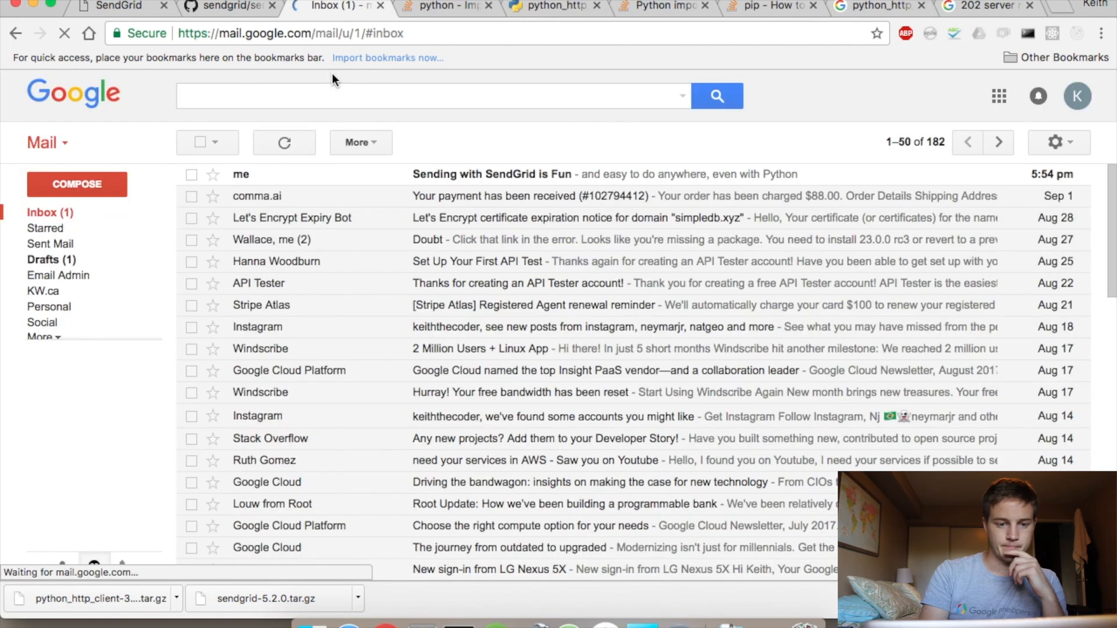
pyautogui.click(491, 175)
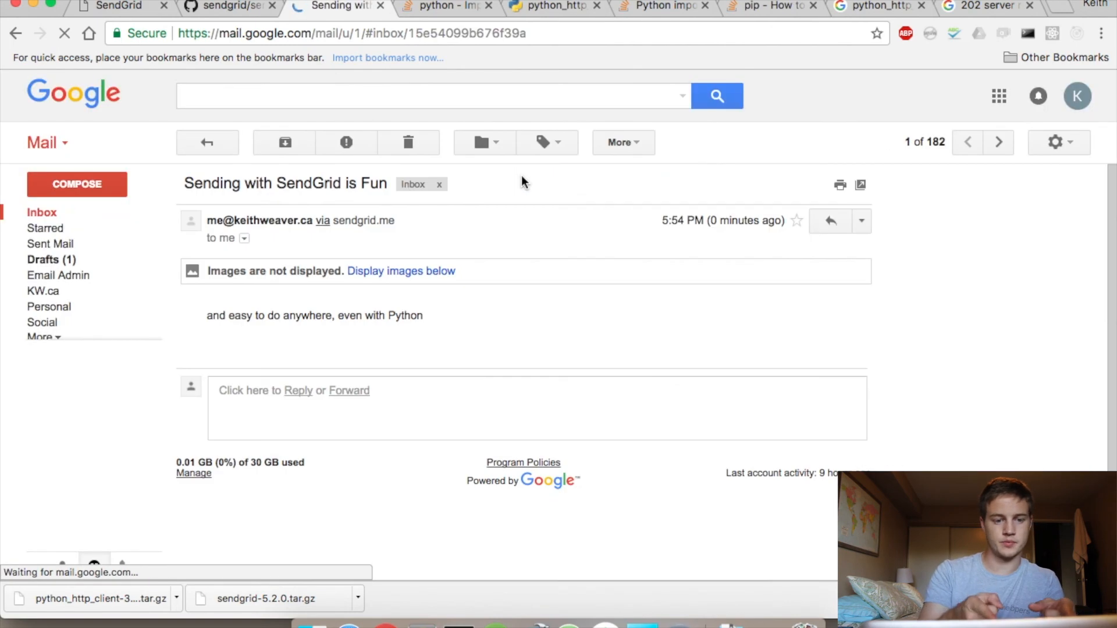